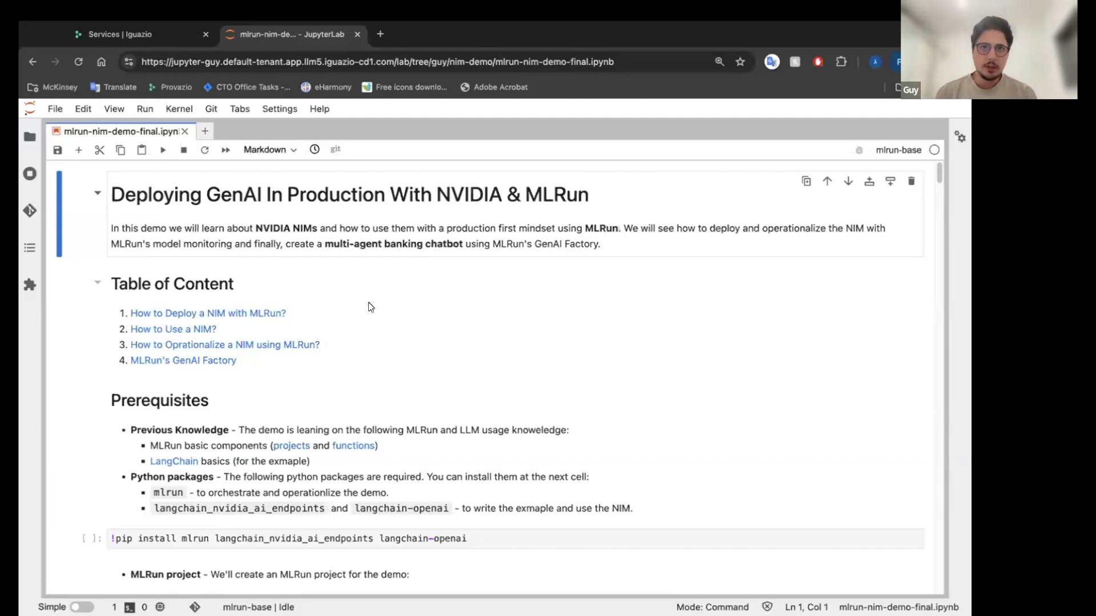
mouse_move(334, 323)
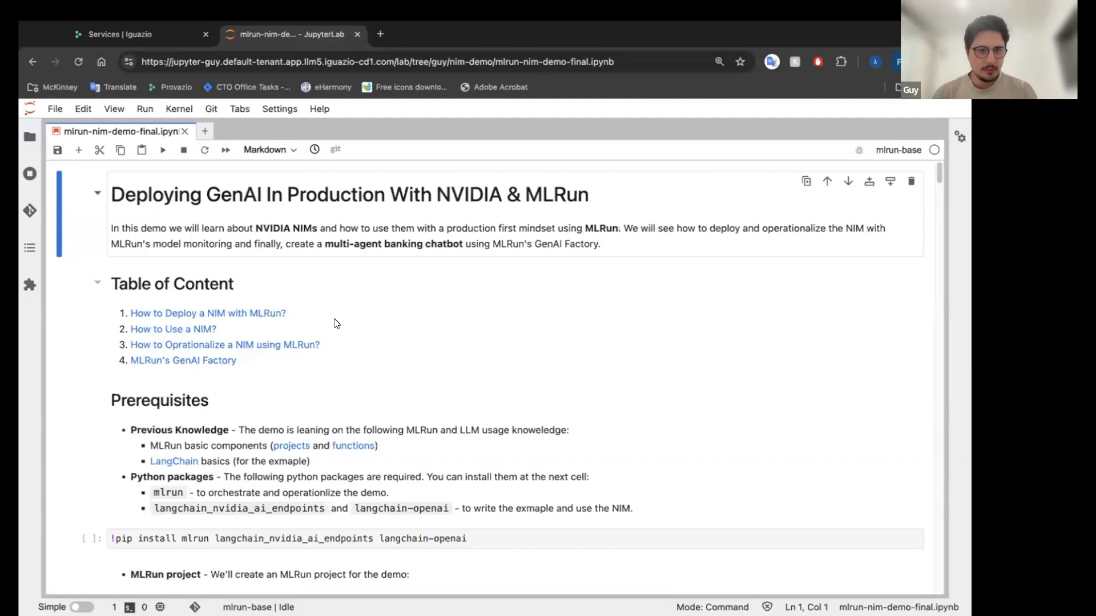
mouse_move(313, 377)
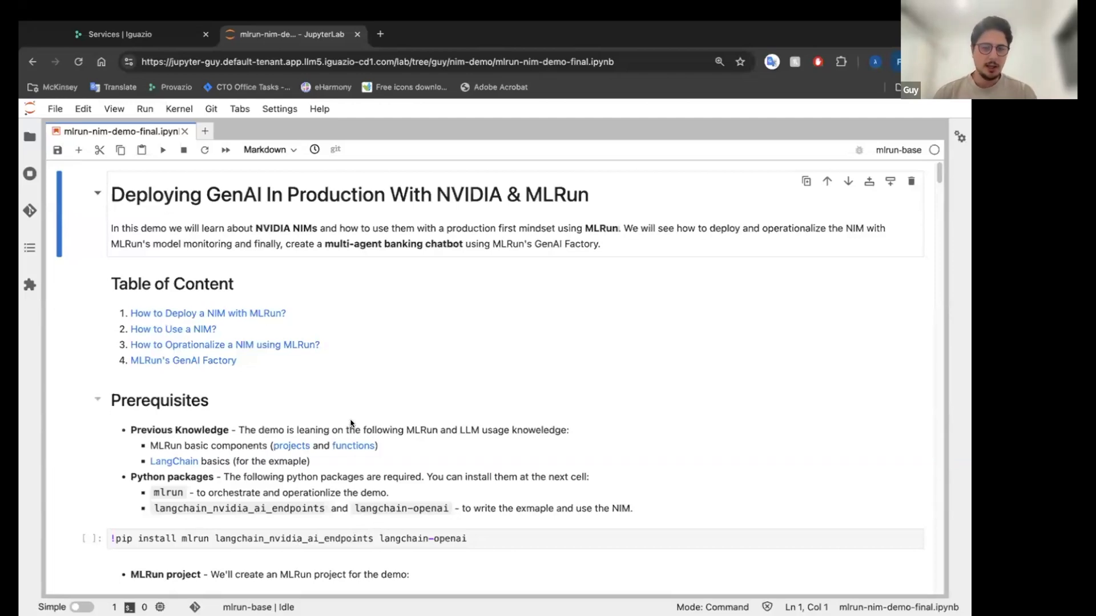
Step: Scroll past the Table of Content and Prerequisites to section 1.2 MLRun's NIM Application
scroll(down, 3)
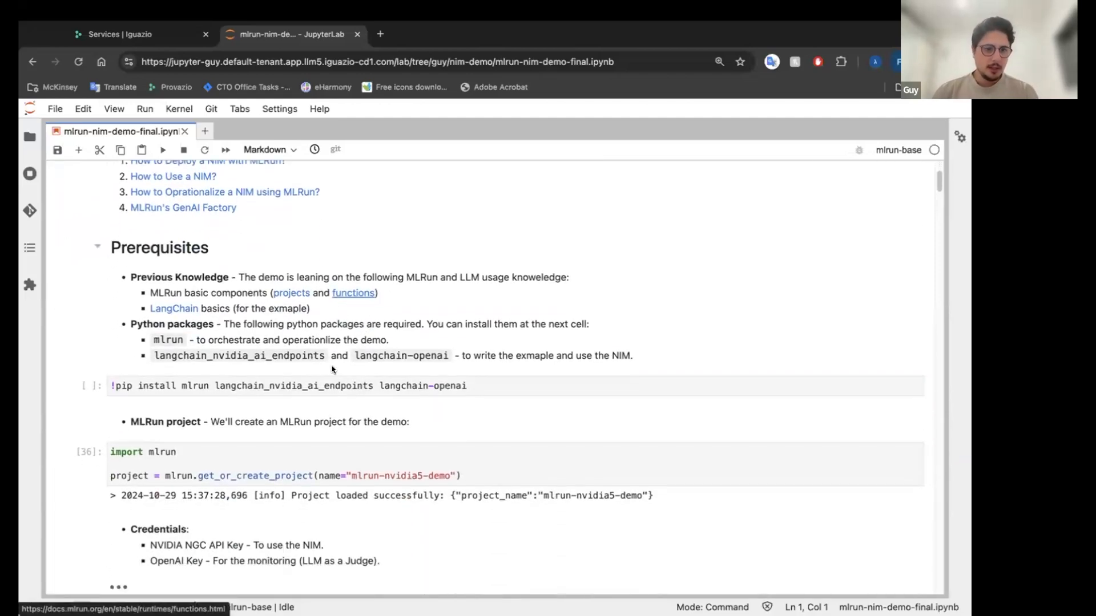
scroll(down, 3)
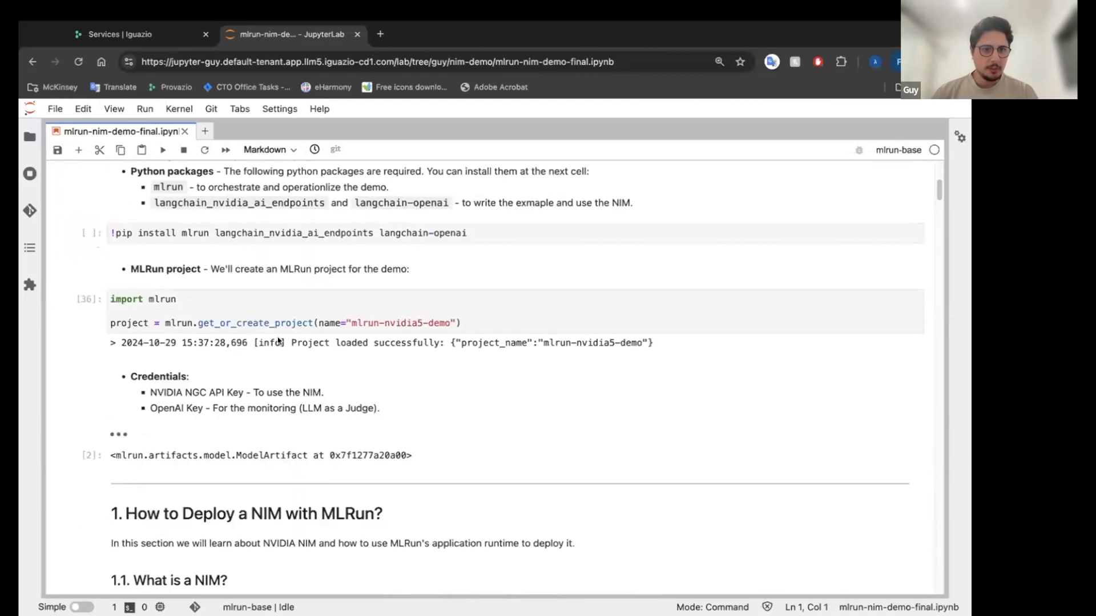
scroll(down, 3)
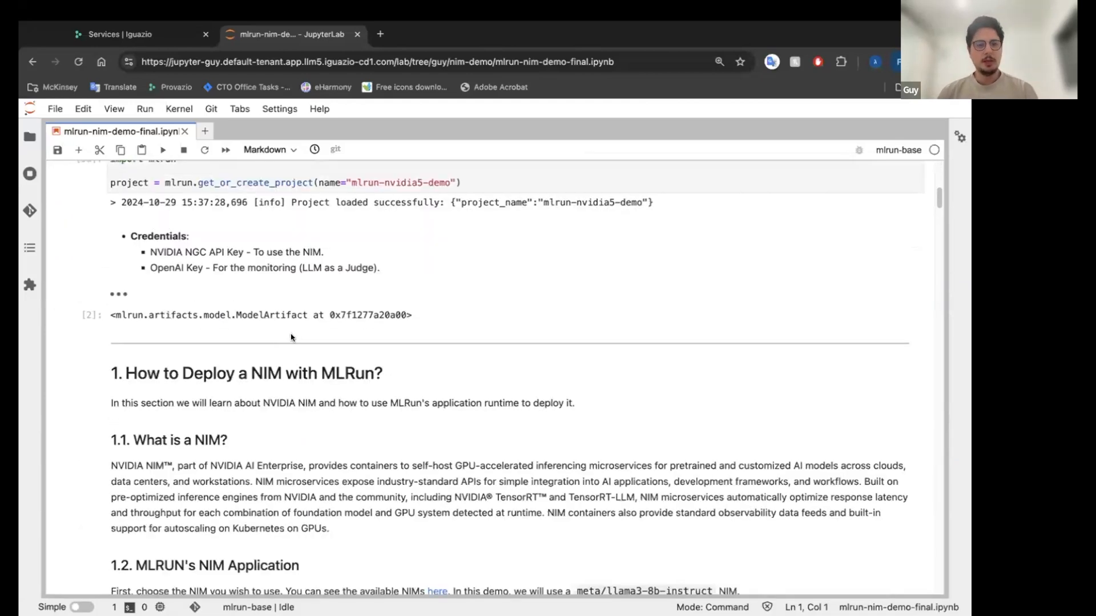
scroll(down, 3)
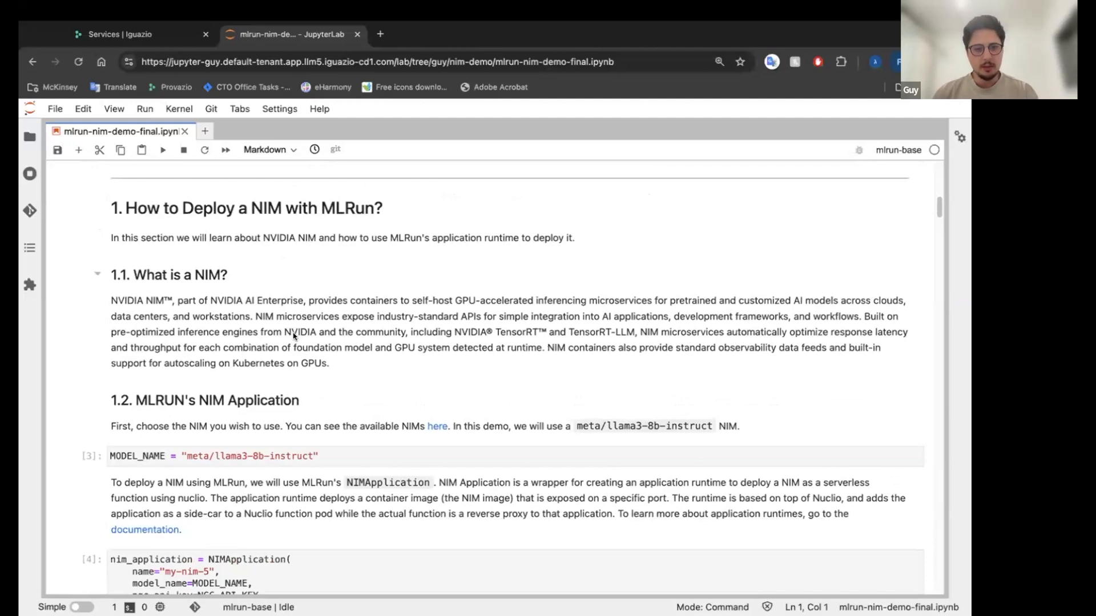
scroll(down, 3)
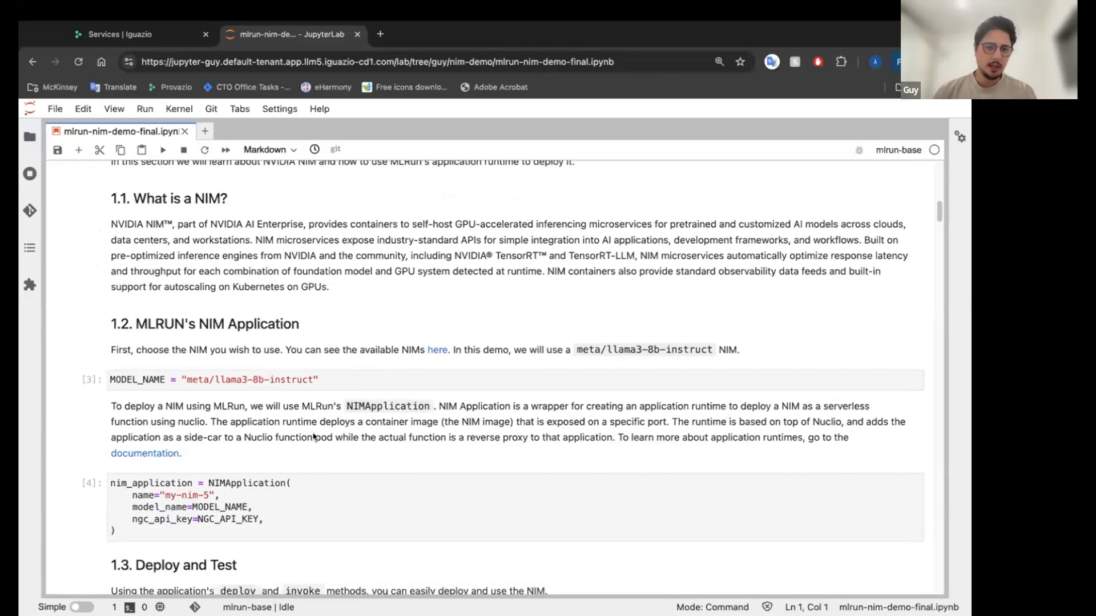
Step: Highlight the NIMApplication ngc_api_key argument, then show the successful deployment and API gateway log
scroll(down, 3)
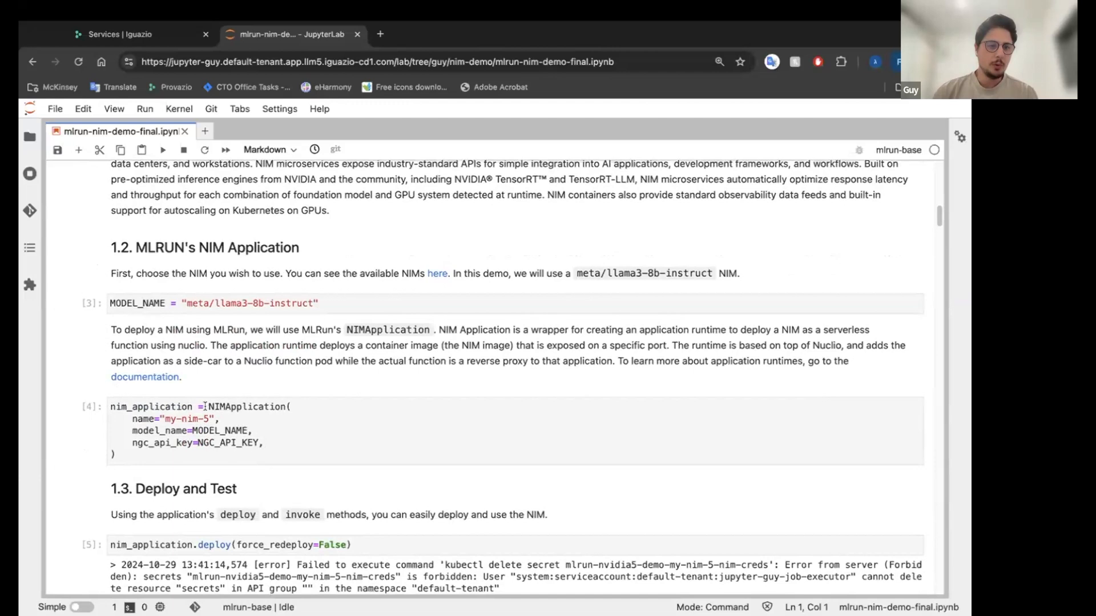
click(290, 447)
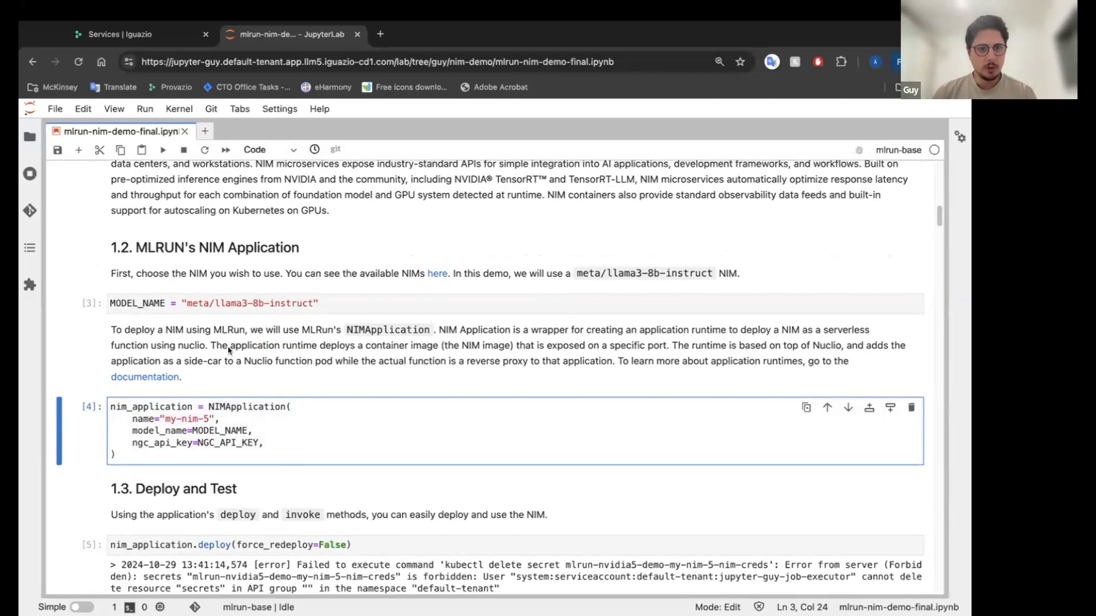
mouse_move(215, 302)
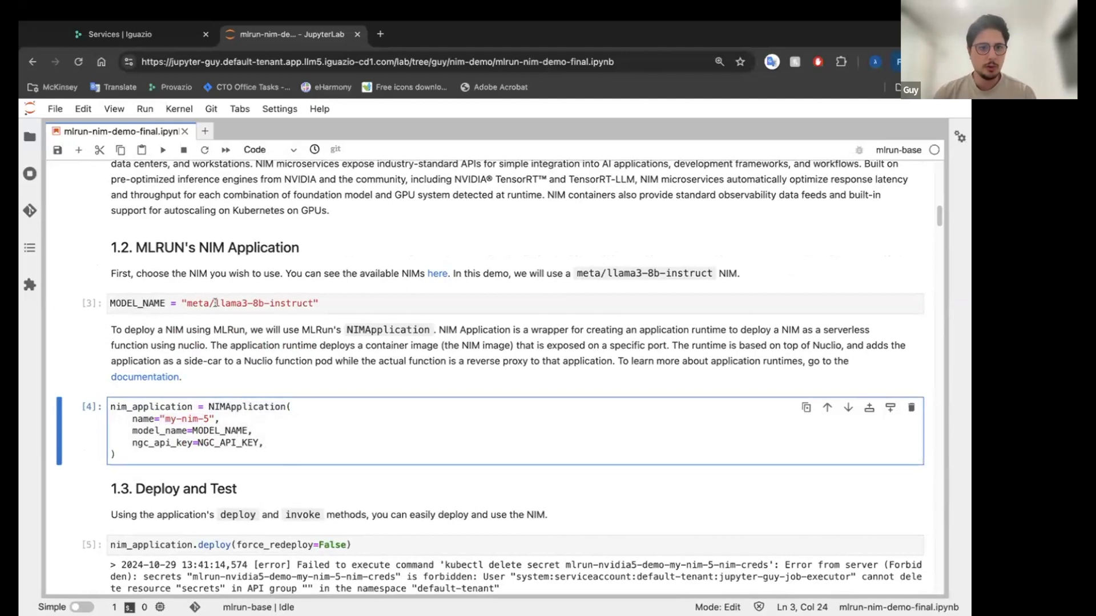
click(248, 303)
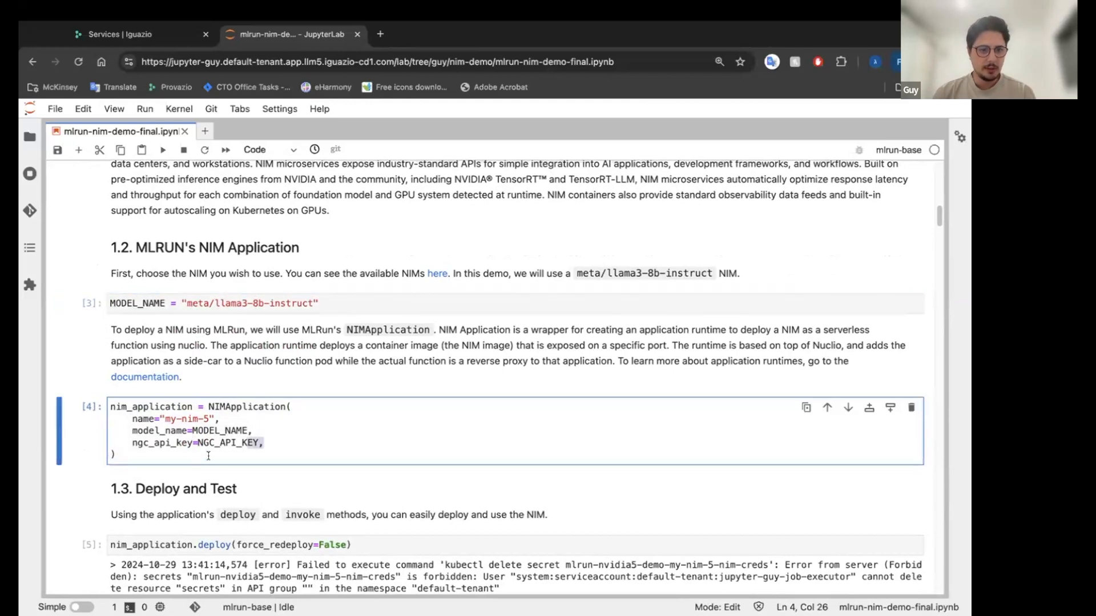
scroll(down, 3)
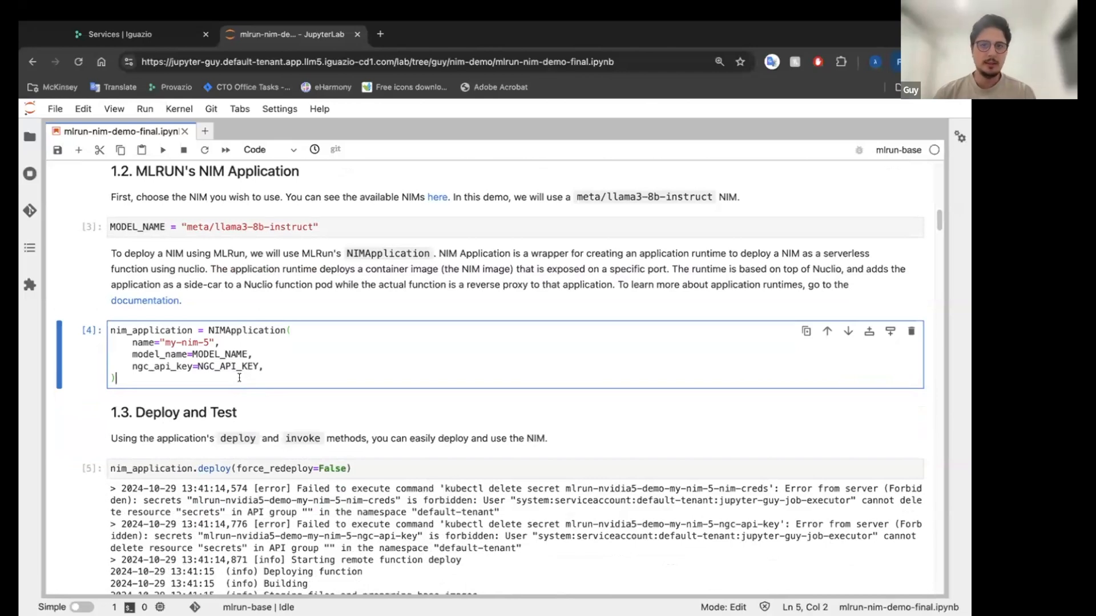
scroll(down, 3)
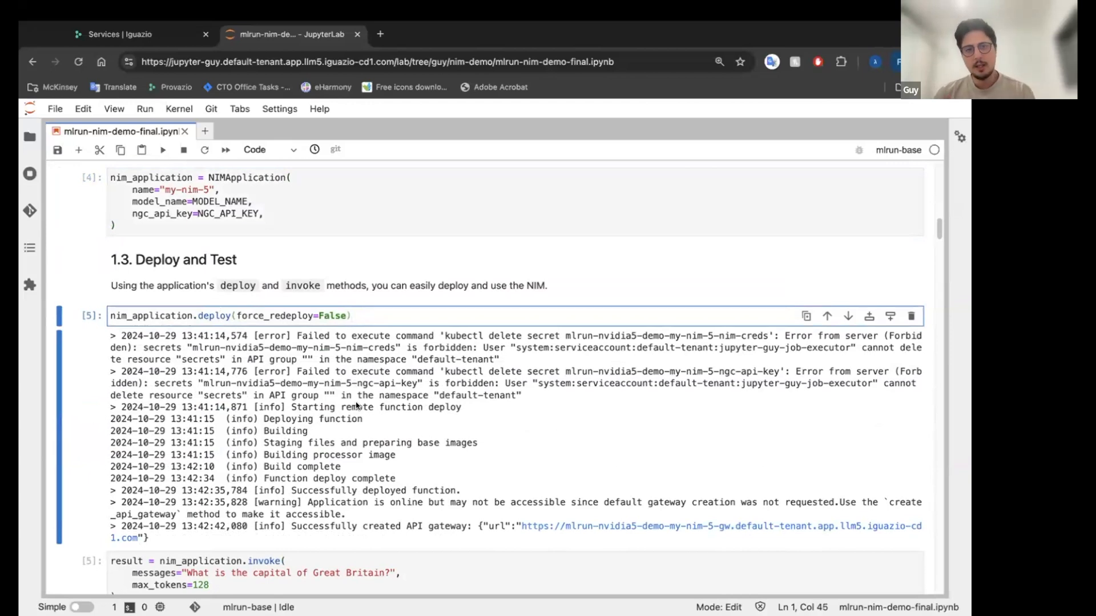
Step: Select the Great Britain invoke cell and highlight 'London' in the model's reply
scroll(down, 3)
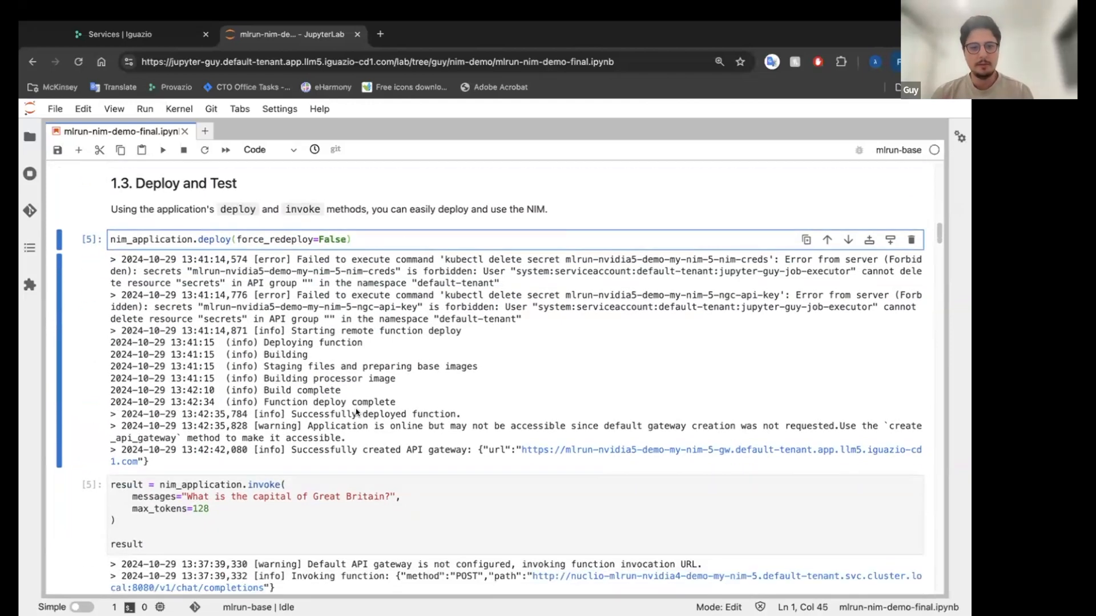
scroll(down, 3)
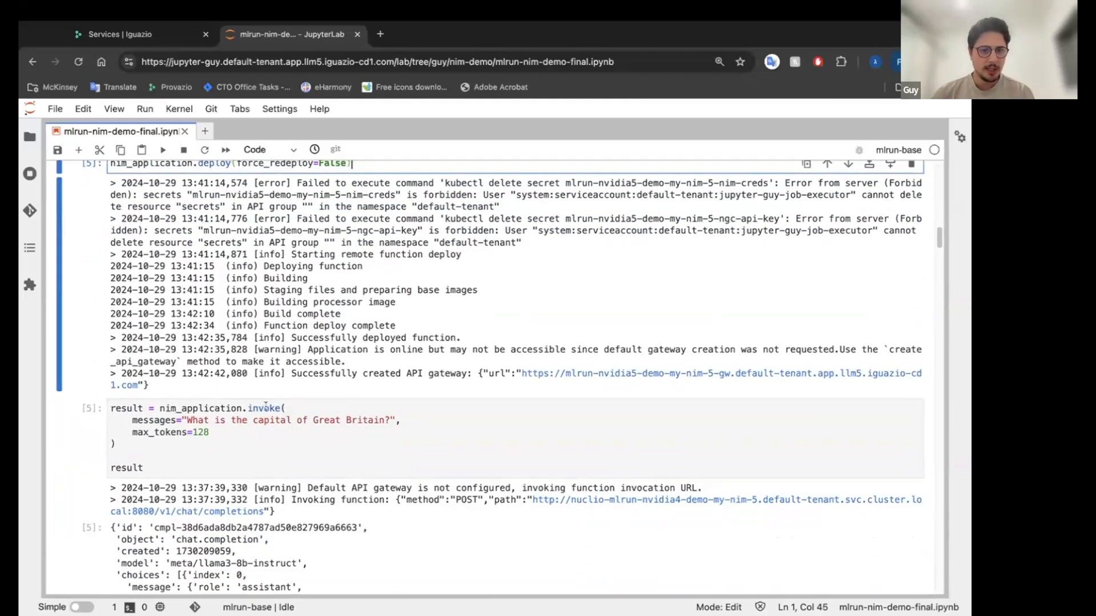
scroll(down, 3)
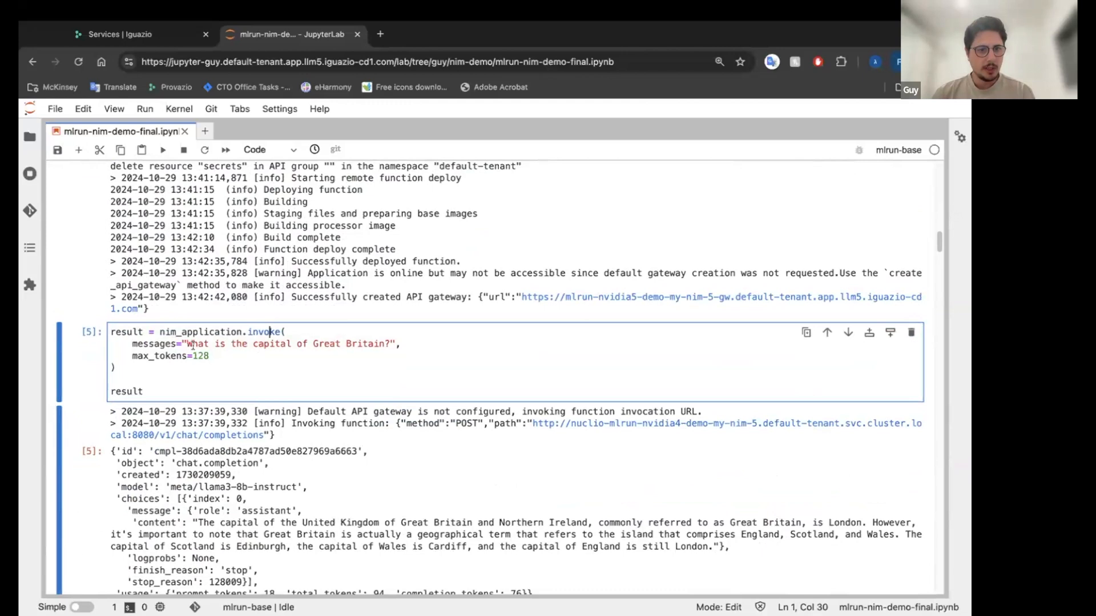
click(349, 343)
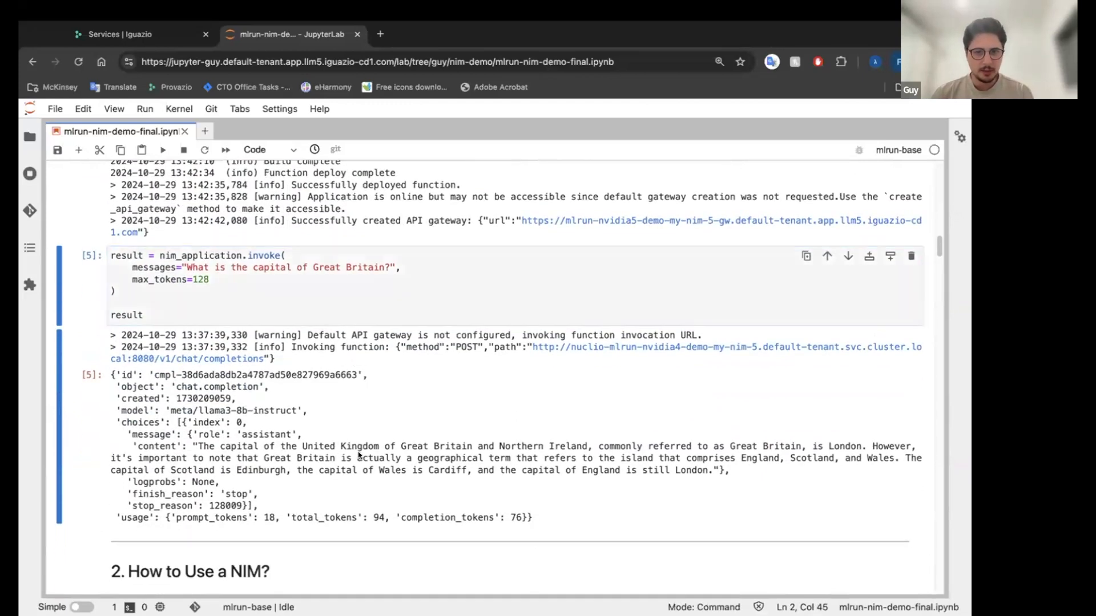
double_click(690, 470)
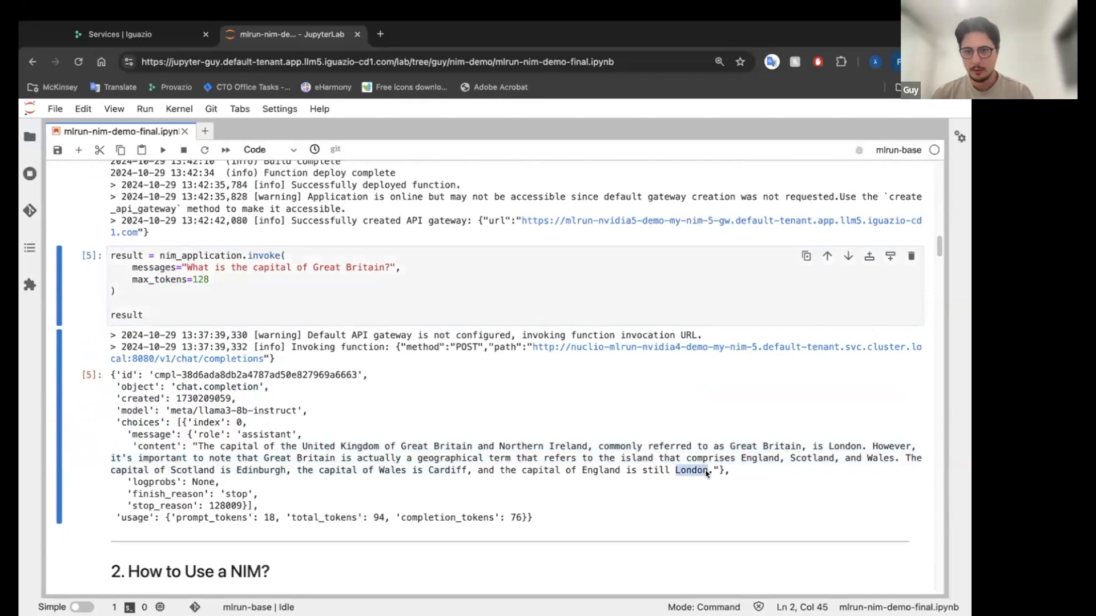
mouse_move(607, 463)
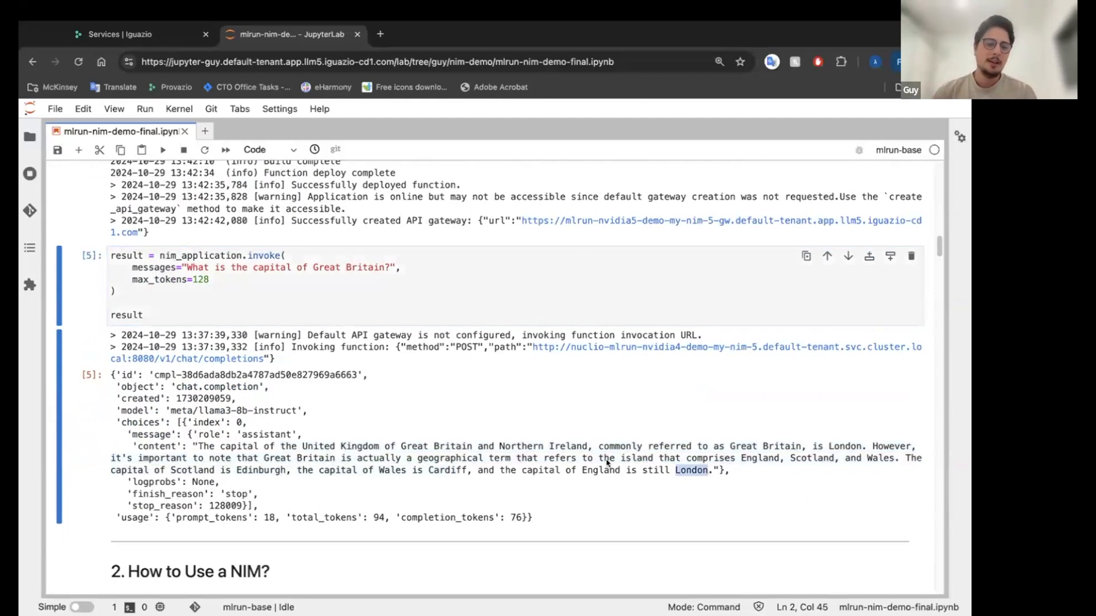
Step: Scroll to the classifier_system_prompt cell and the ChatPromptTemplate / NVIDIA classifier chain cell
scroll(down, 3)
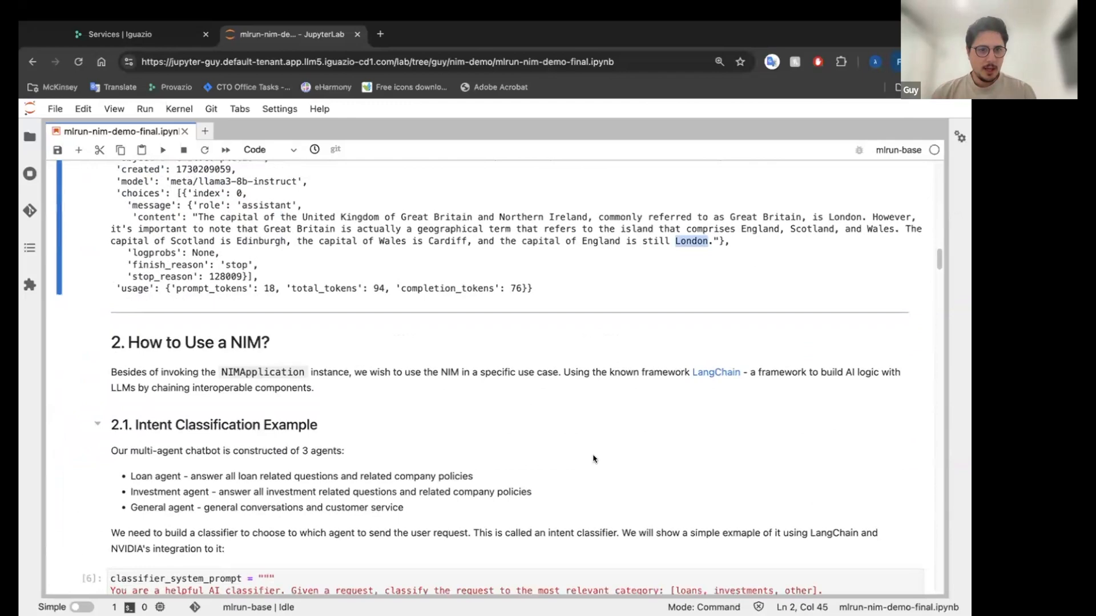
scroll(down, 3)
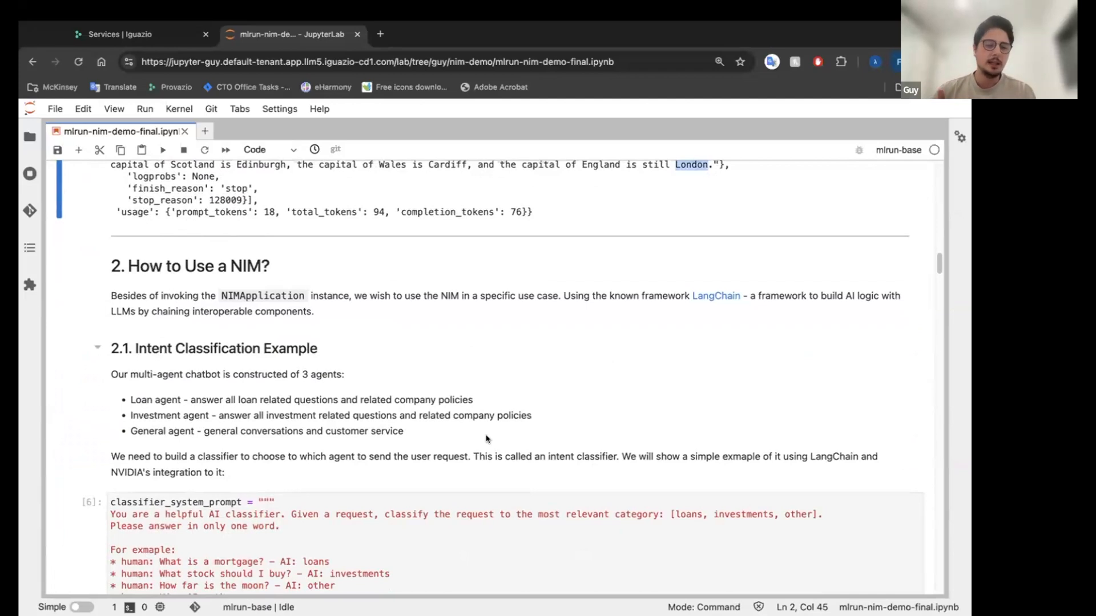
mouse_move(424, 425)
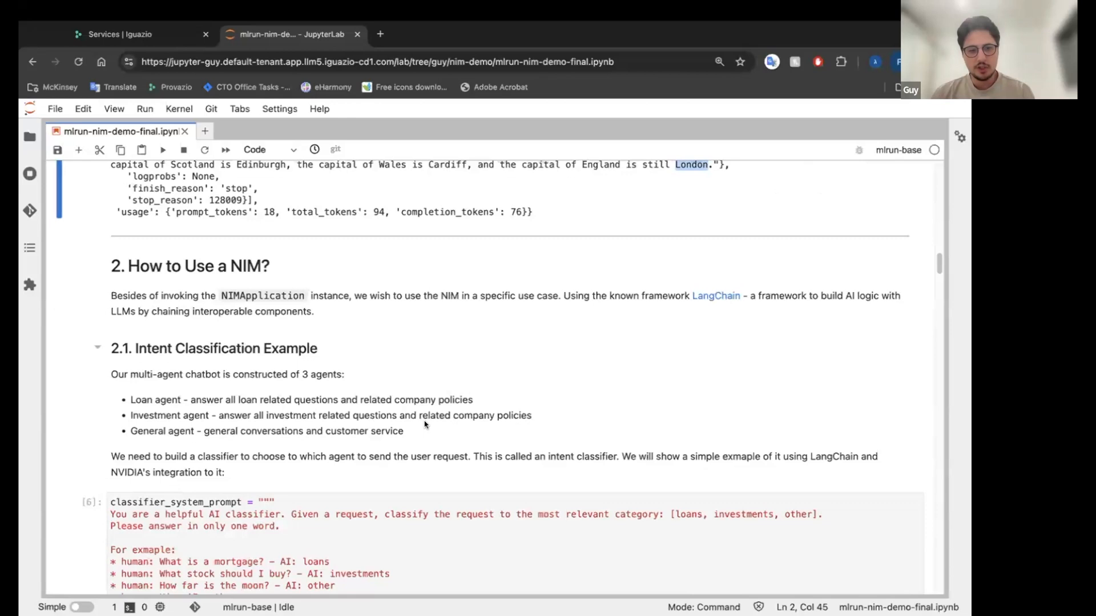
scroll(down, 3)
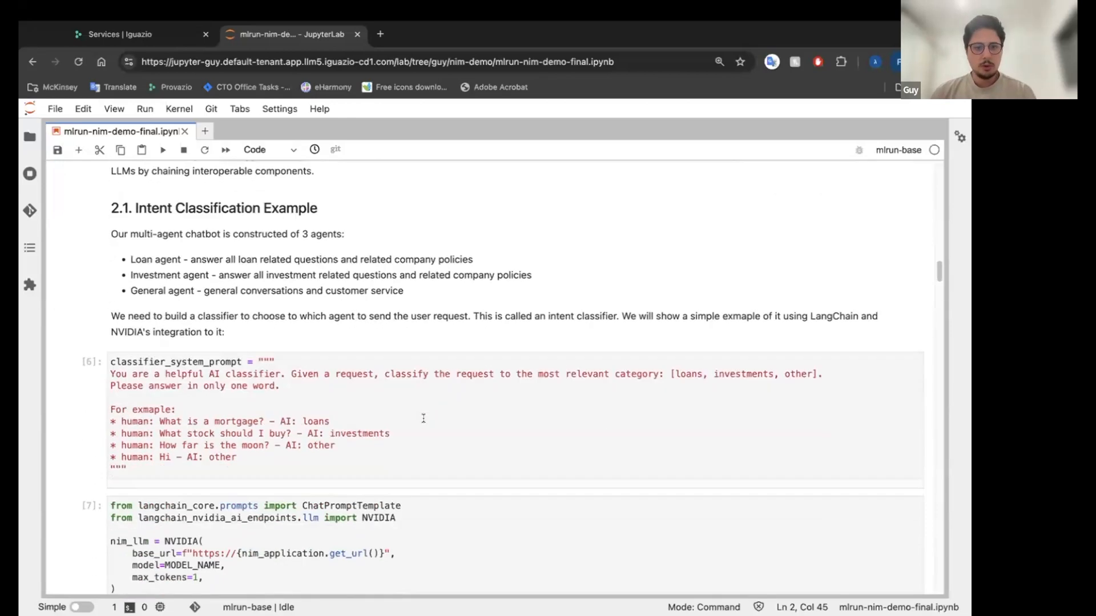
scroll(down, 3)
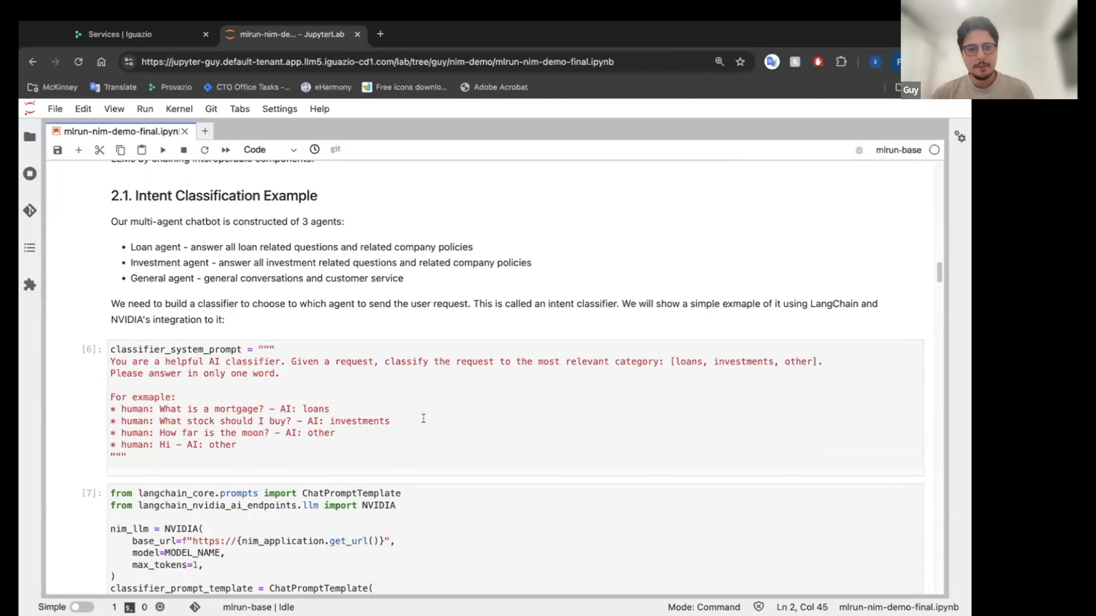
mouse_move(329, 449)
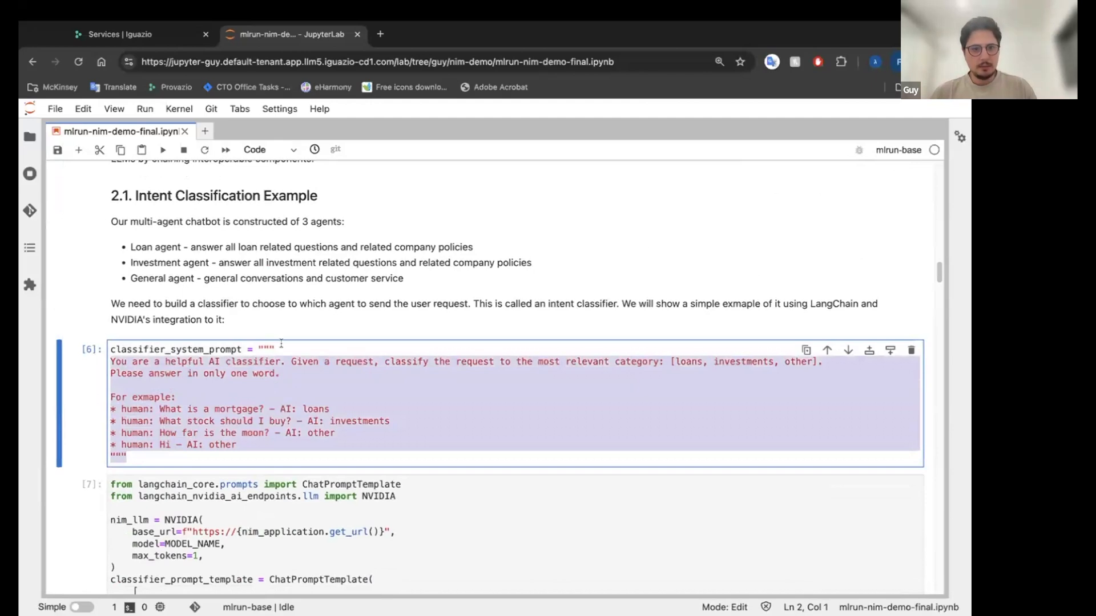
click(367, 406)
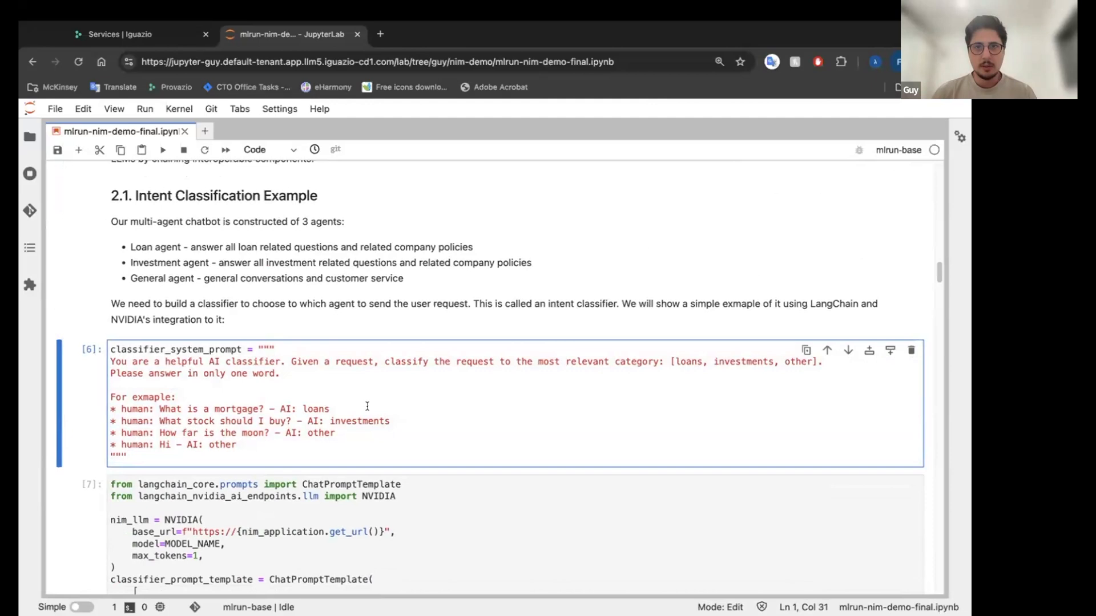
scroll(down, 3)
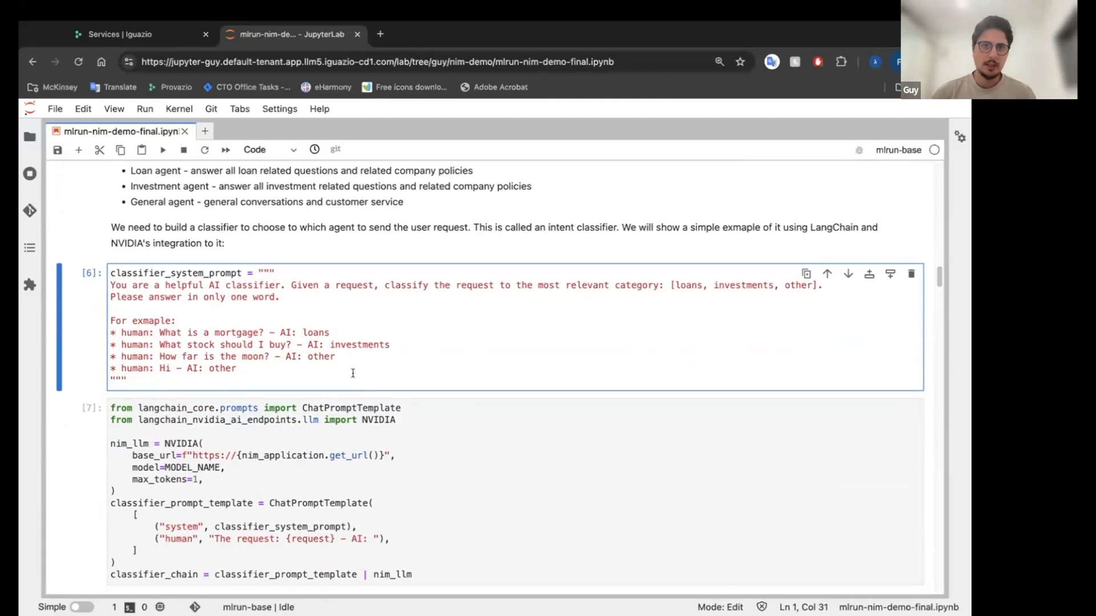
scroll(down, 3)
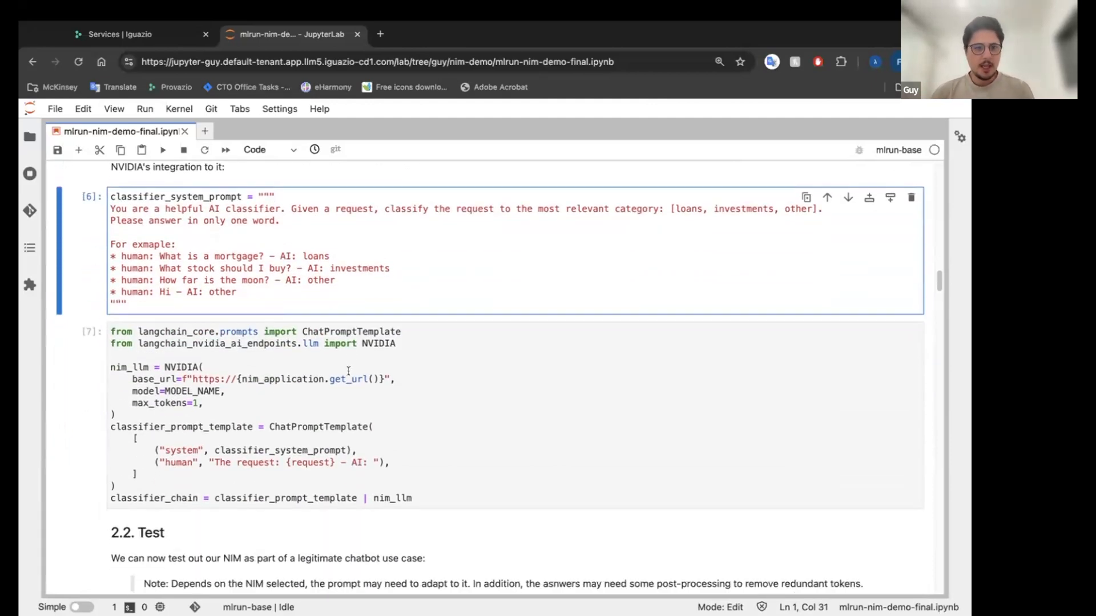
Step: Mark the chain cell's ChatPromptTemplate line and reach the ' loans' test output
click(363, 343)
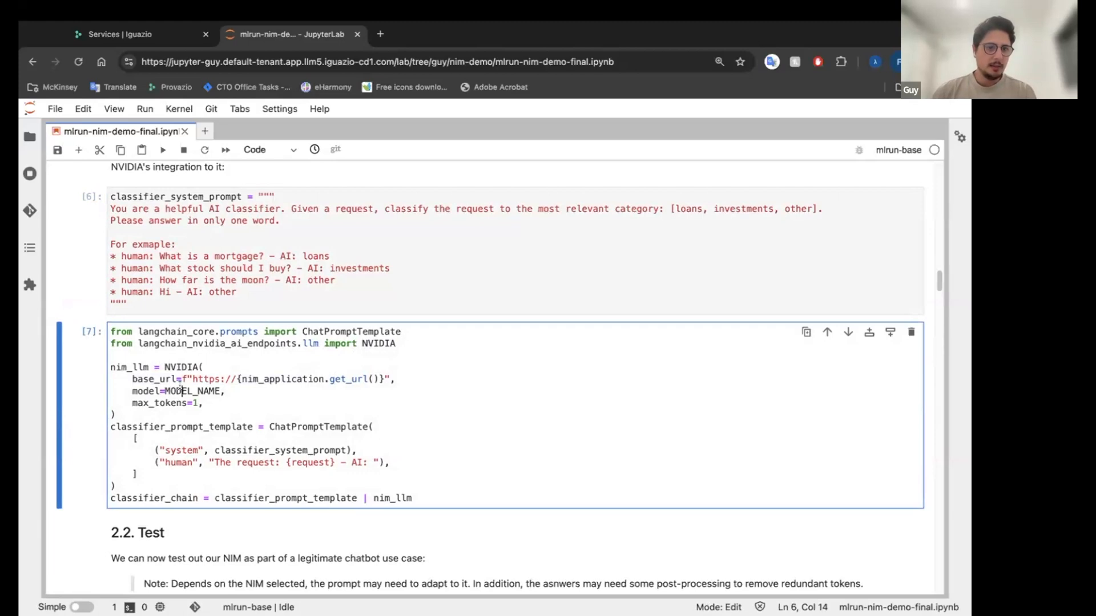
click(306, 427)
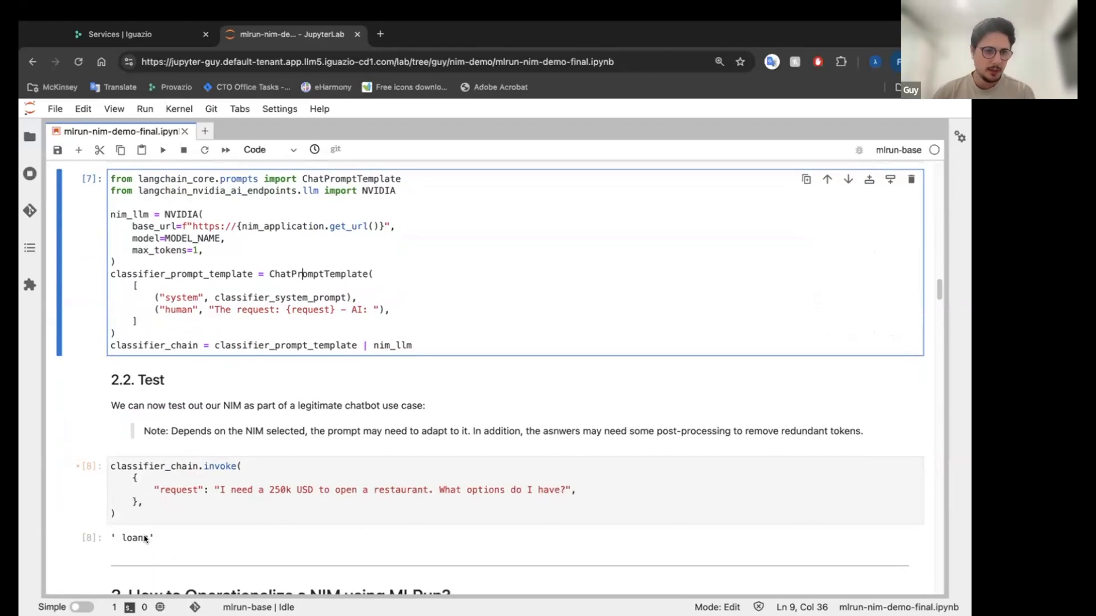
mouse_move(332, 494)
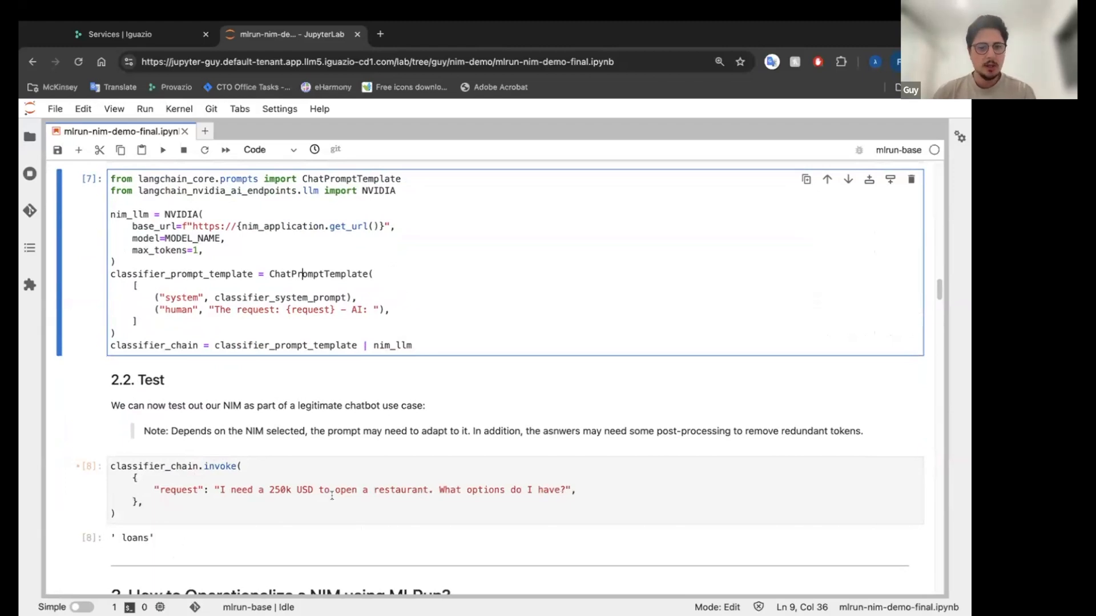
scroll(down, 3)
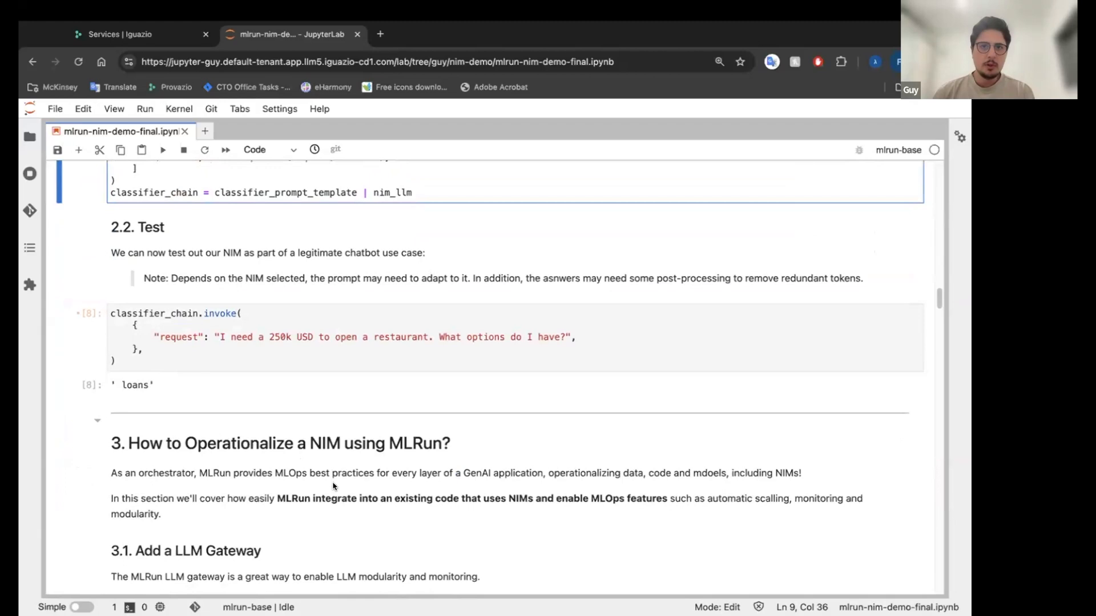
Step: Scroll down to section 3.1 Add a LLM Gateway and the top of its diagram
scroll(down, 3)
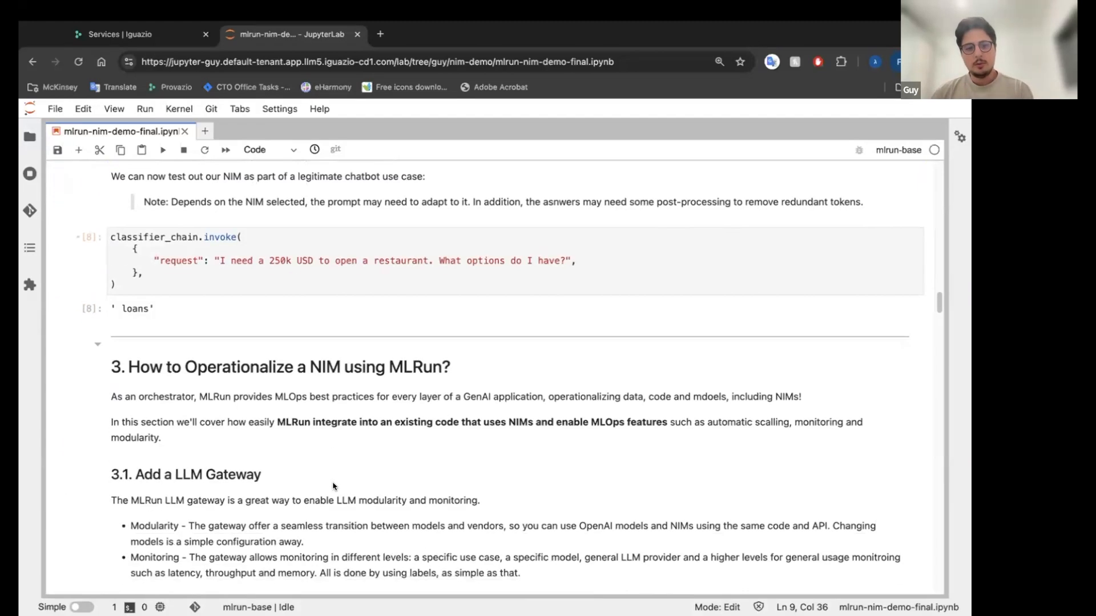
mouse_move(323, 436)
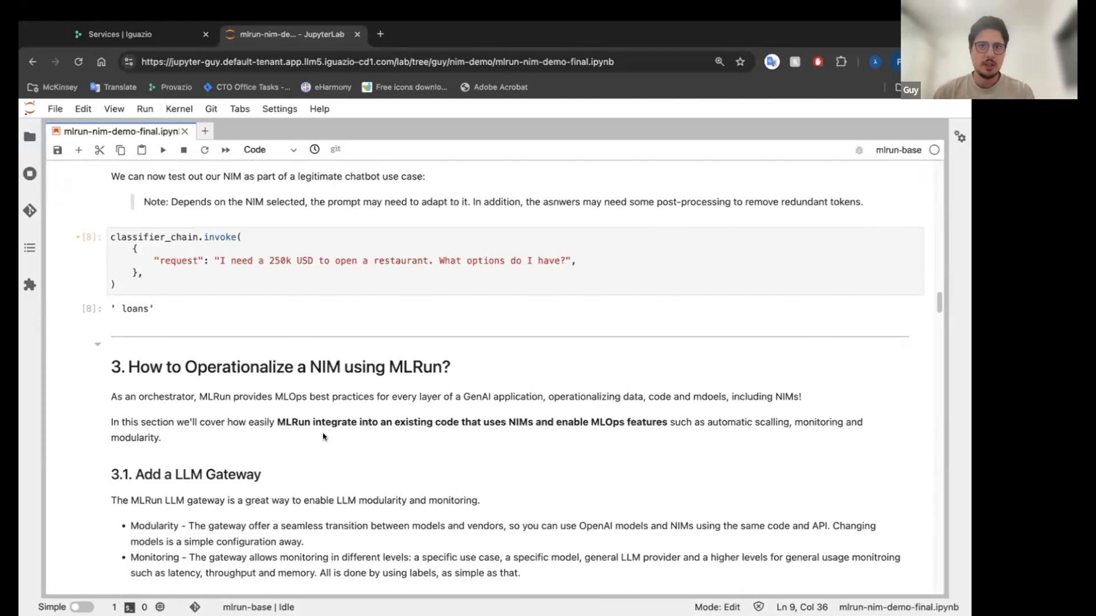
scroll(down, 3)
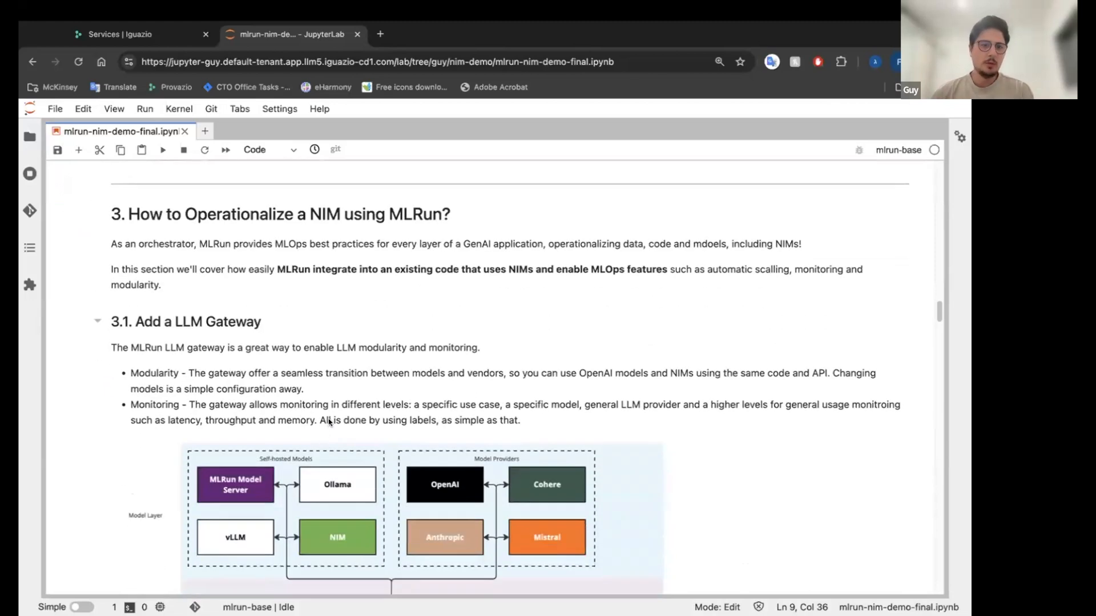
Step: Scroll through the full gateway diagram to the nim-gateway V2ModelServer serving cell
scroll(down, 3)
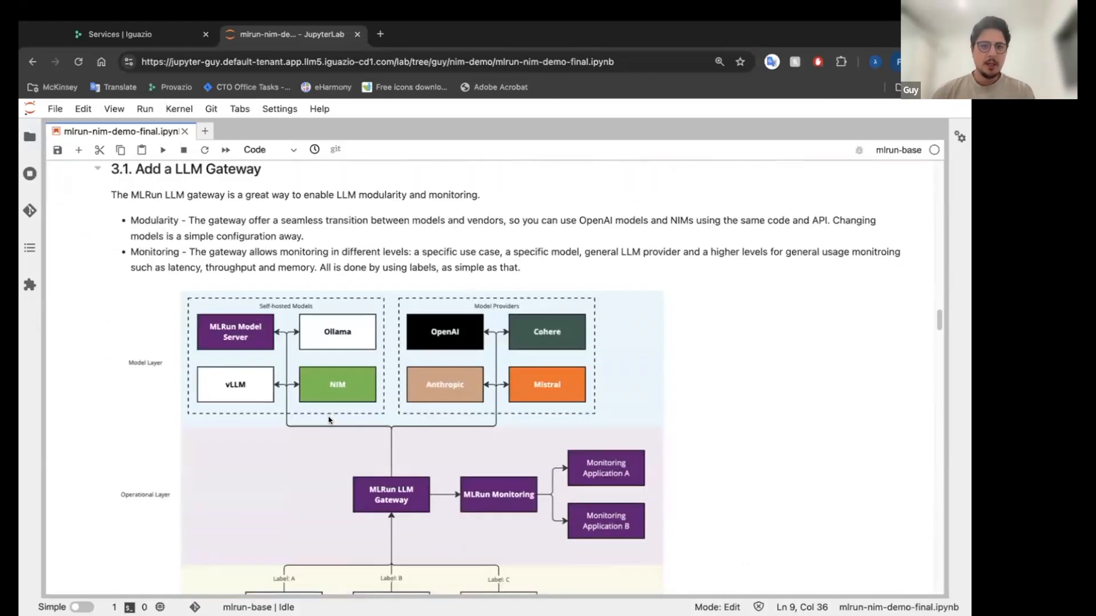
scroll(down, 3)
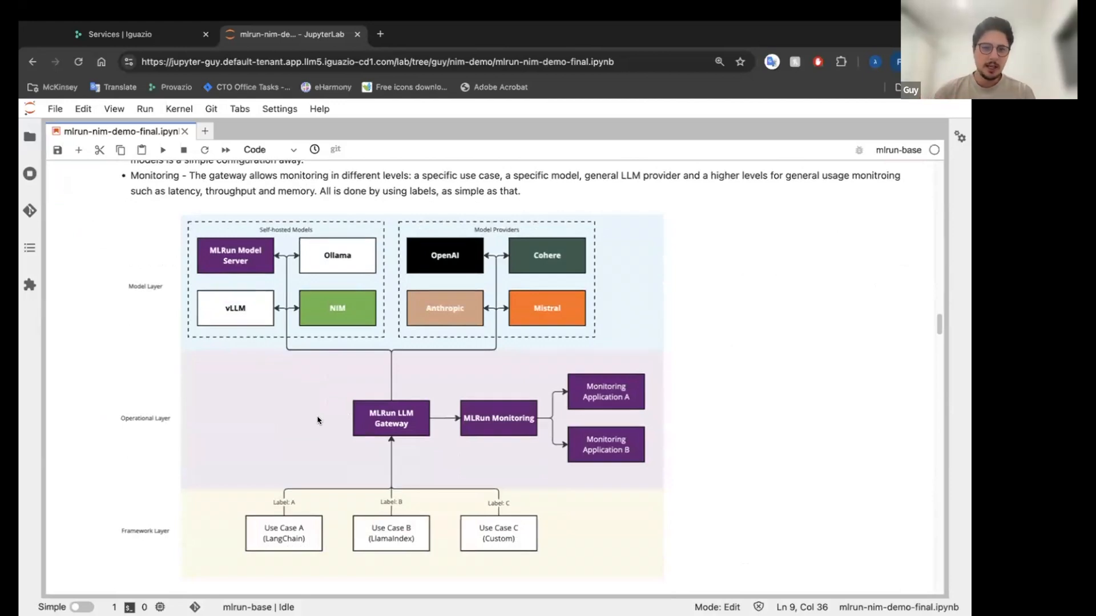
mouse_move(360, 396)
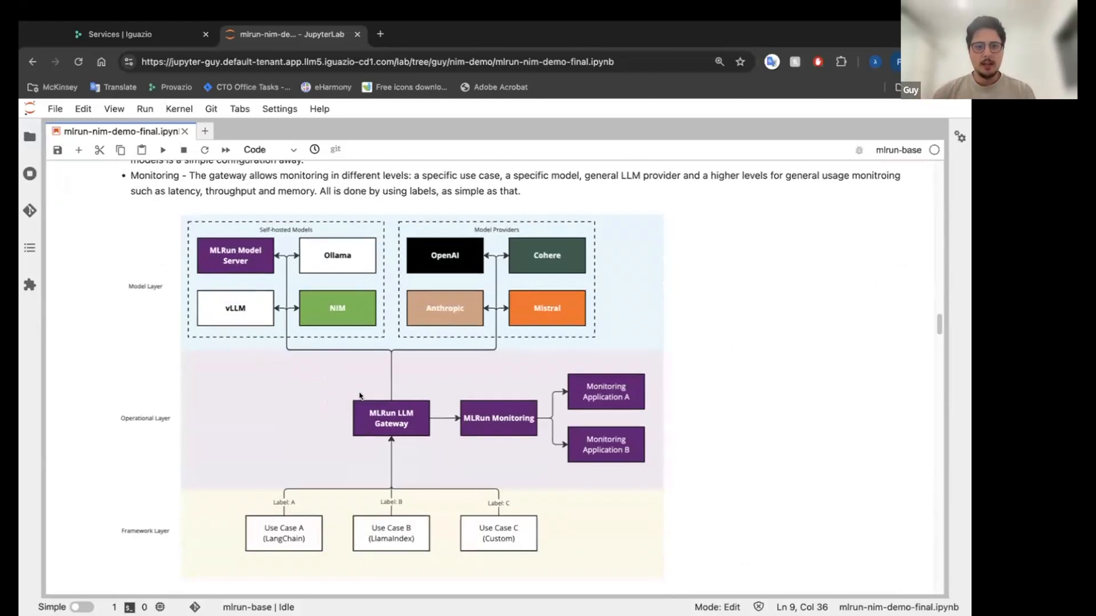
mouse_move(409, 418)
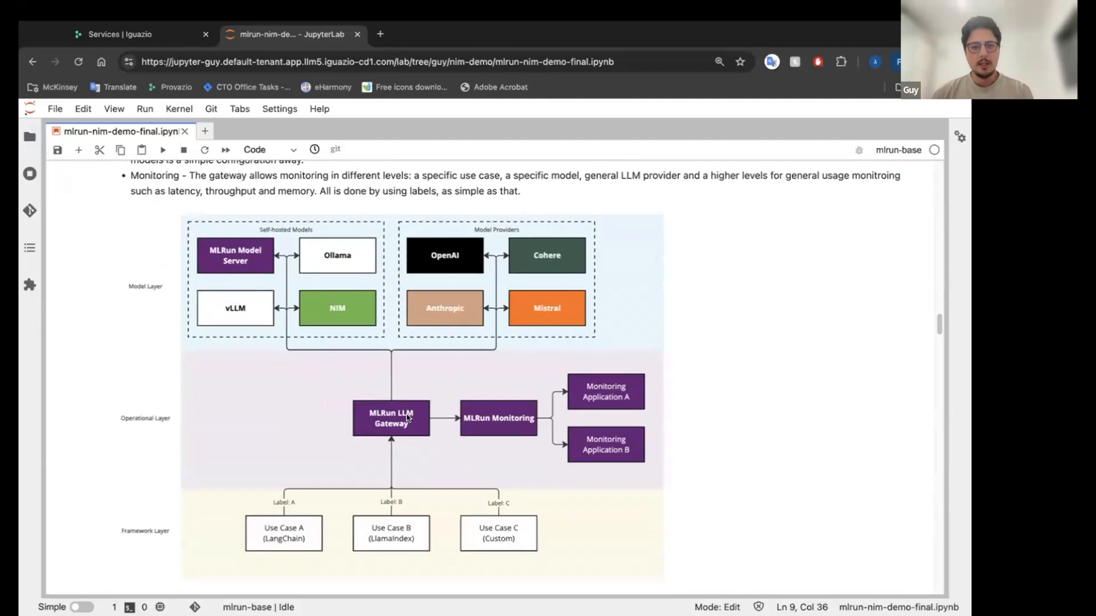
mouse_move(369, 386)
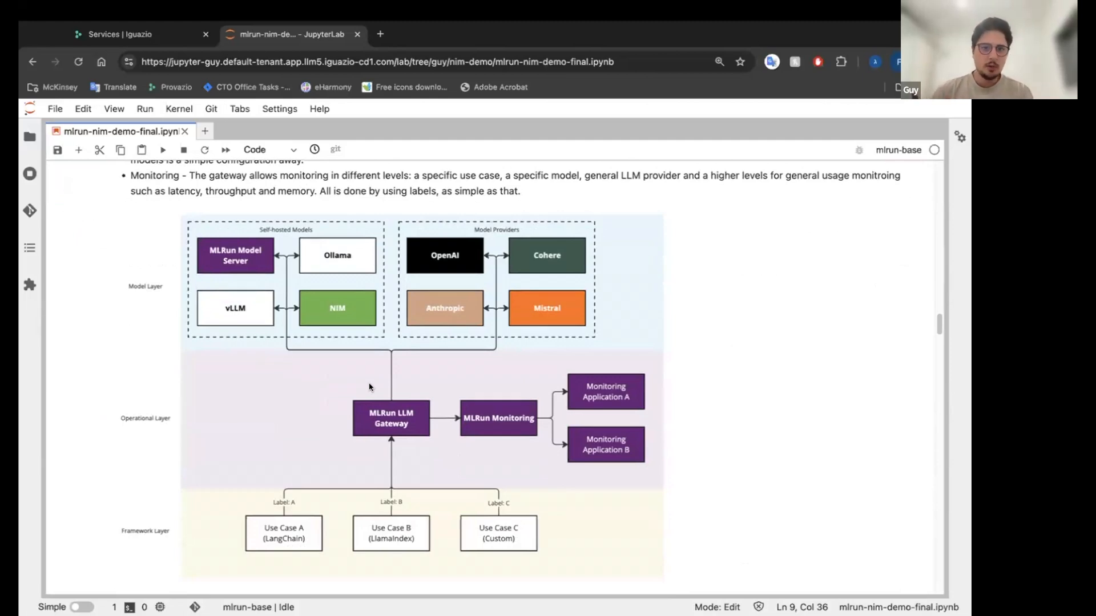
mouse_move(311, 324)
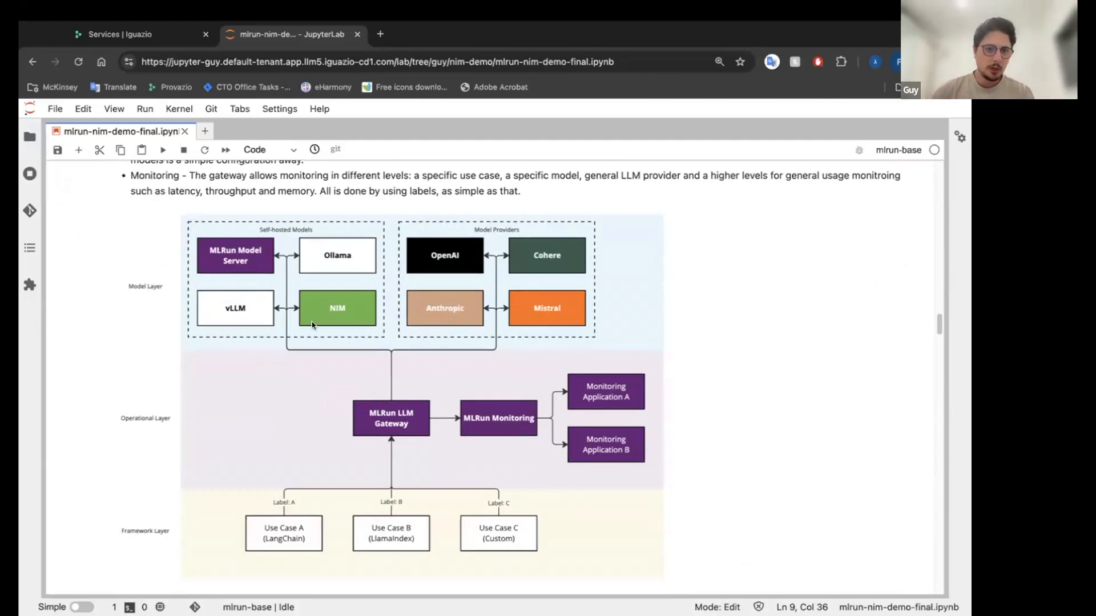
mouse_move(410, 265)
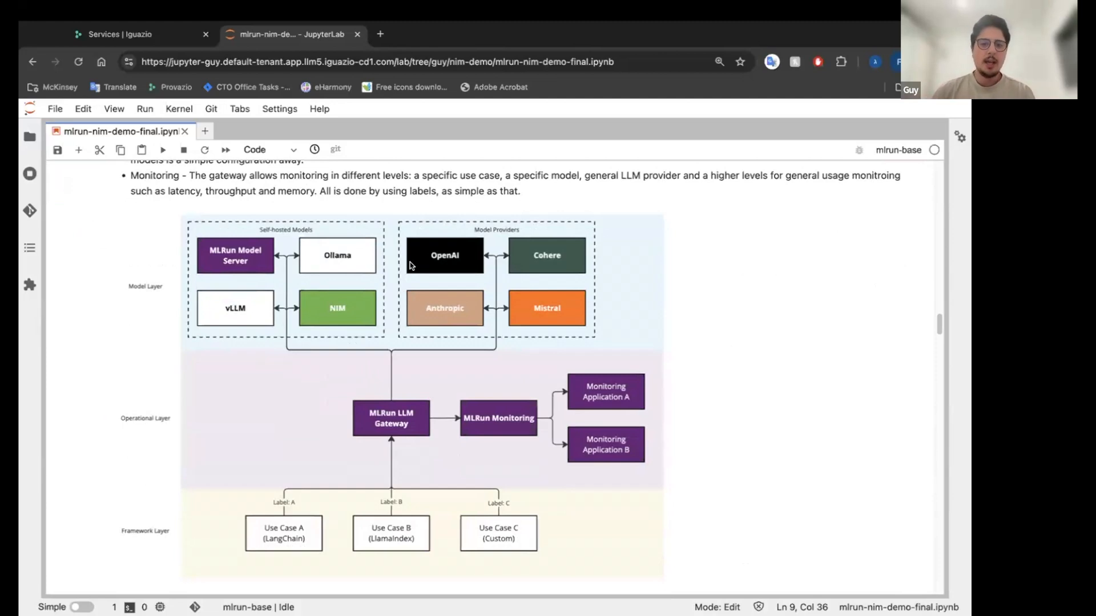
mouse_move(429, 242)
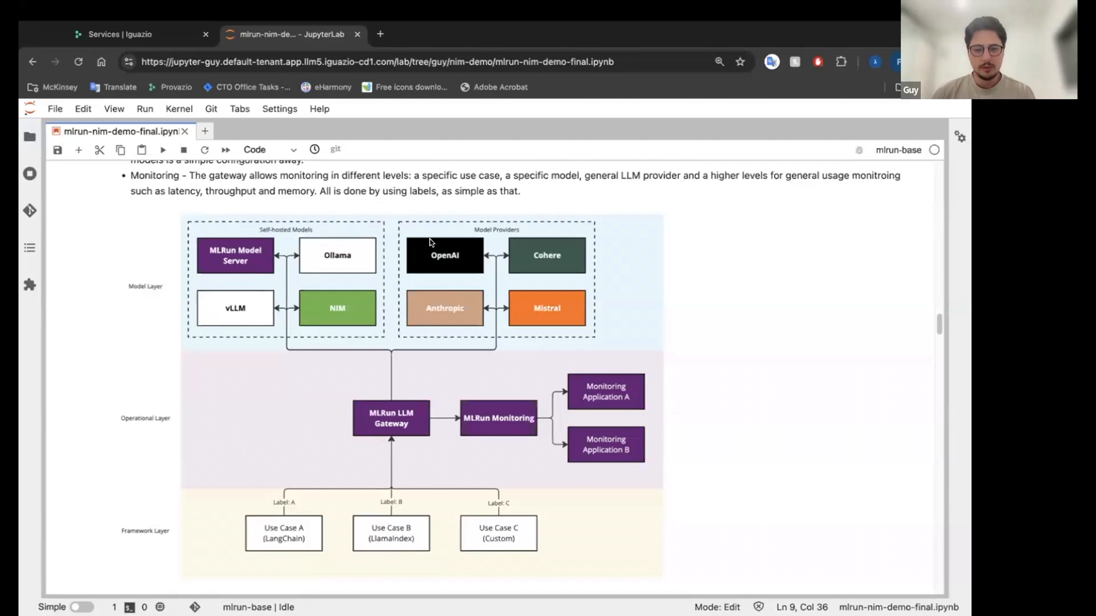
mouse_move(342, 383)
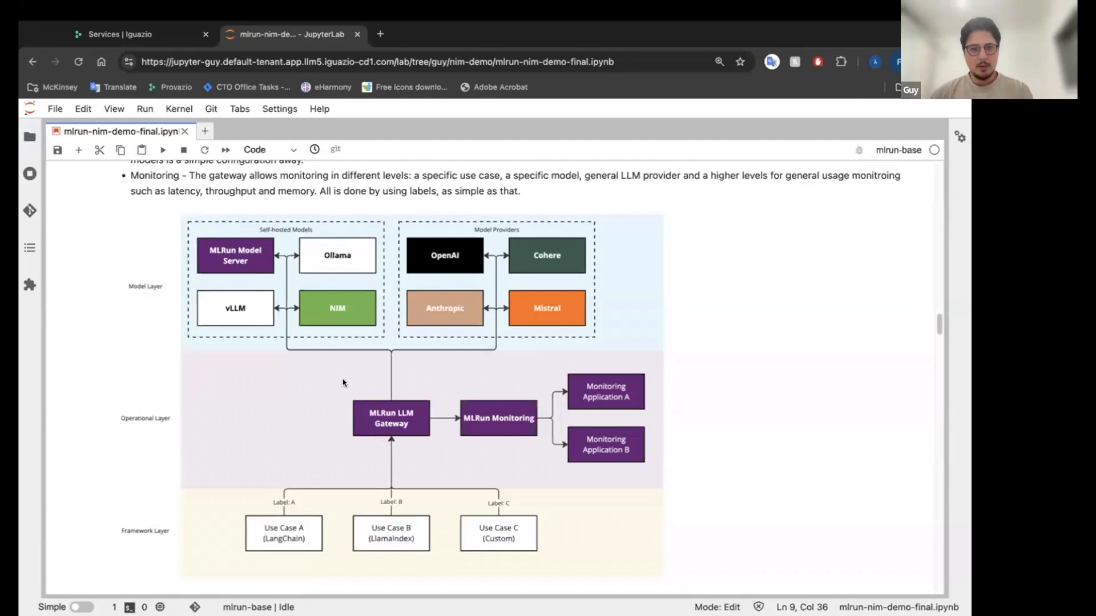
mouse_move(352, 418)
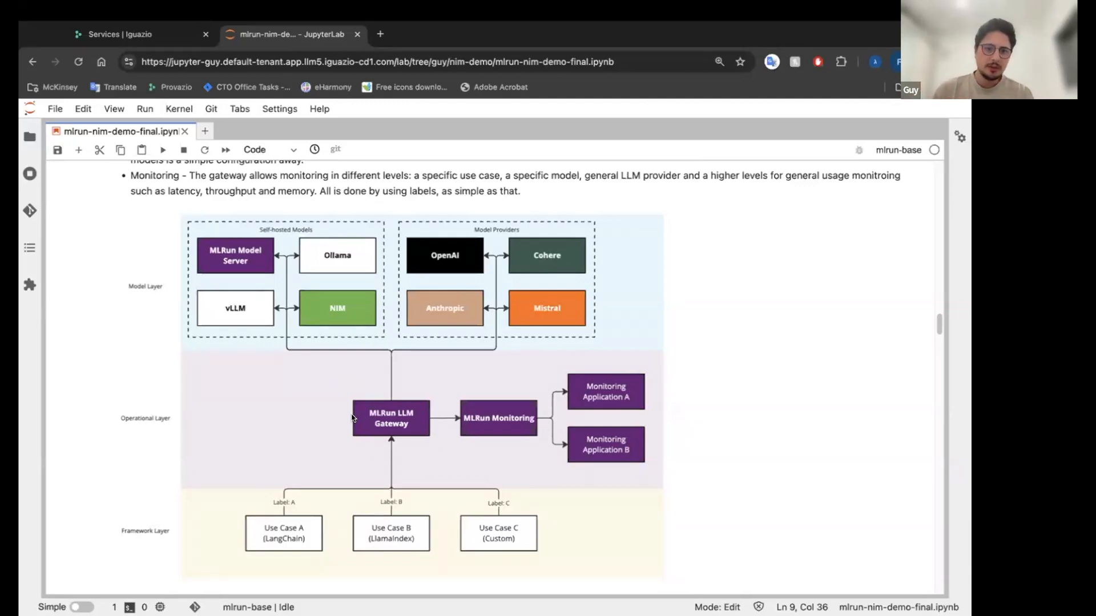
mouse_move(395, 434)
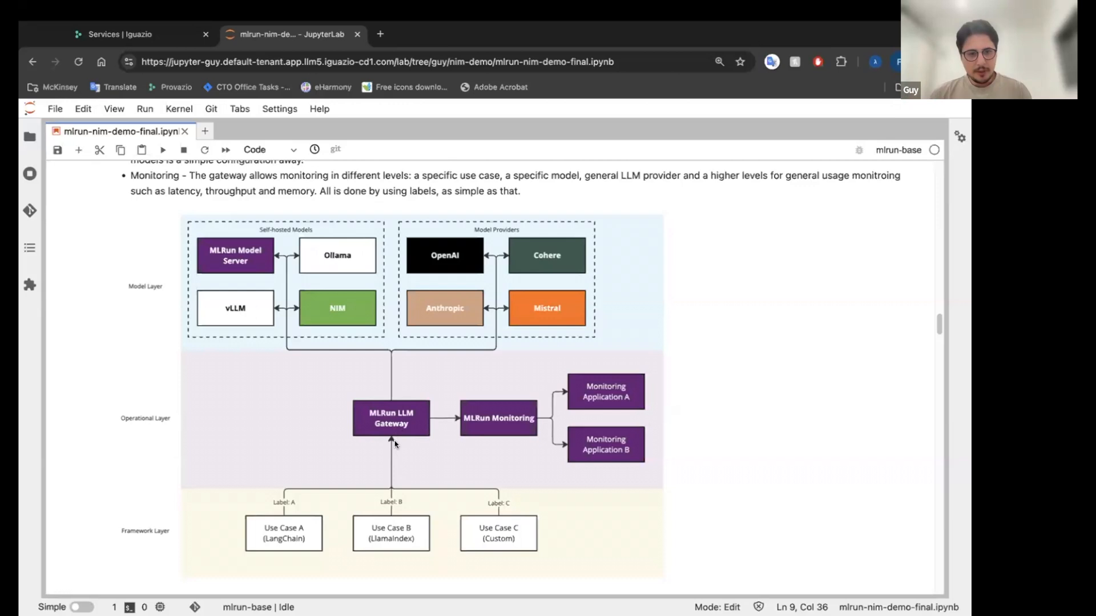
mouse_move(309, 458)
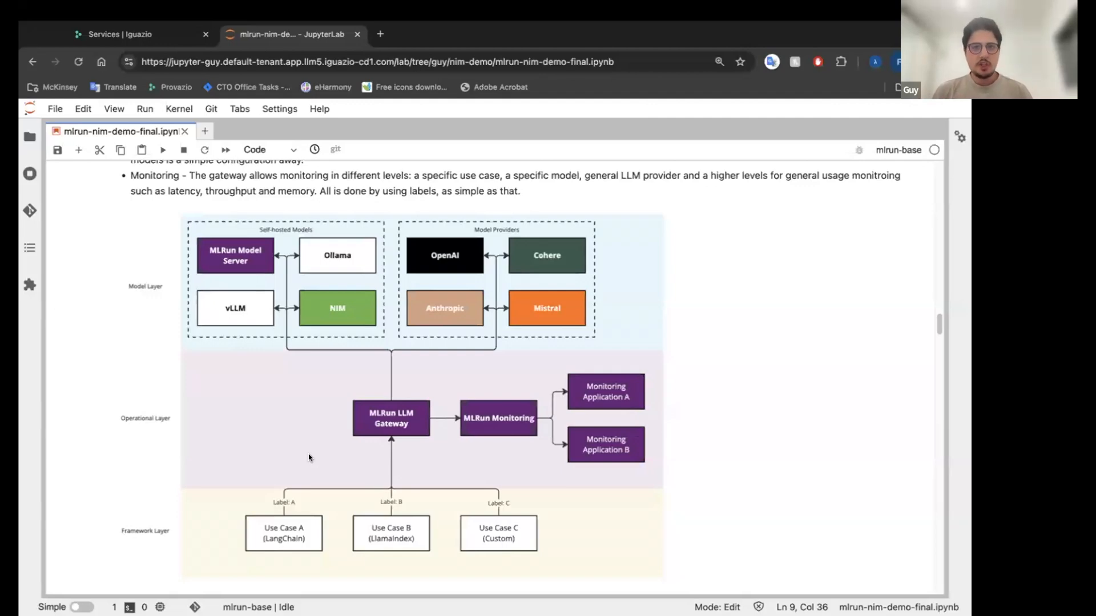
mouse_move(377, 416)
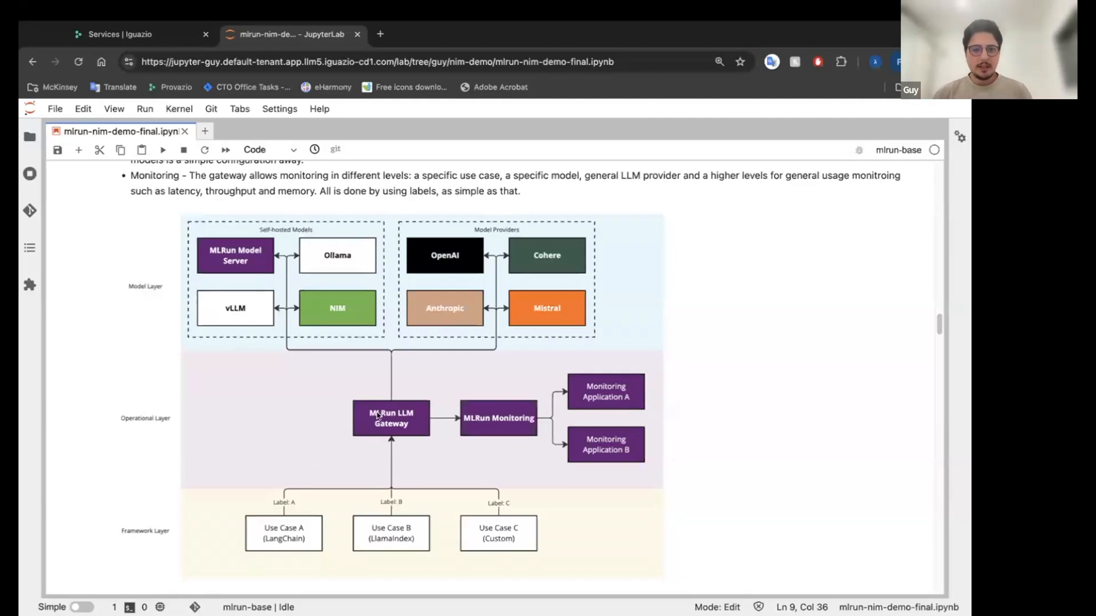
mouse_move(246, 505)
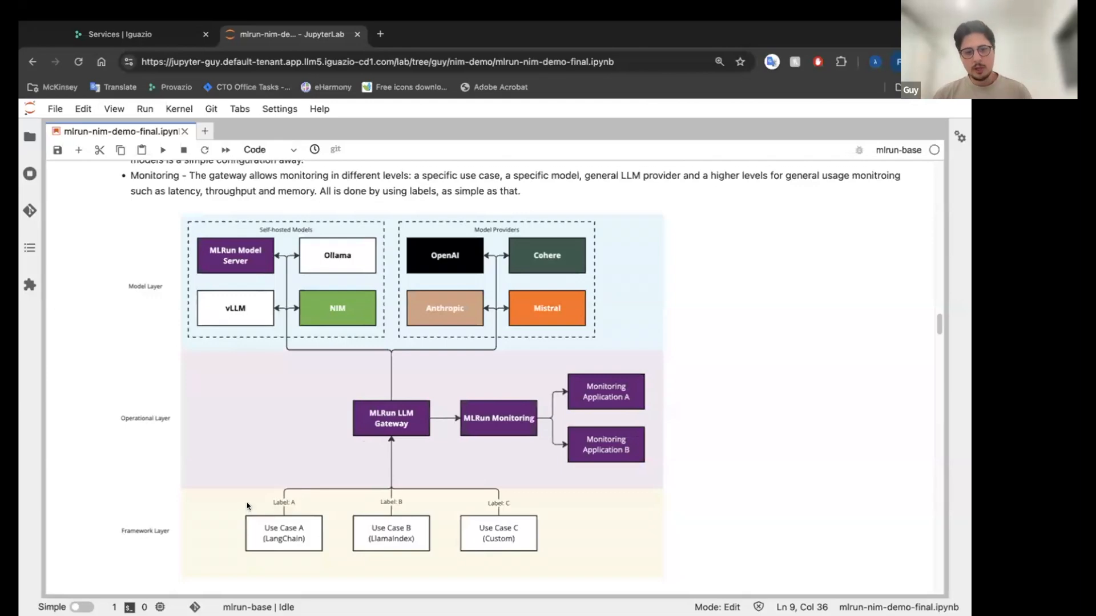
mouse_move(334, 488)
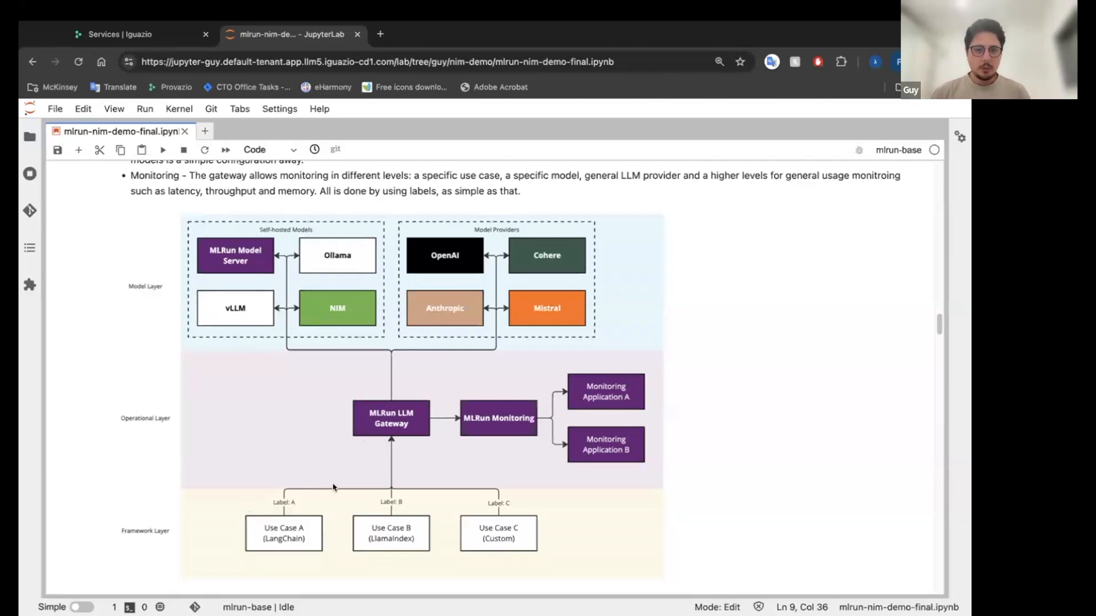
mouse_move(505, 504)
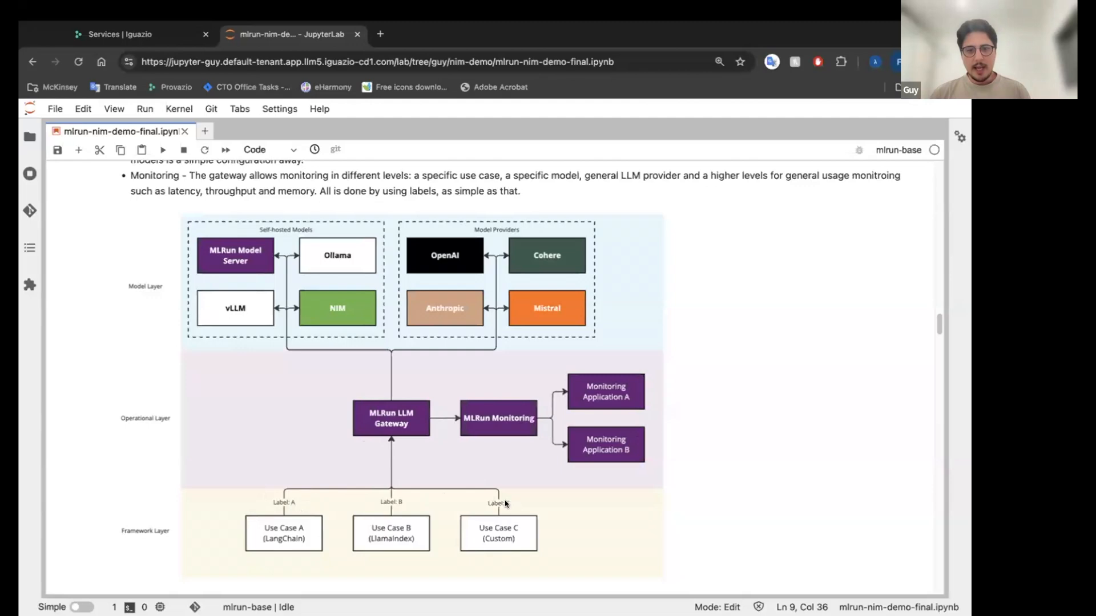
mouse_move(517, 480)
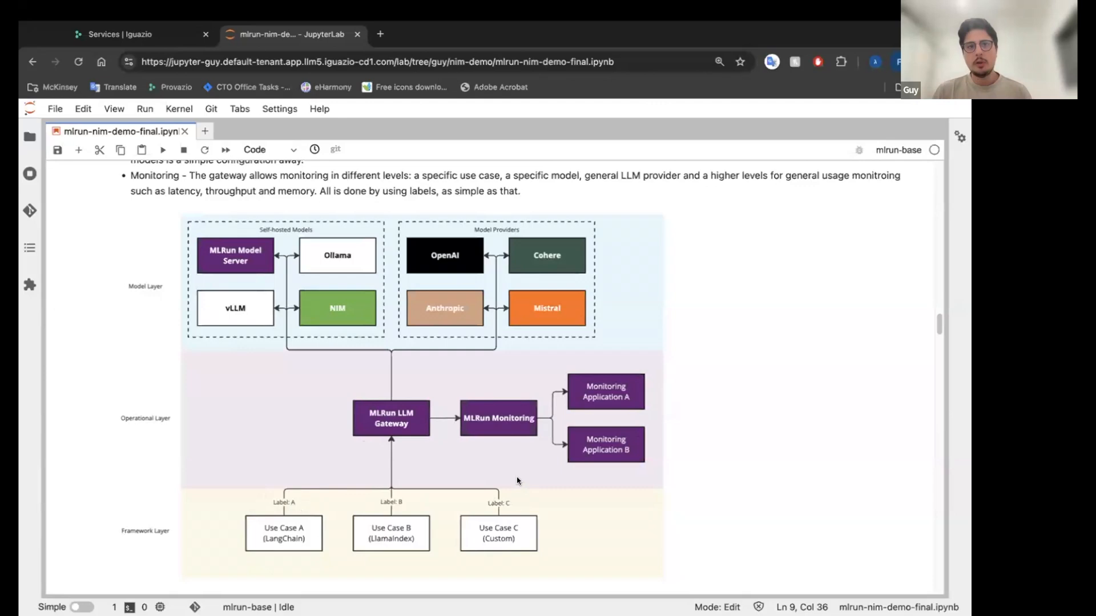
mouse_move(501, 476)
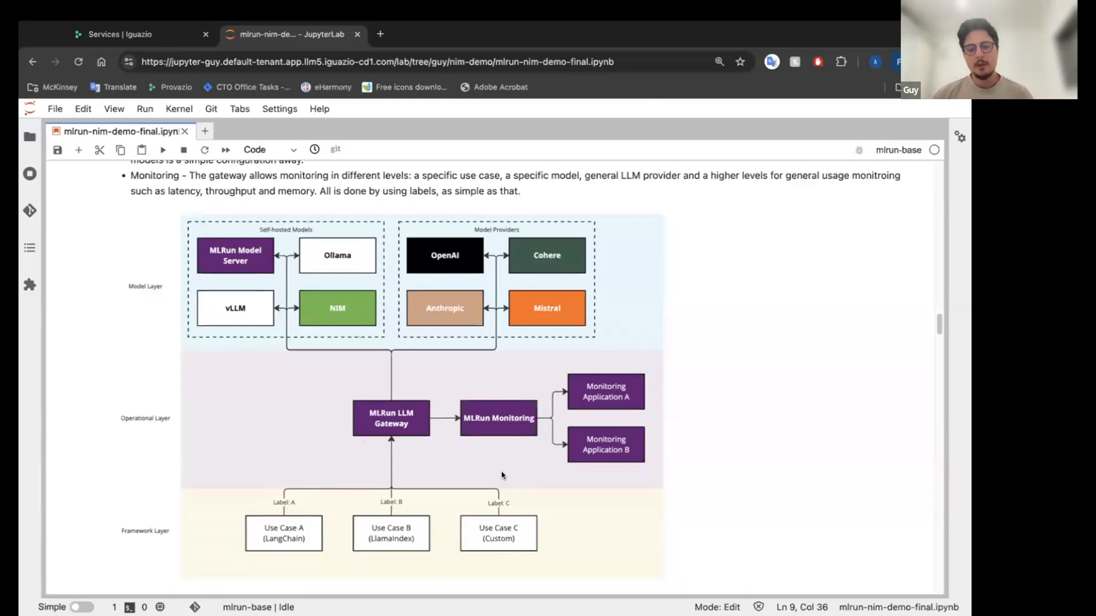
scroll(down, 3)
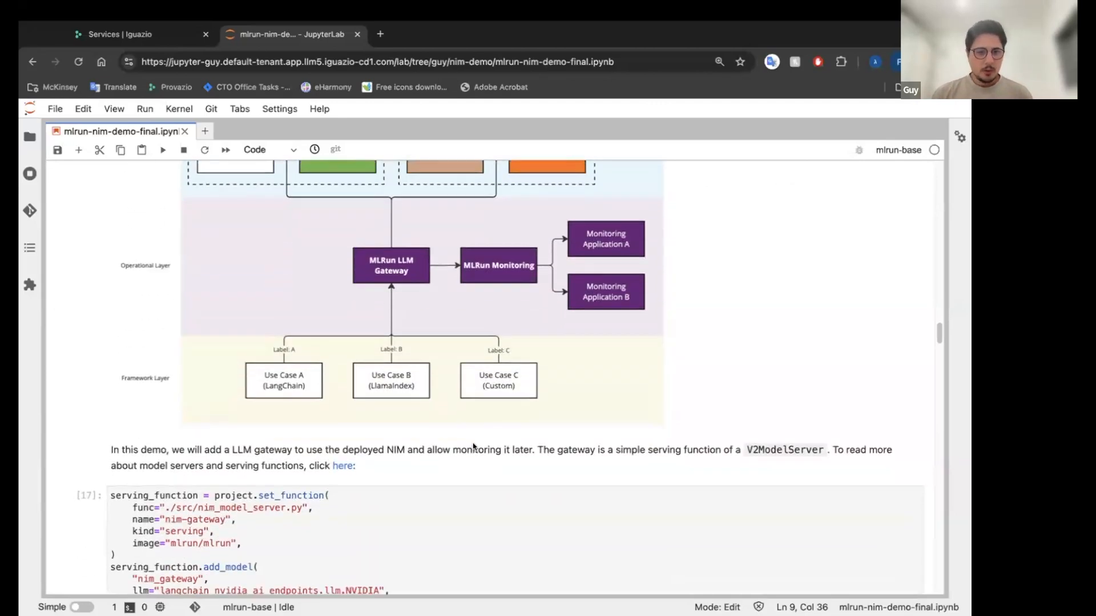
scroll(down, 3)
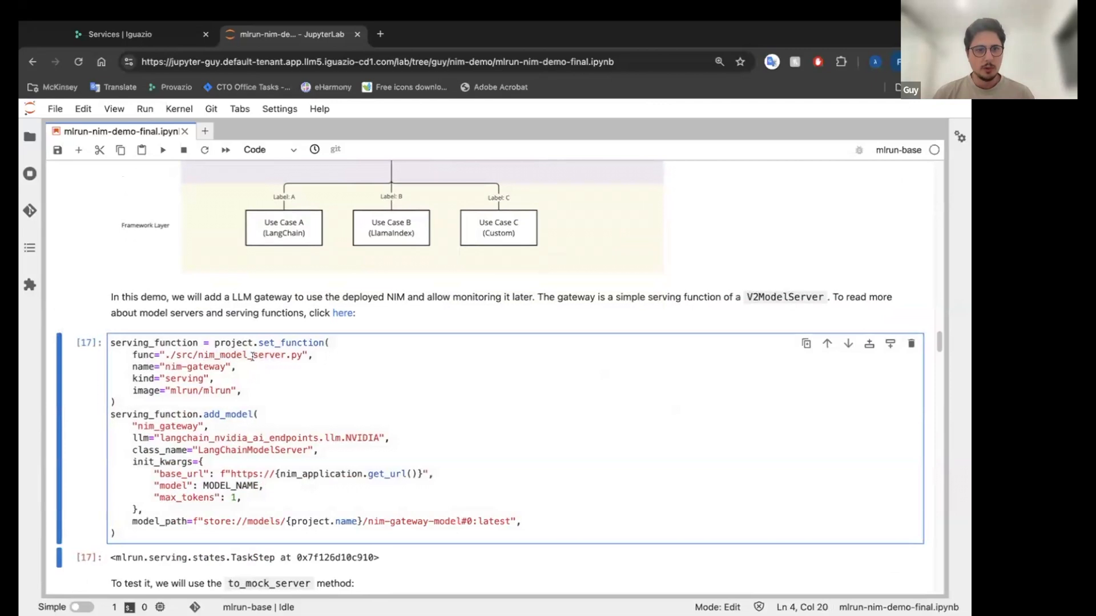
scroll(down, 3)
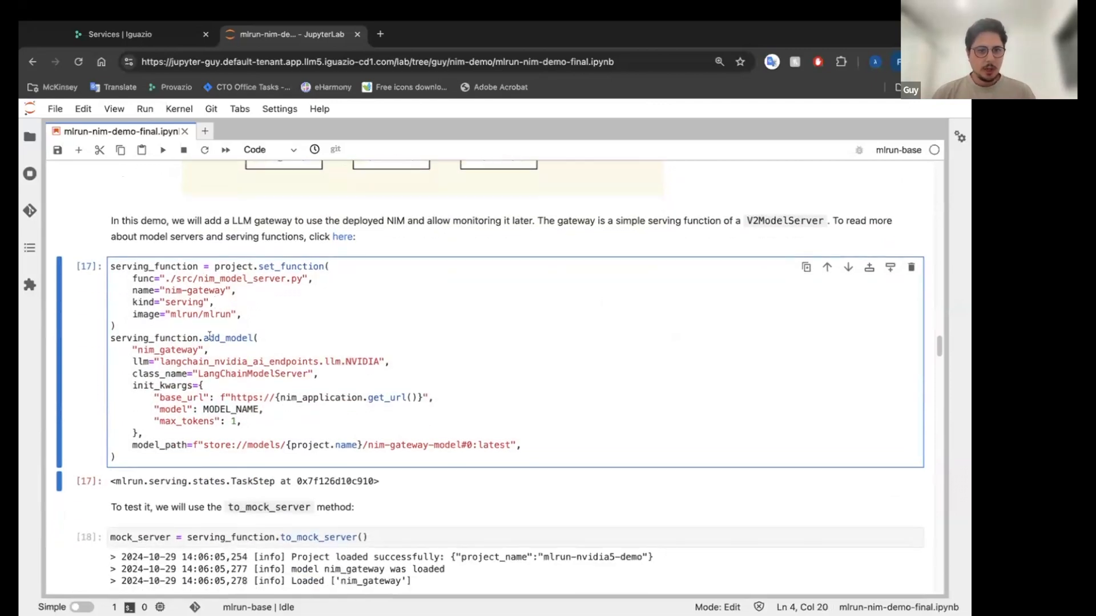
click(243, 420)
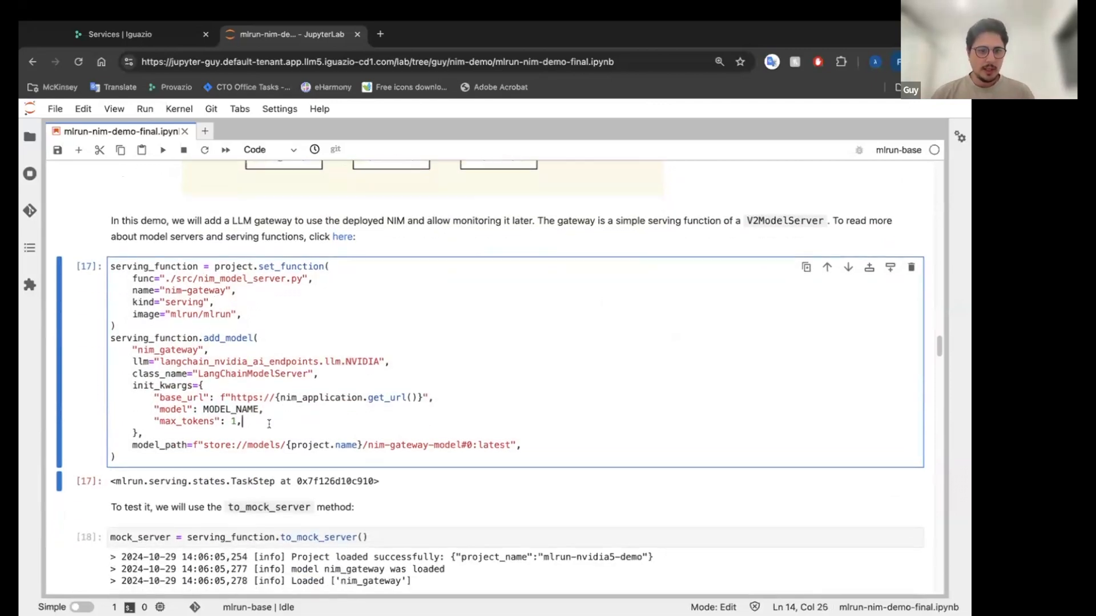
scroll(down, 3)
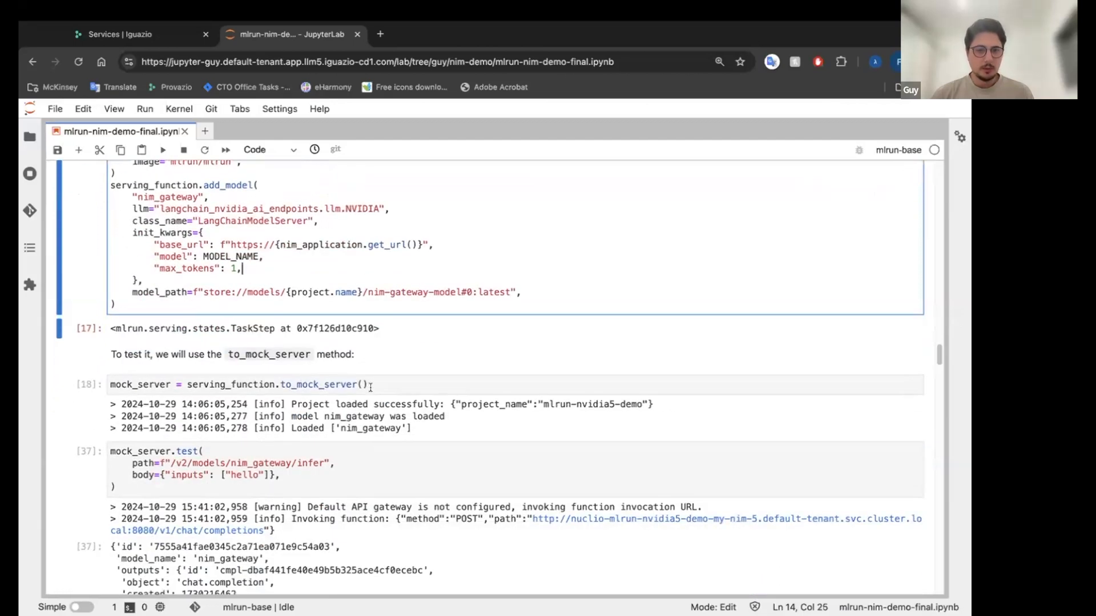
click(364, 384)
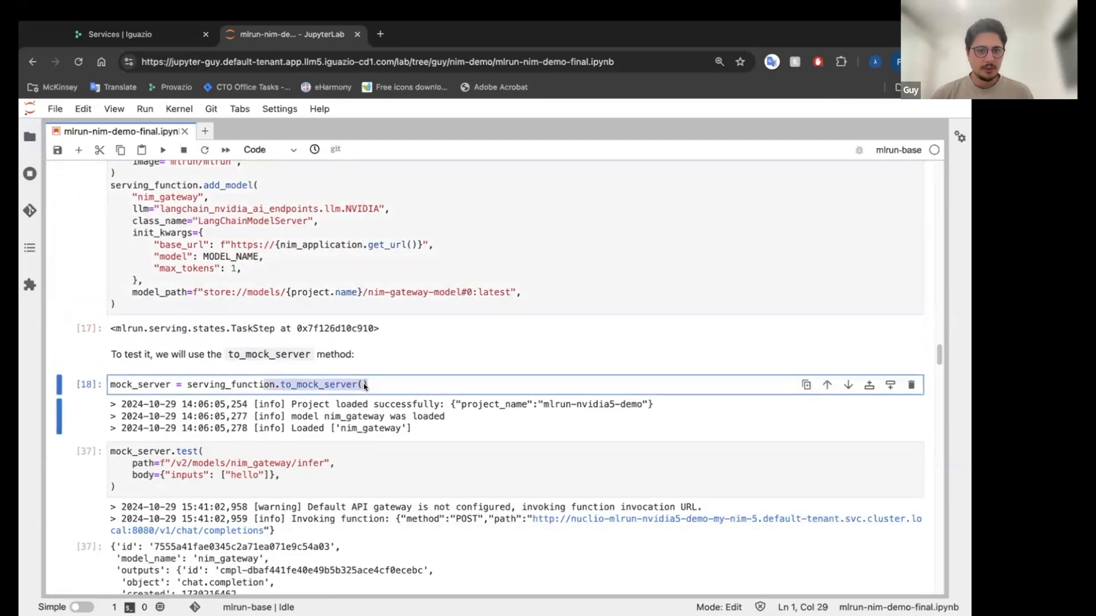
scroll(down, 3)
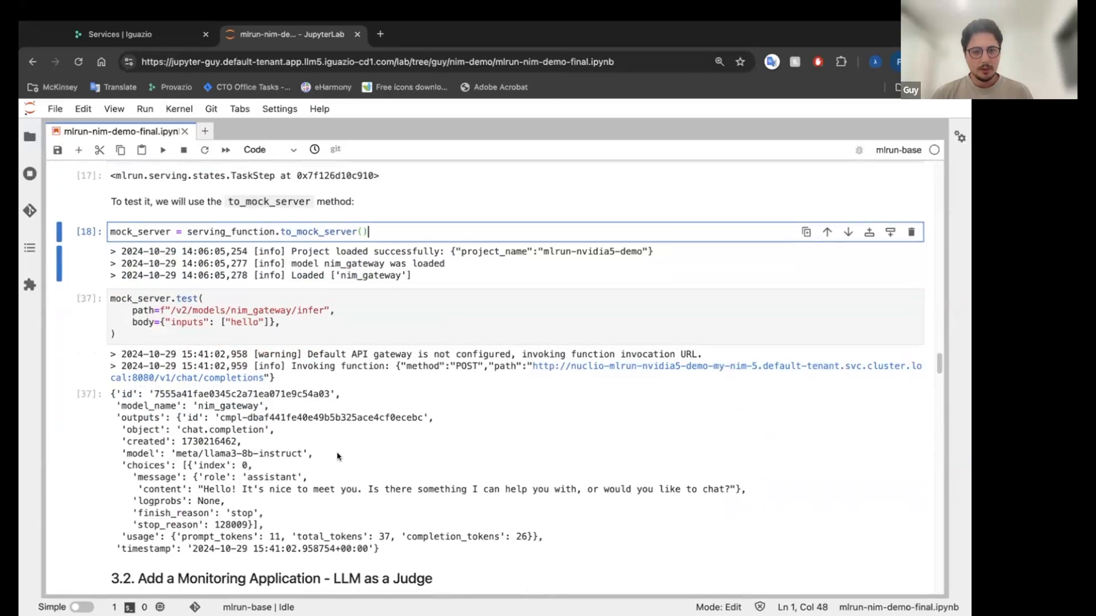
scroll(down, 3)
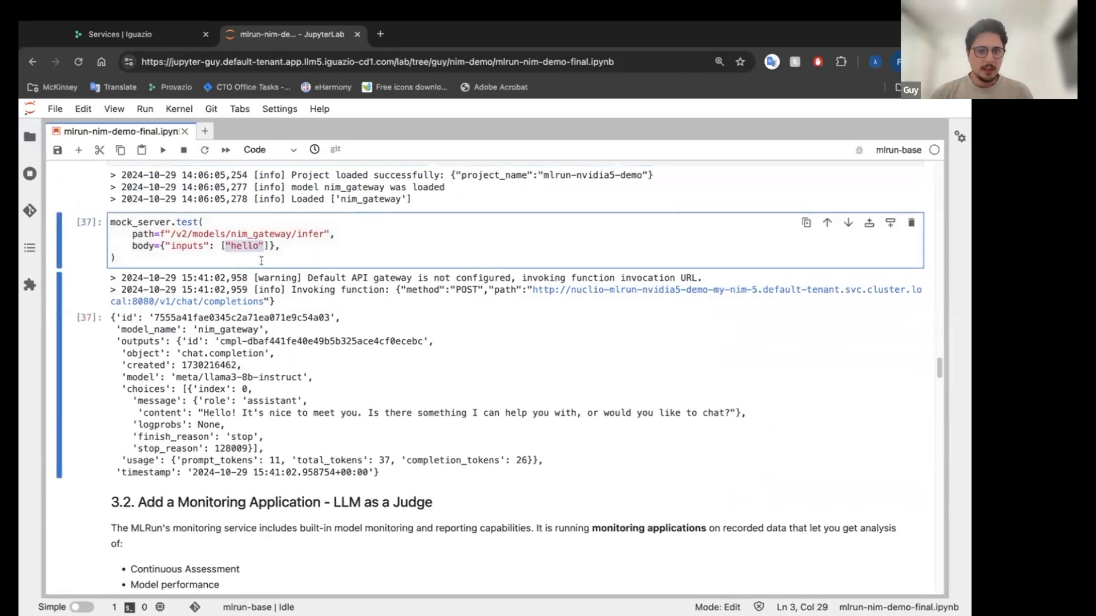
mouse_move(341, 405)
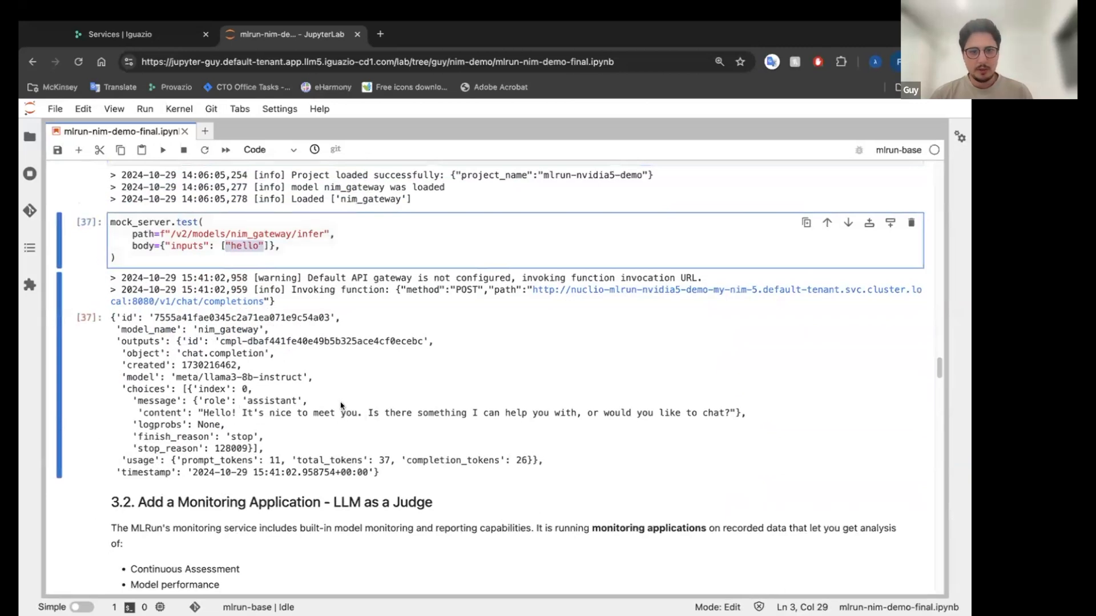
scroll(down, 3)
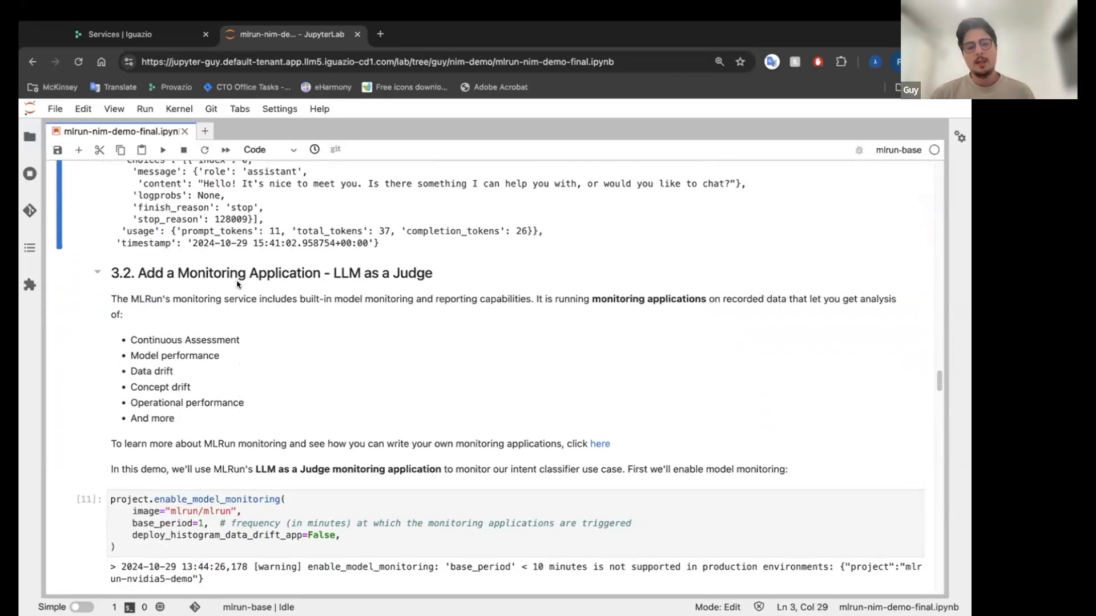
mouse_move(299, 416)
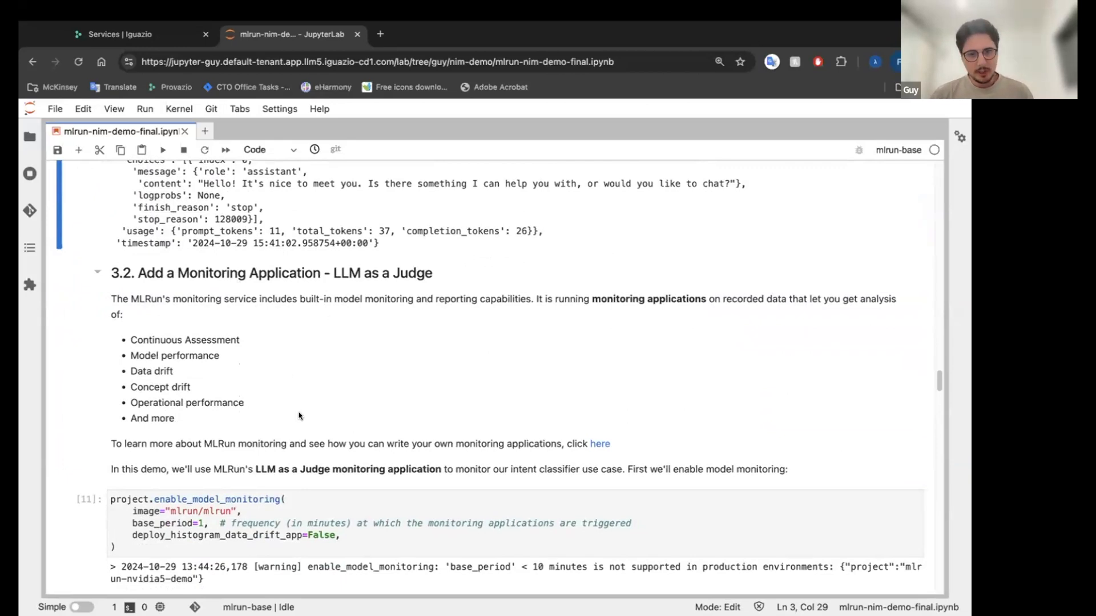
mouse_move(334, 456)
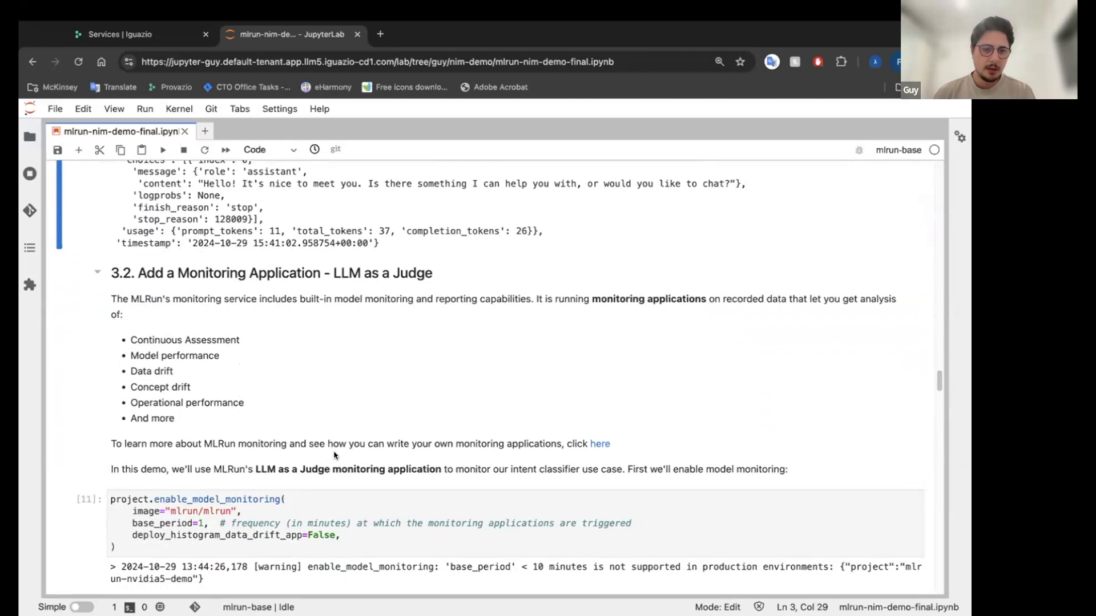
scroll(down, 3)
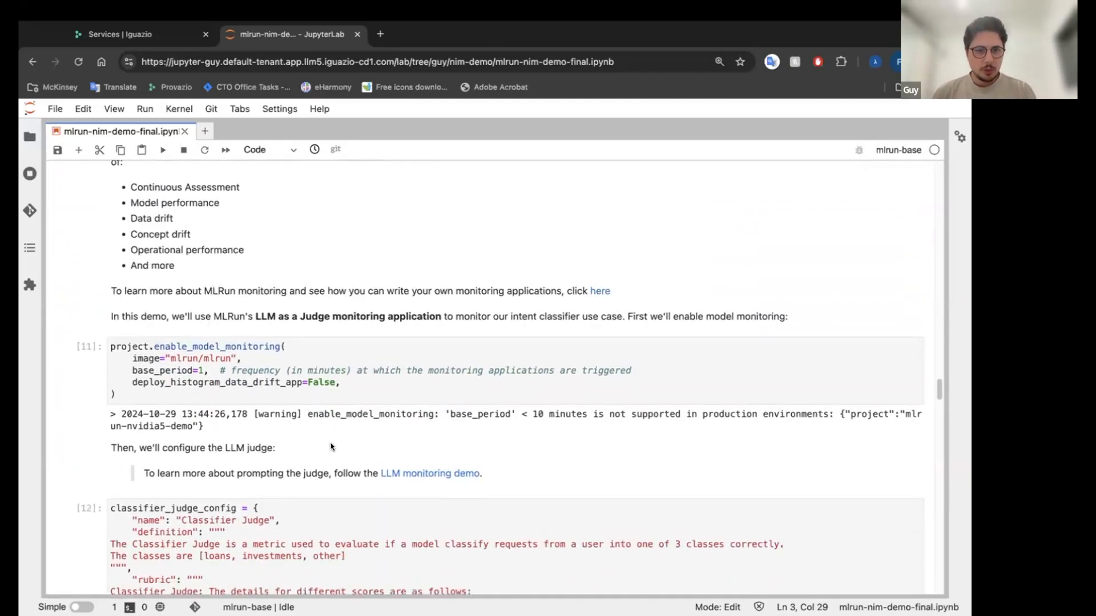
scroll(down, 3)
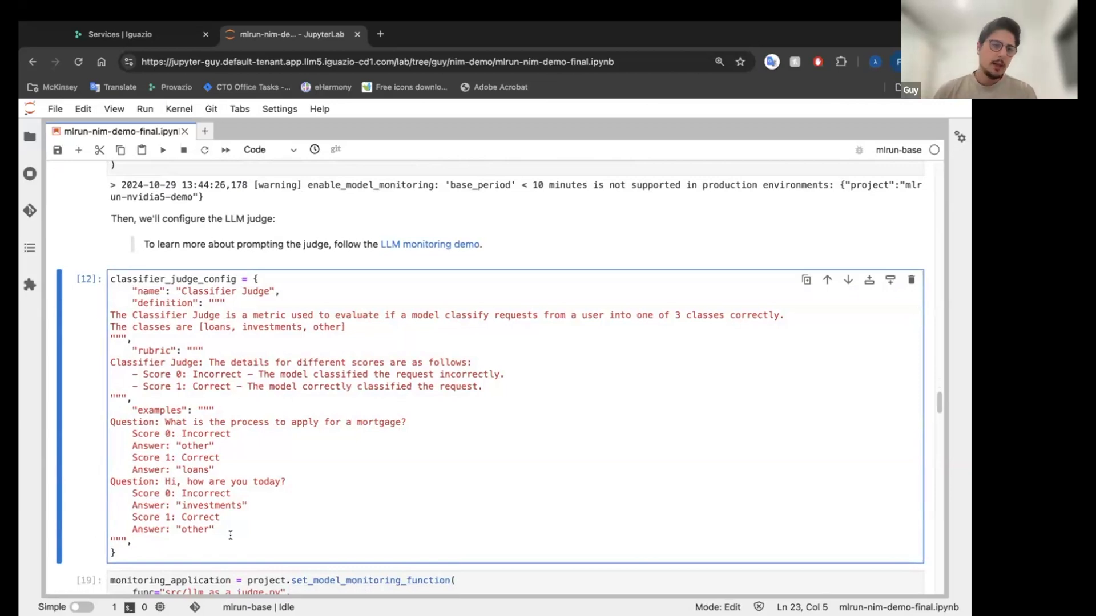
mouse_move(185, 481)
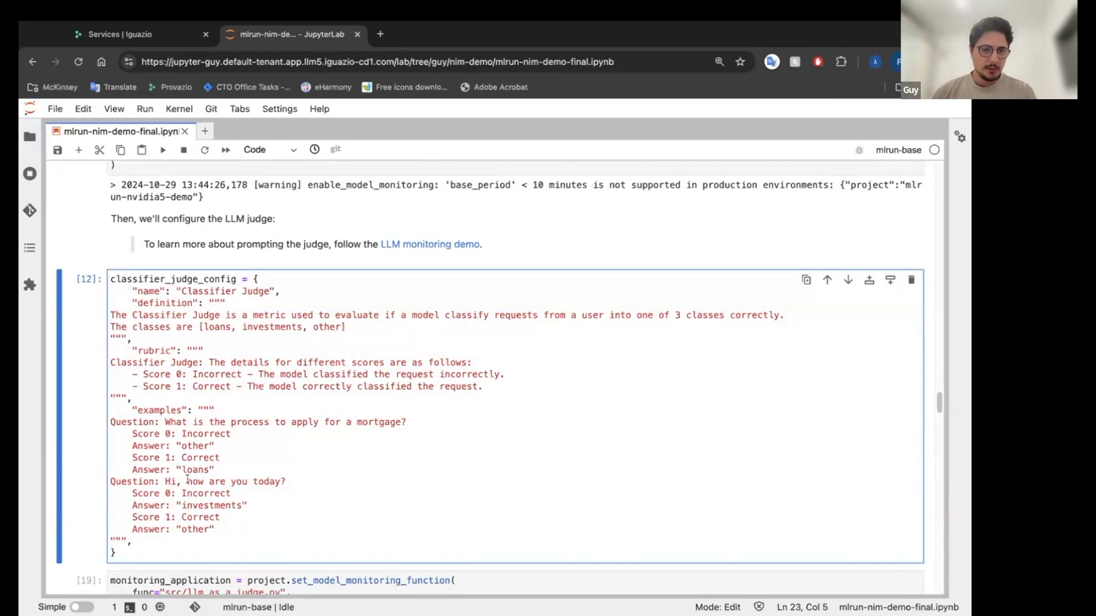
click(215, 529)
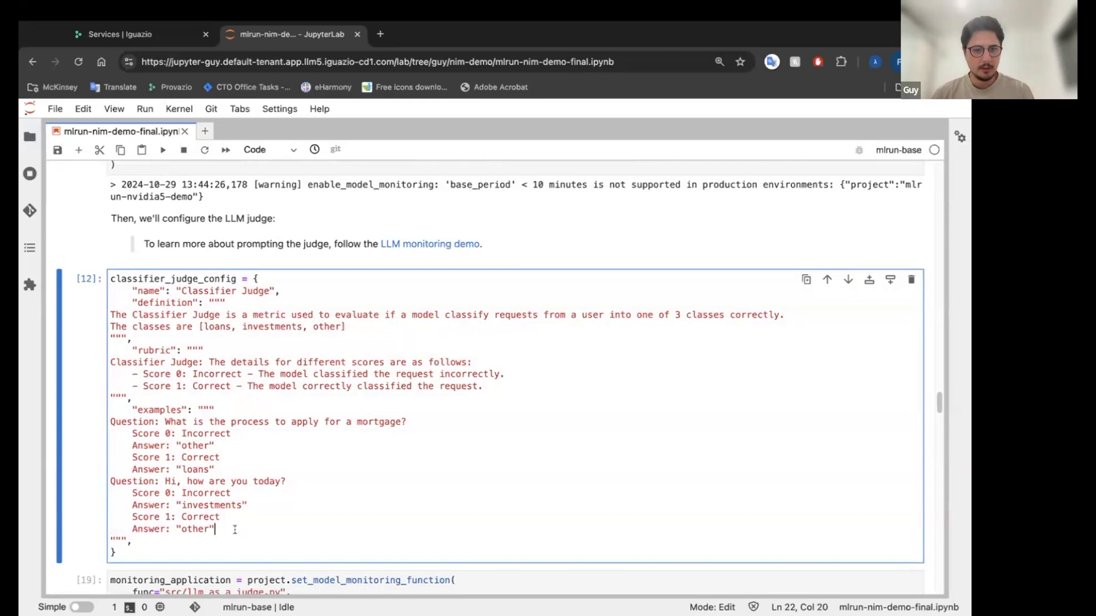
scroll(down, 3)
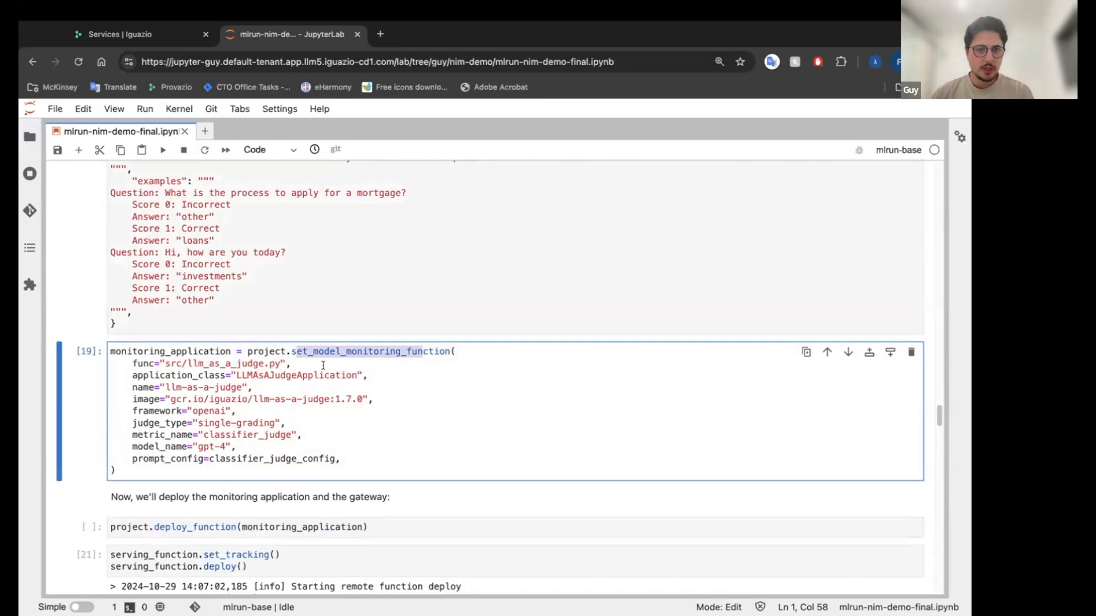
click(286, 375)
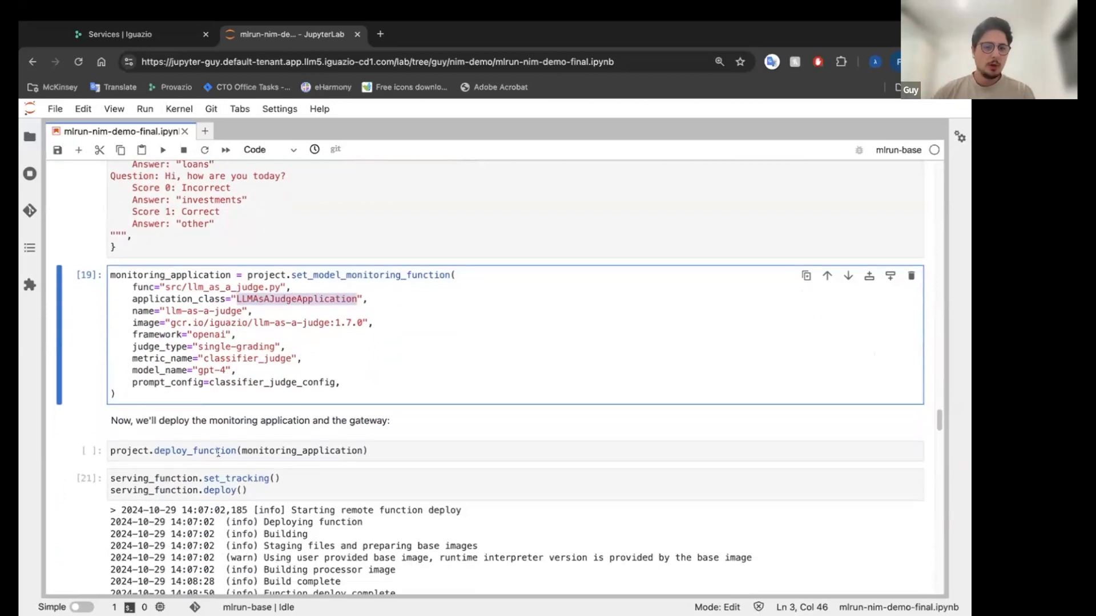
click(178, 478)
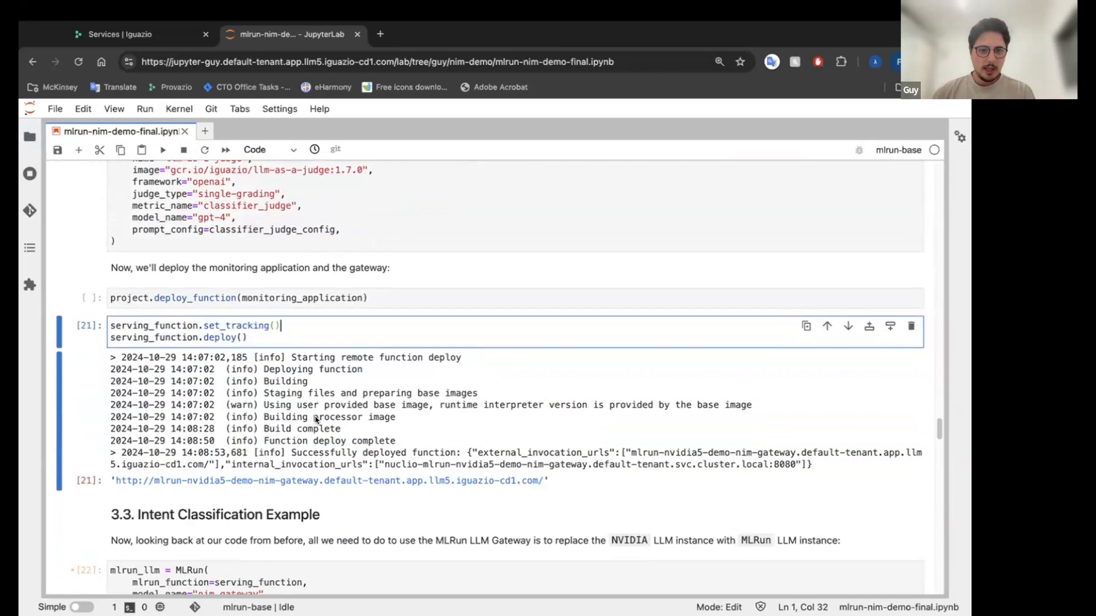
scroll(down, 3)
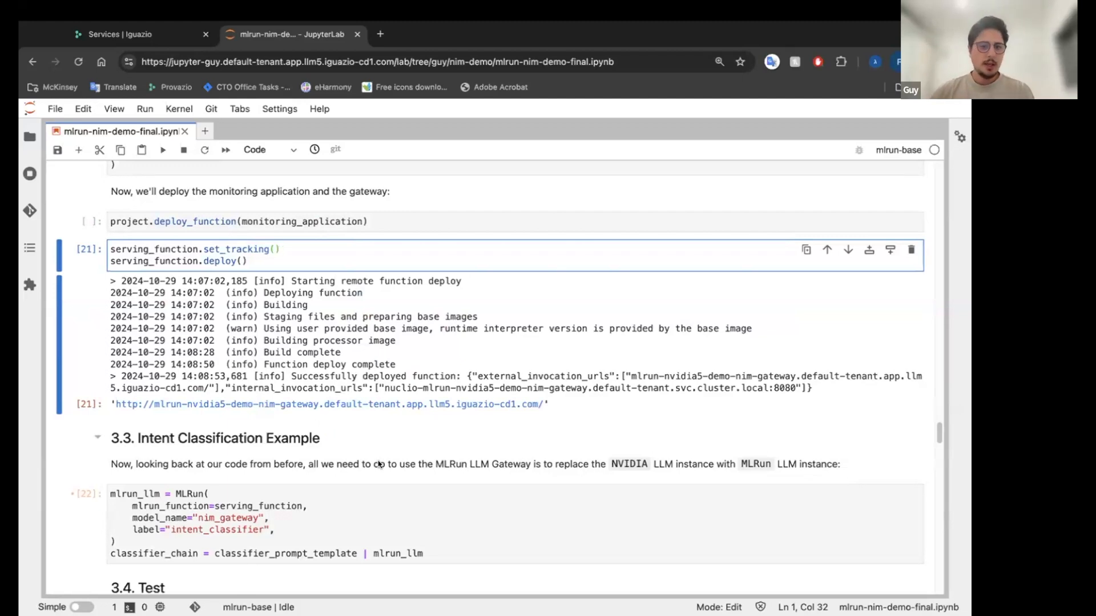
scroll(down, 3)
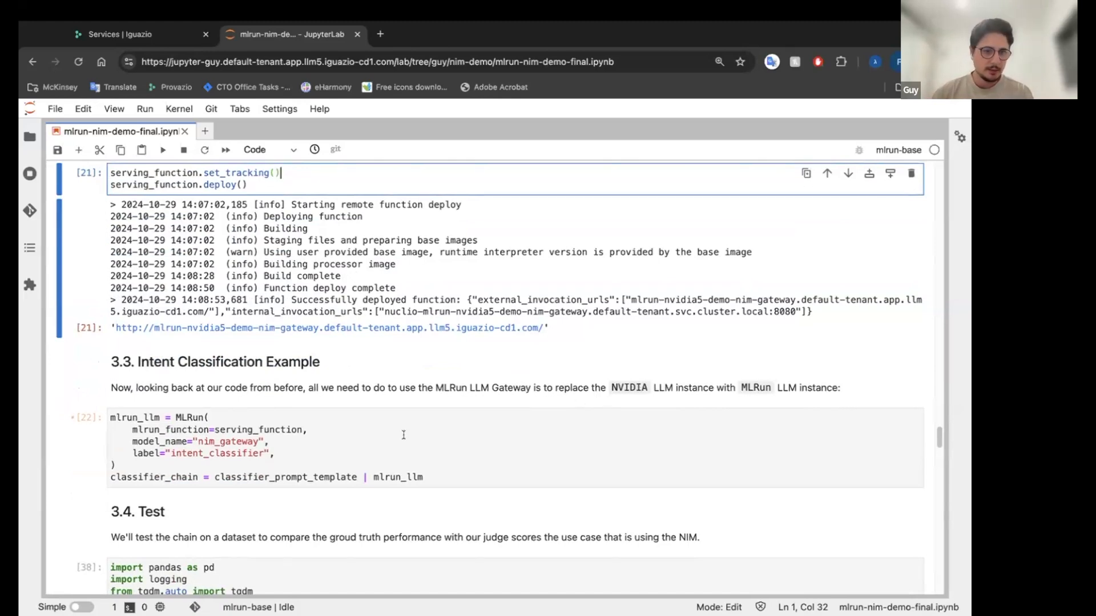
click(294, 430)
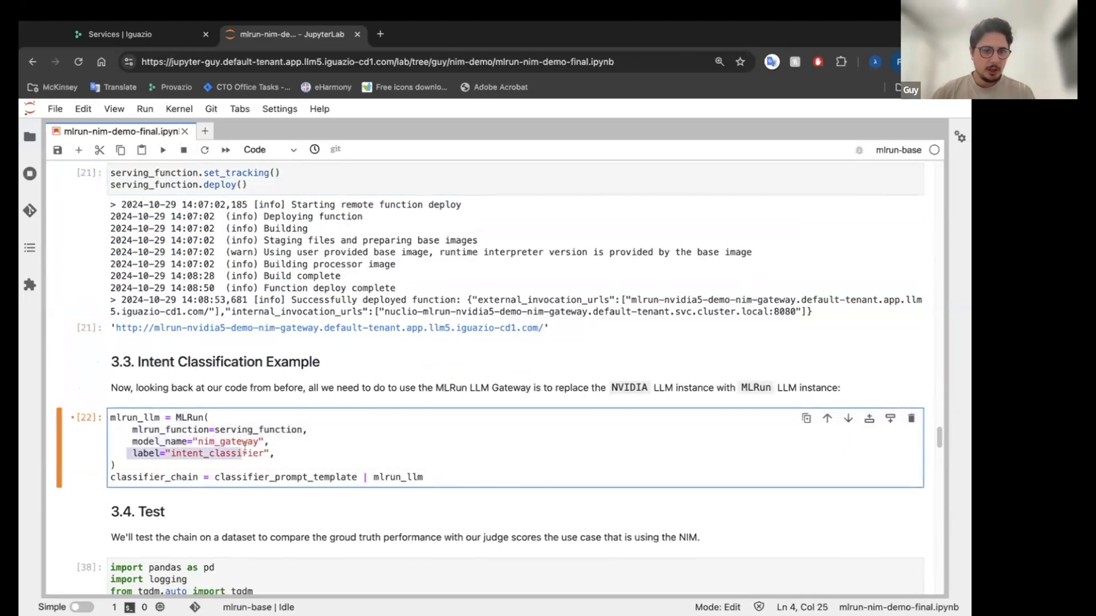
click(116, 464)
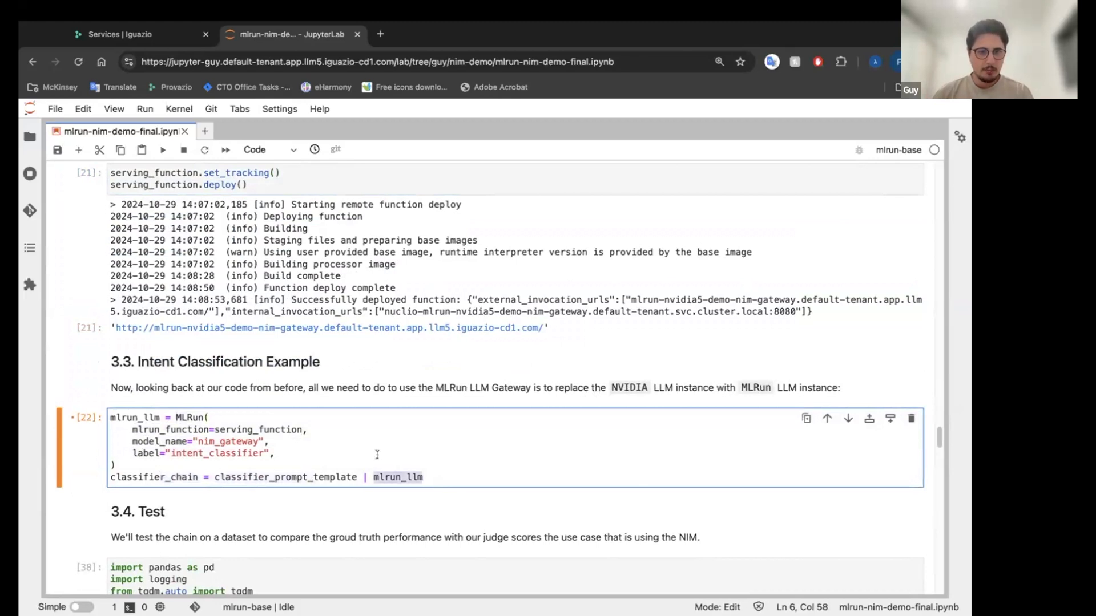
scroll(down, 3)
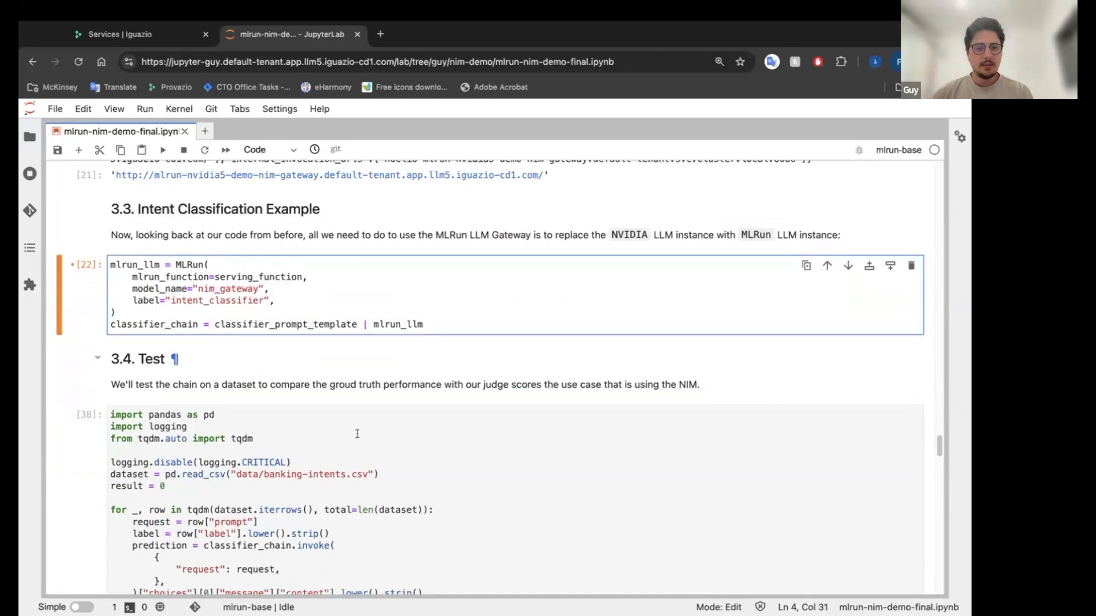
Step: Scroll to the 0.87 accuracy over 100 examples and the 3.6 Review Monitoring heading
scroll(down, 3)
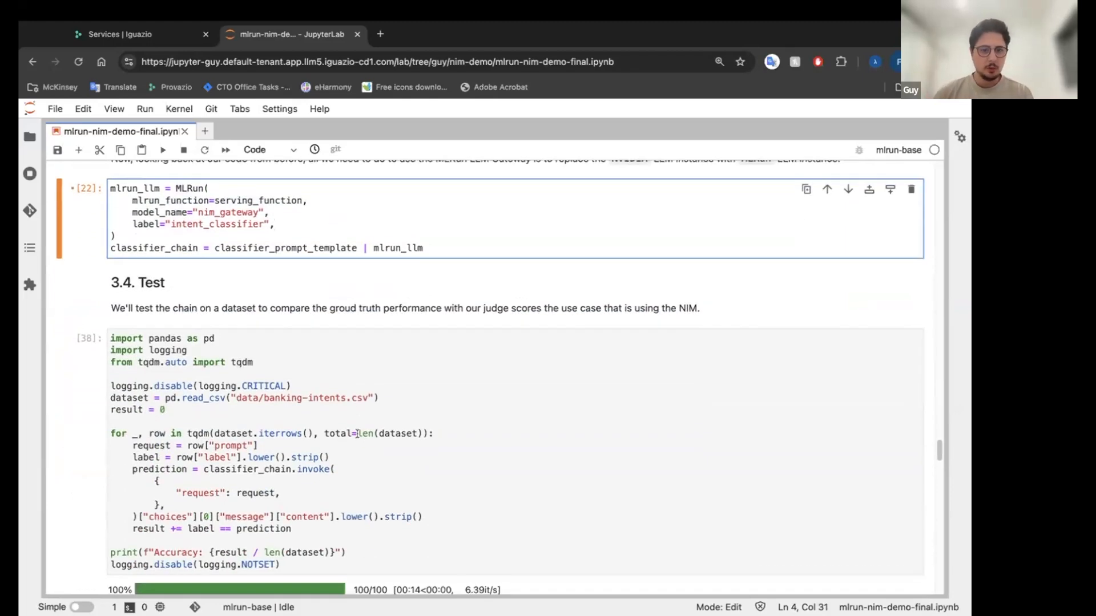
scroll(down, 3)
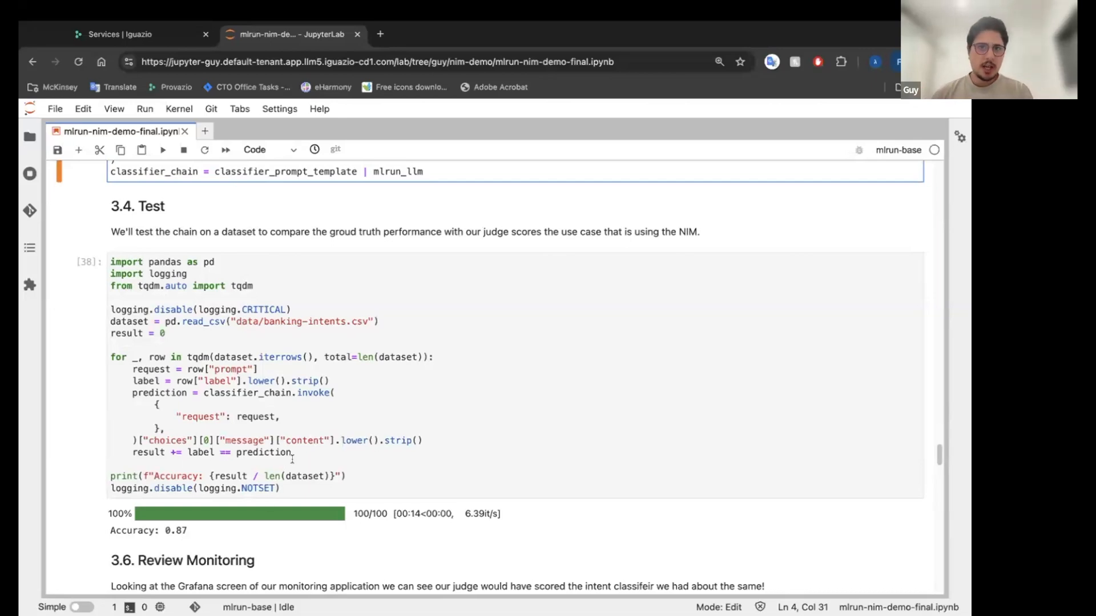
mouse_move(199, 530)
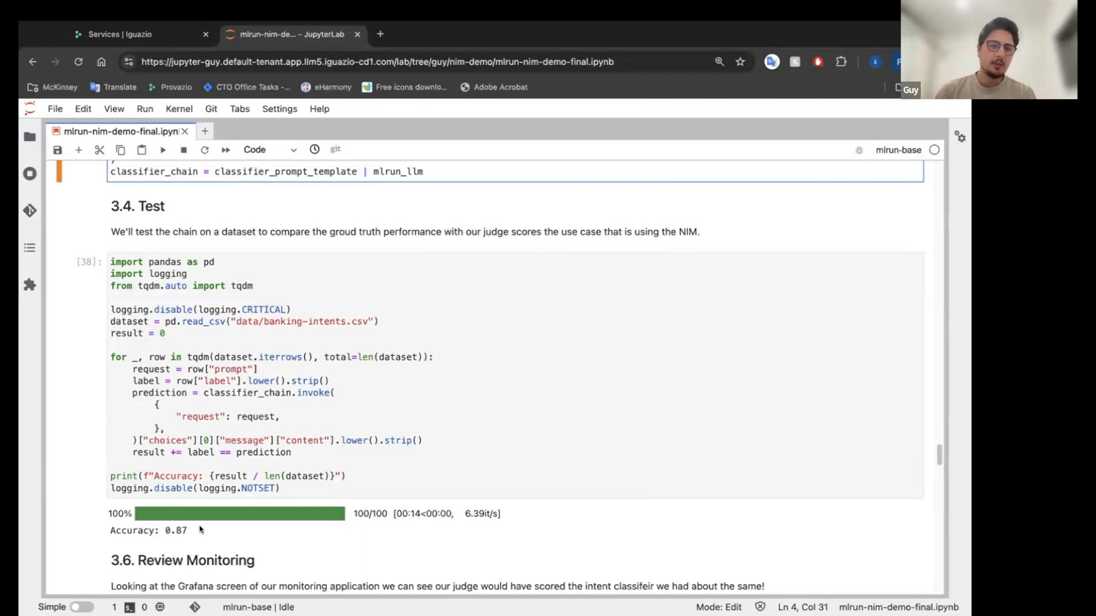
scroll(down, 3)
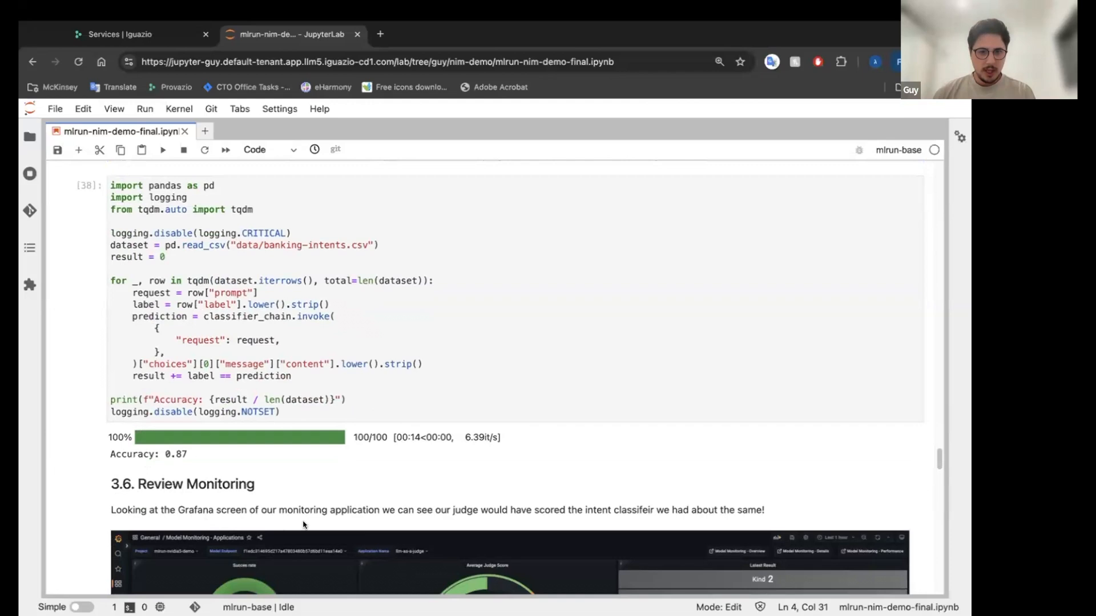
Step: Scroll past the 0.861 judge-score Grafana dashboard to section 4, MLRun's GenAI Factory
scroll(down, 3)
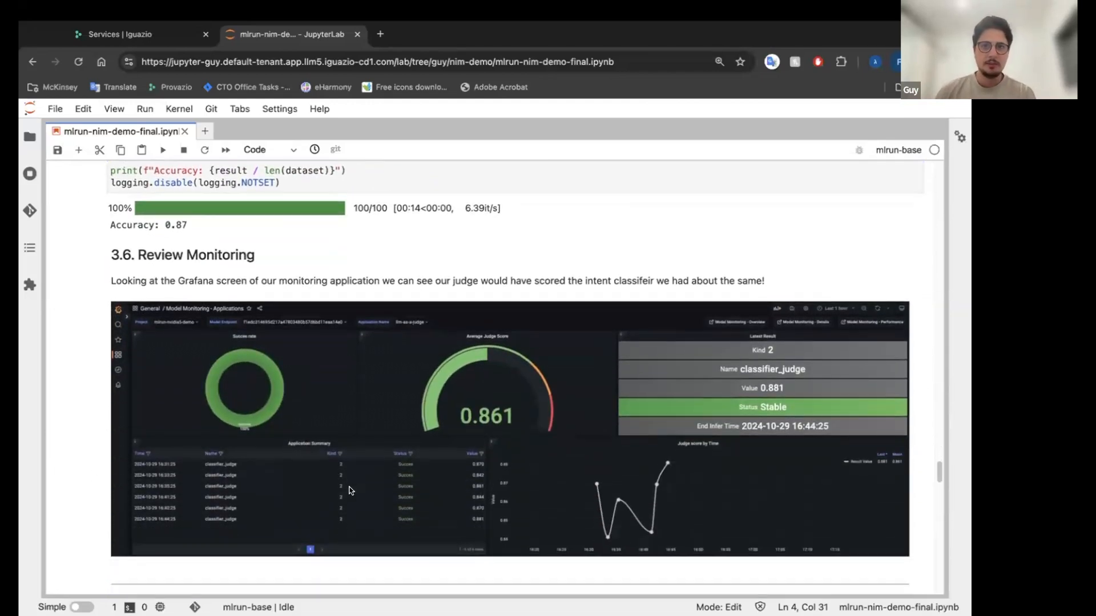
mouse_move(452, 410)
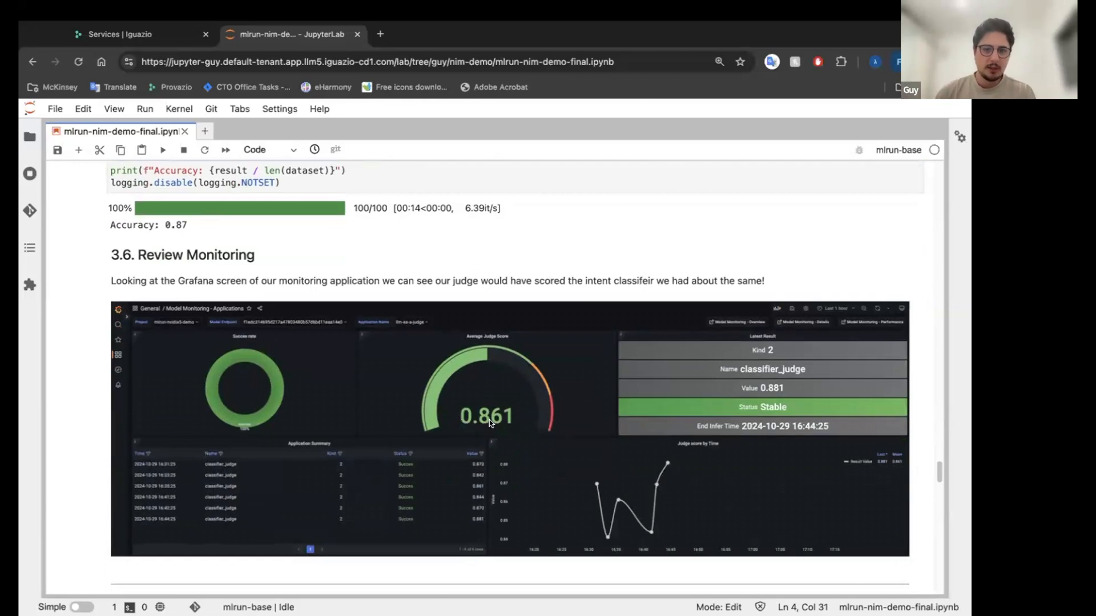
mouse_move(176, 230)
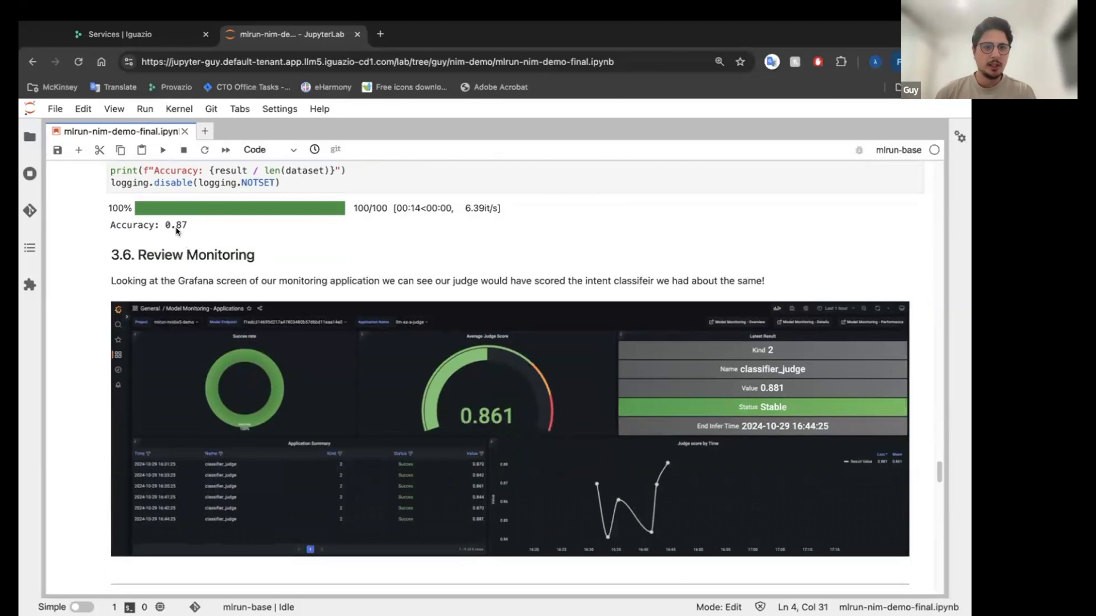
mouse_move(472, 424)
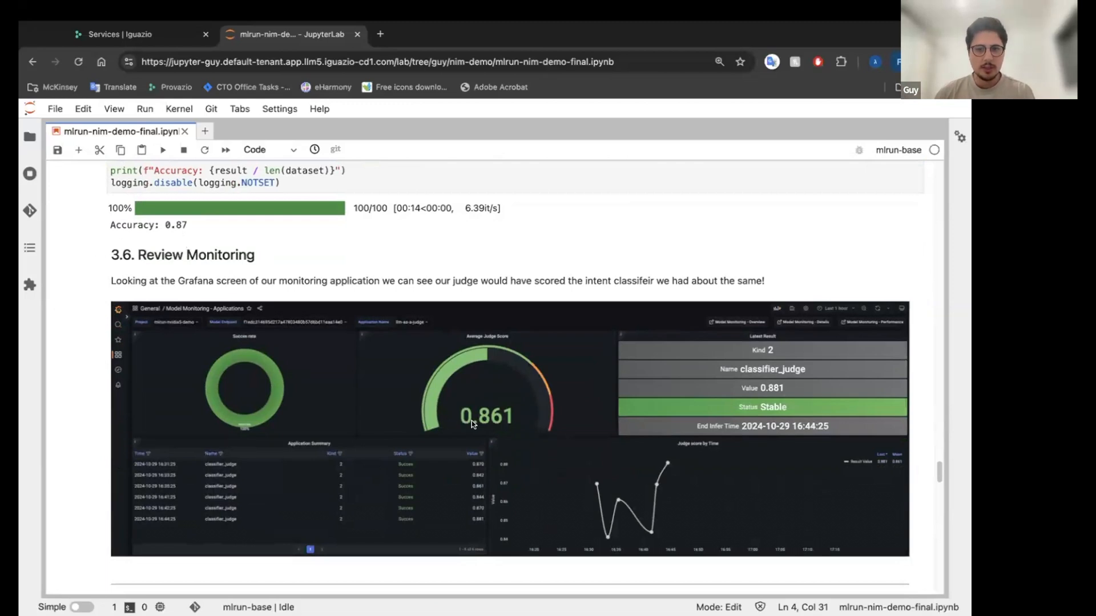
mouse_move(218, 261)
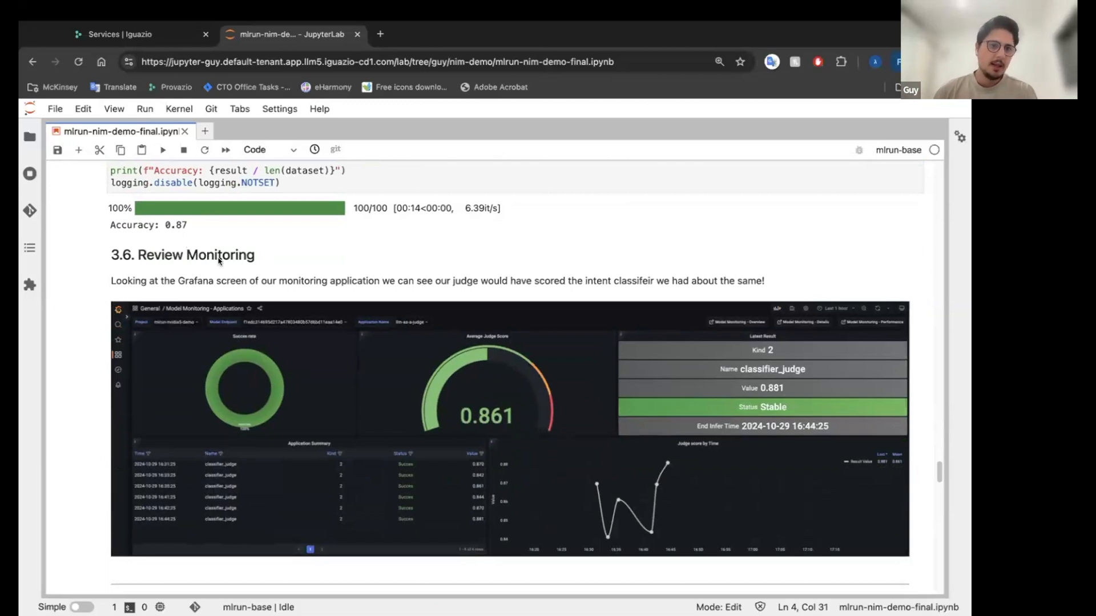
mouse_move(177, 232)
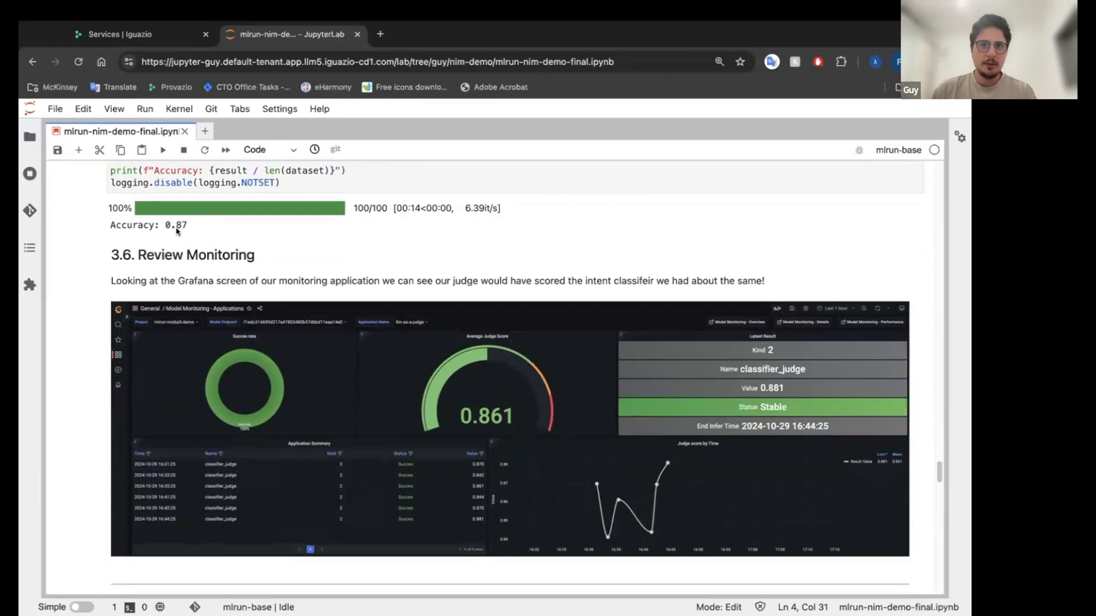
mouse_move(360, 303)
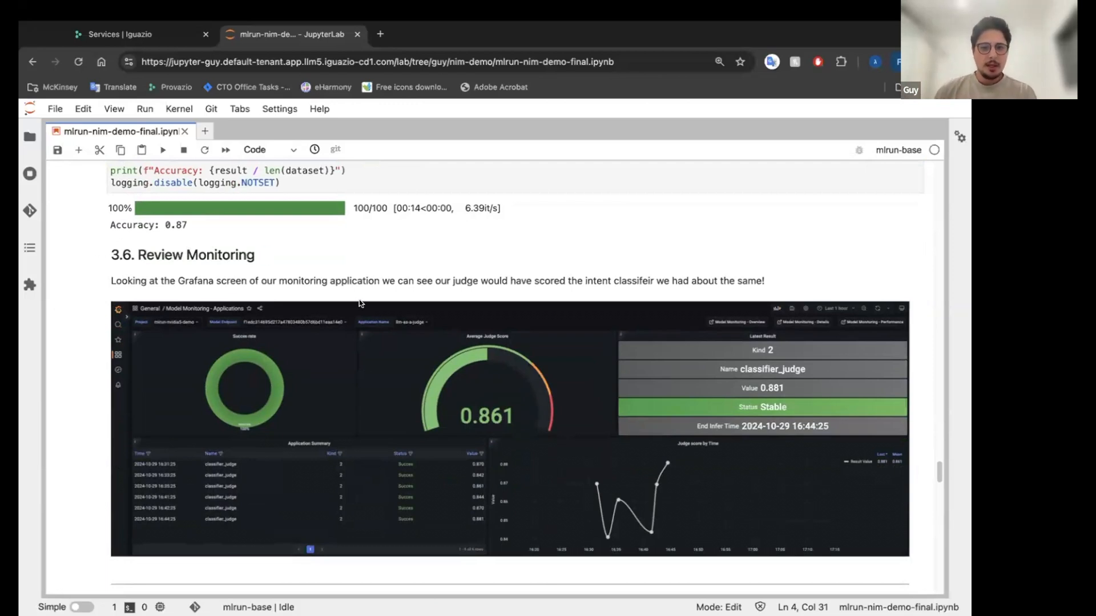
scroll(down, 3)
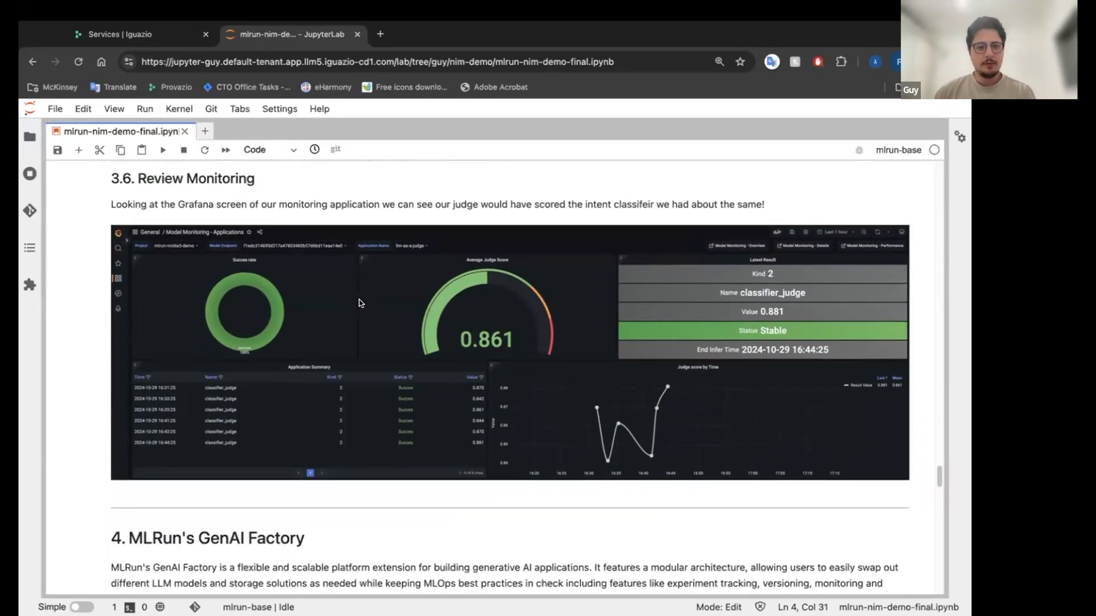
scroll(down, 3)
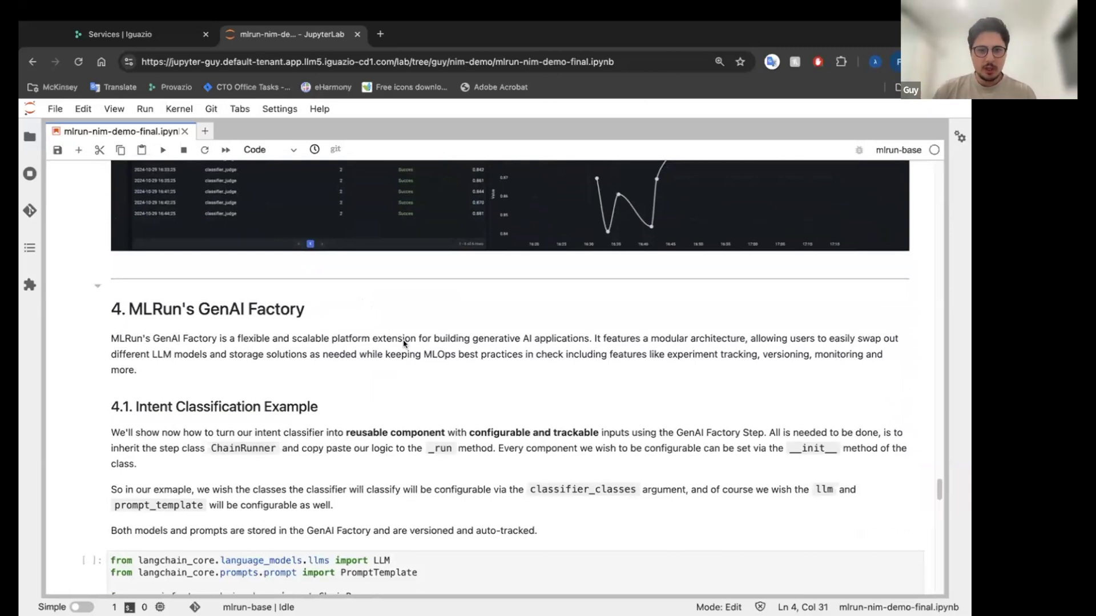
Step: Scroll through section 4.1 to the IntentClassifier ChainRunner class code
scroll(down, 3)
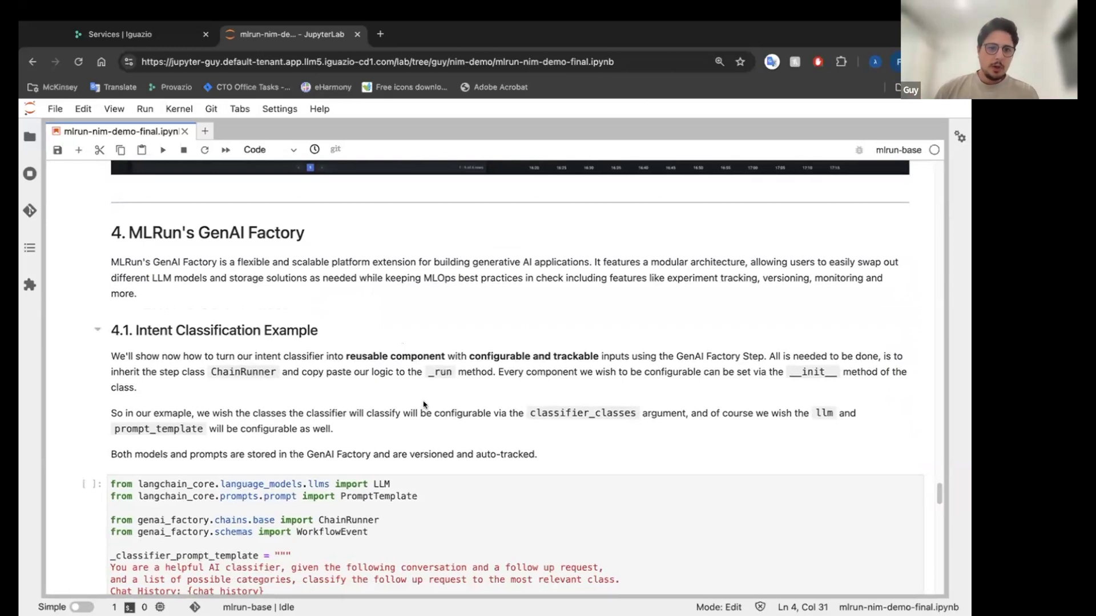
scroll(down, 3)
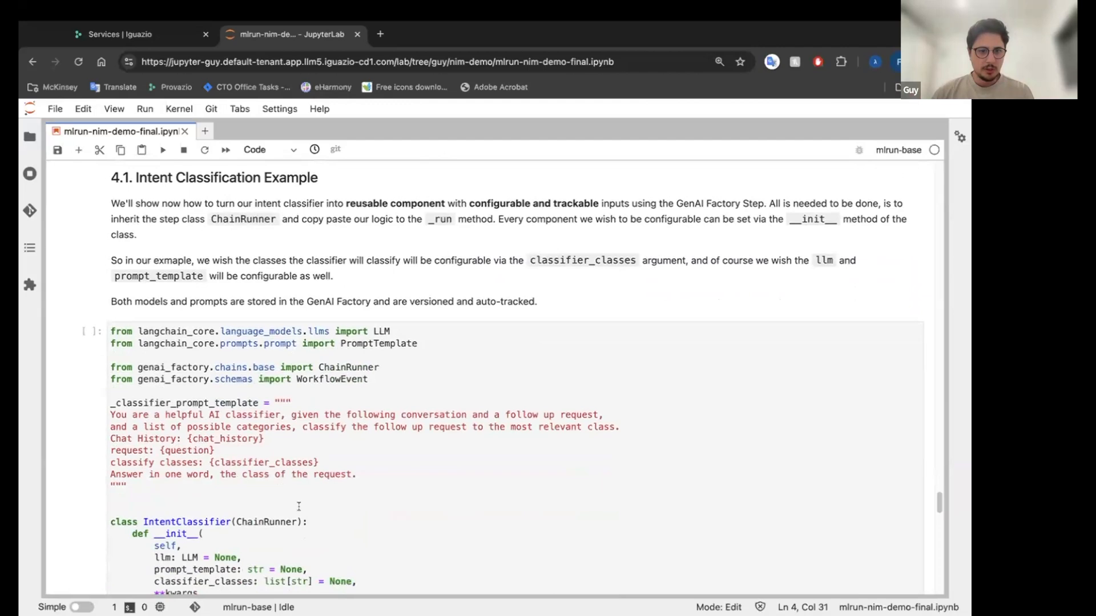
scroll(down, 3)
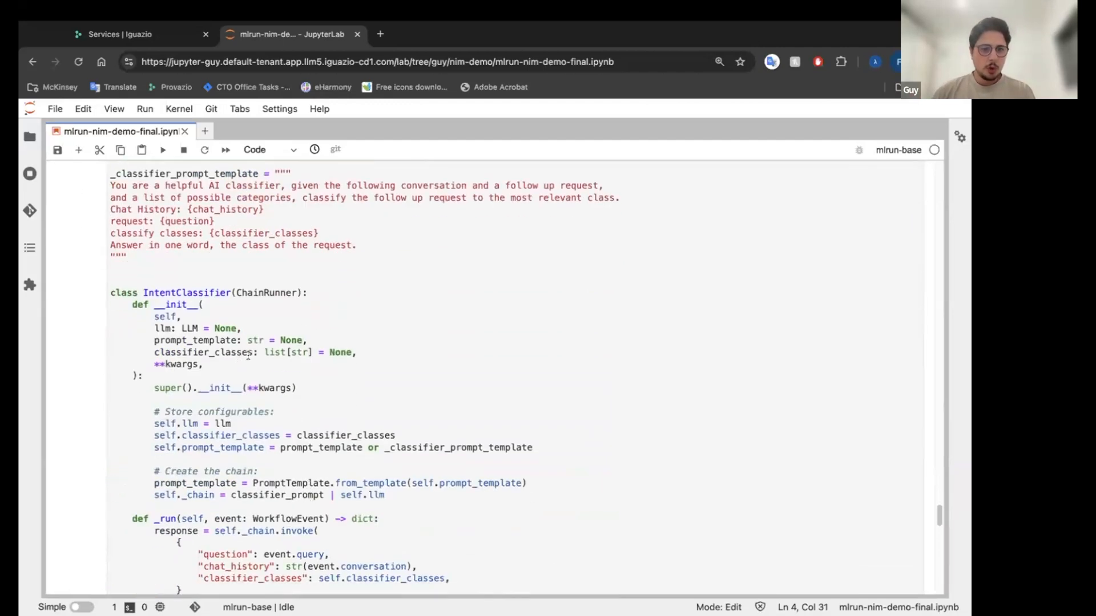
scroll(down, 3)
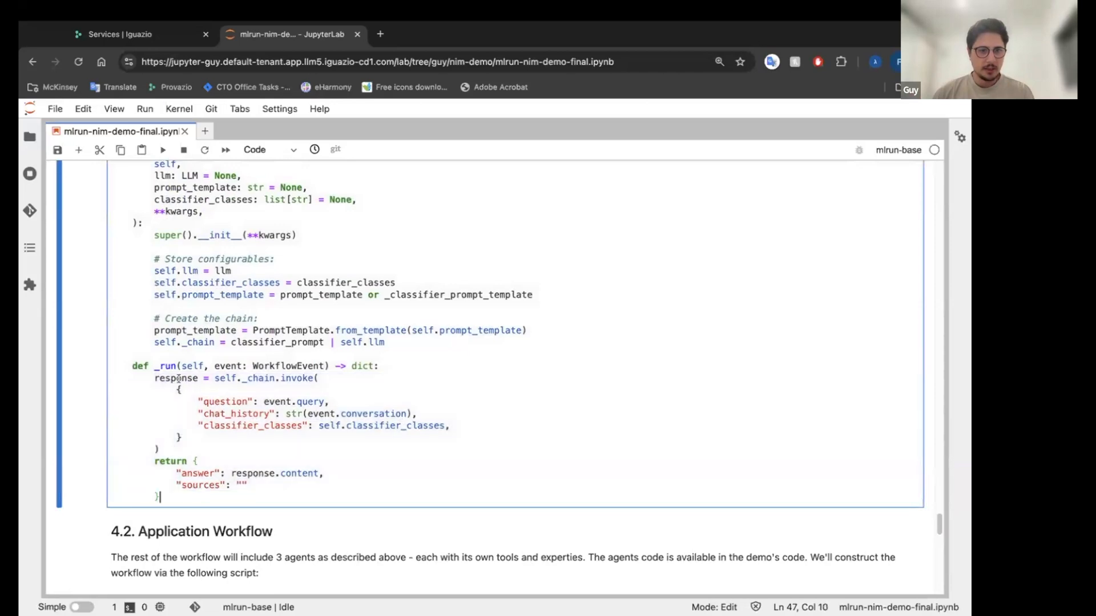
scroll(up, 3)
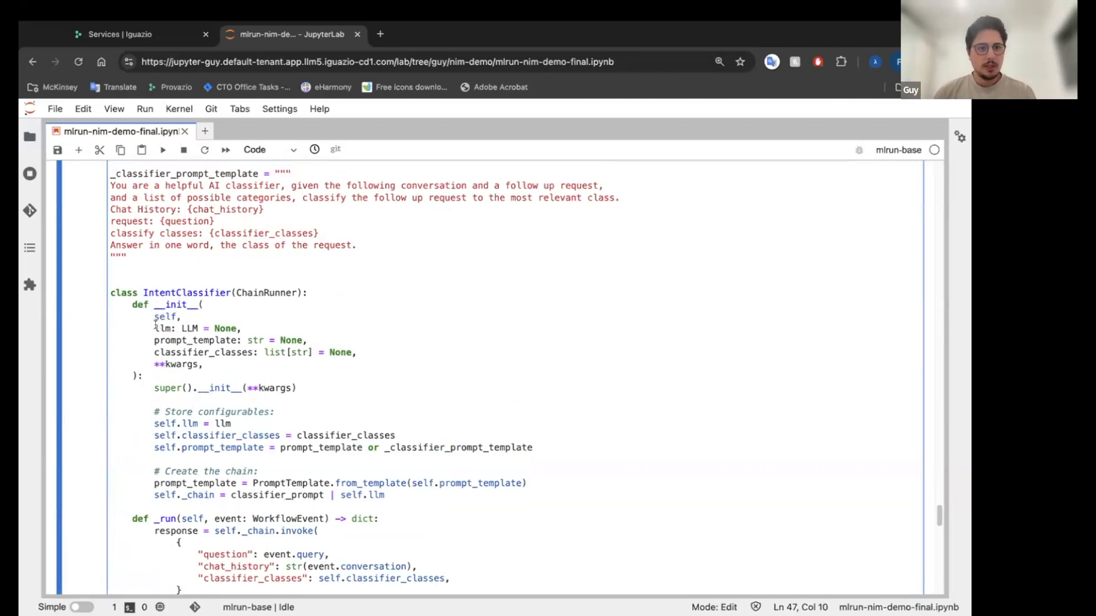
Step: Highlight the constructor's classifier_classes, kwargs and parent constructor call, nearing section 4.2
click(203, 364)
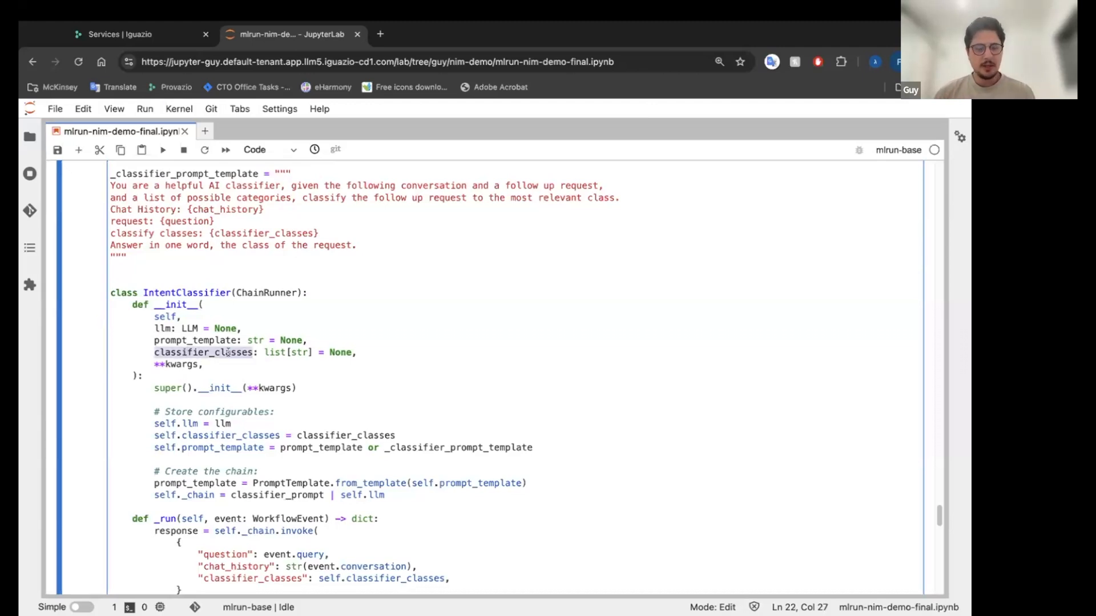
click(202, 364)
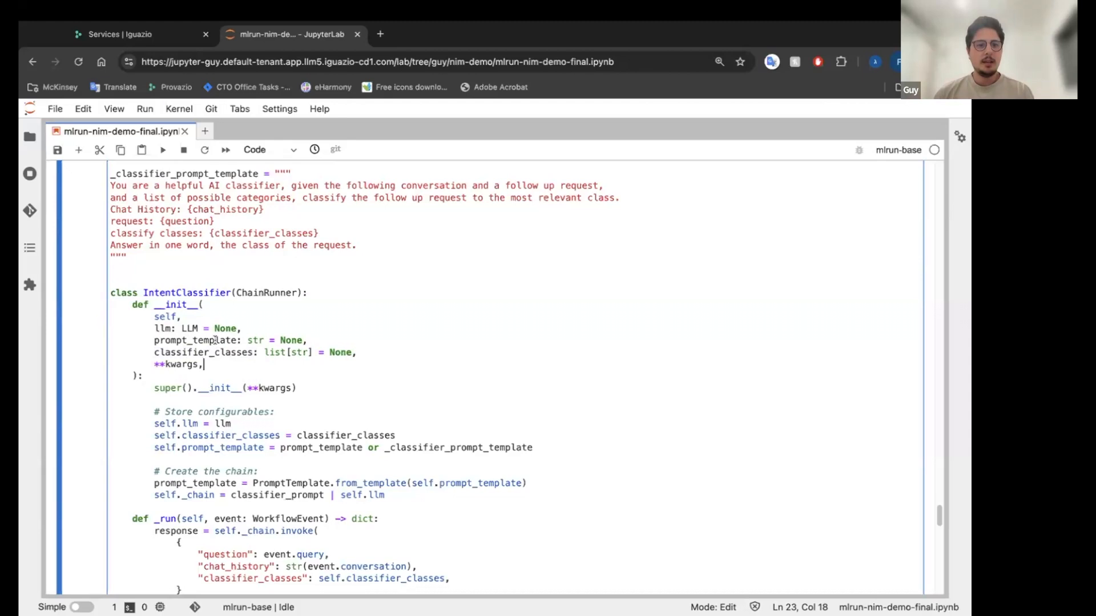
click(216, 340)
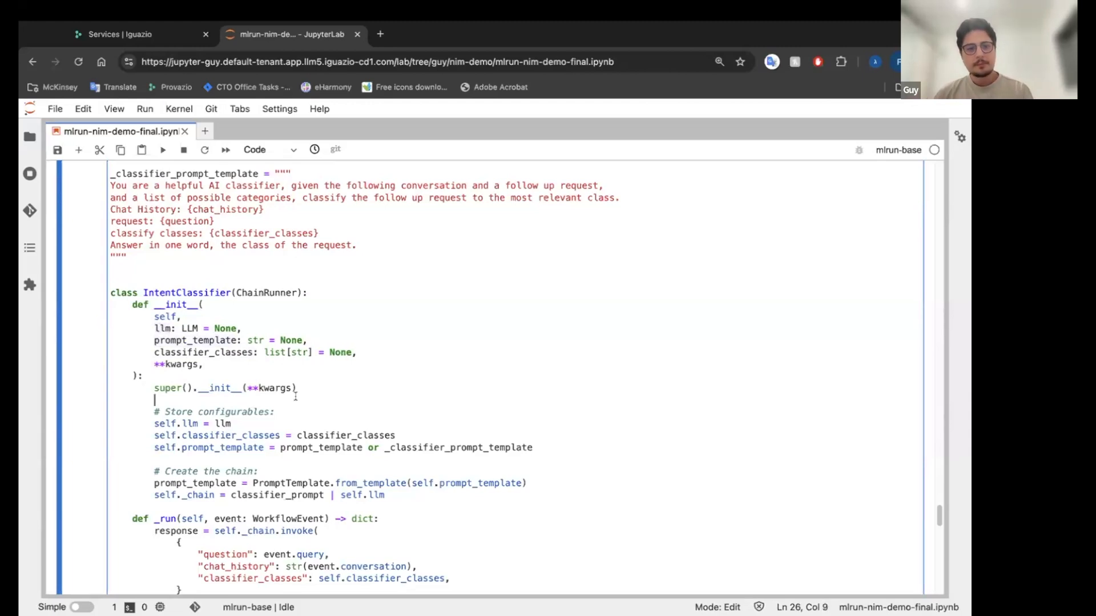
scroll(down, 3)
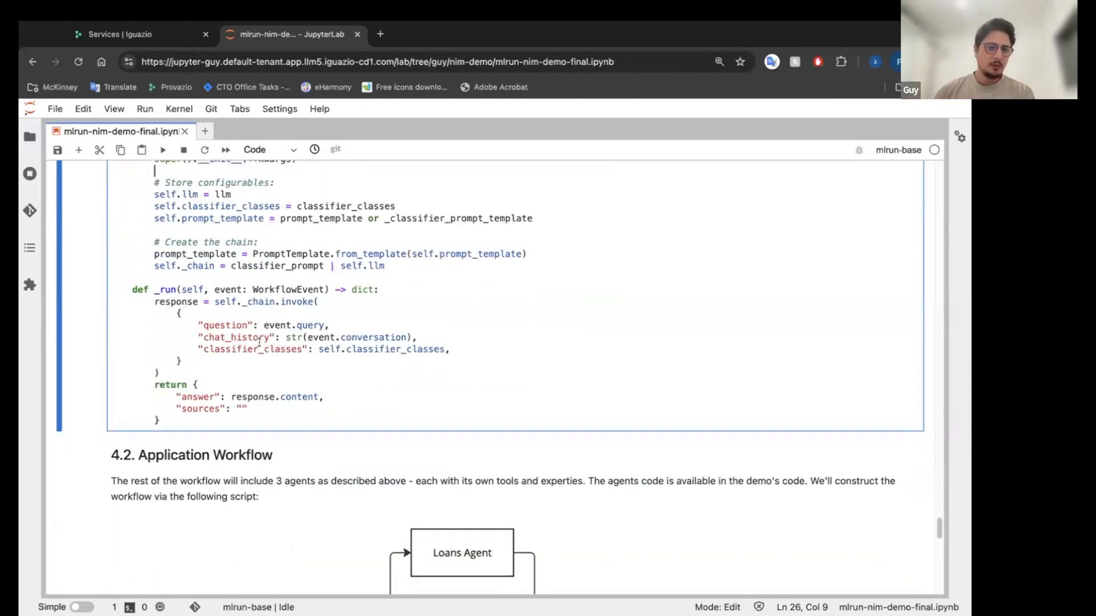
Step: Review the banking_workflow graph in workflow.py: the Choice step with three agents and add_workflow registration
scroll(down, 3)
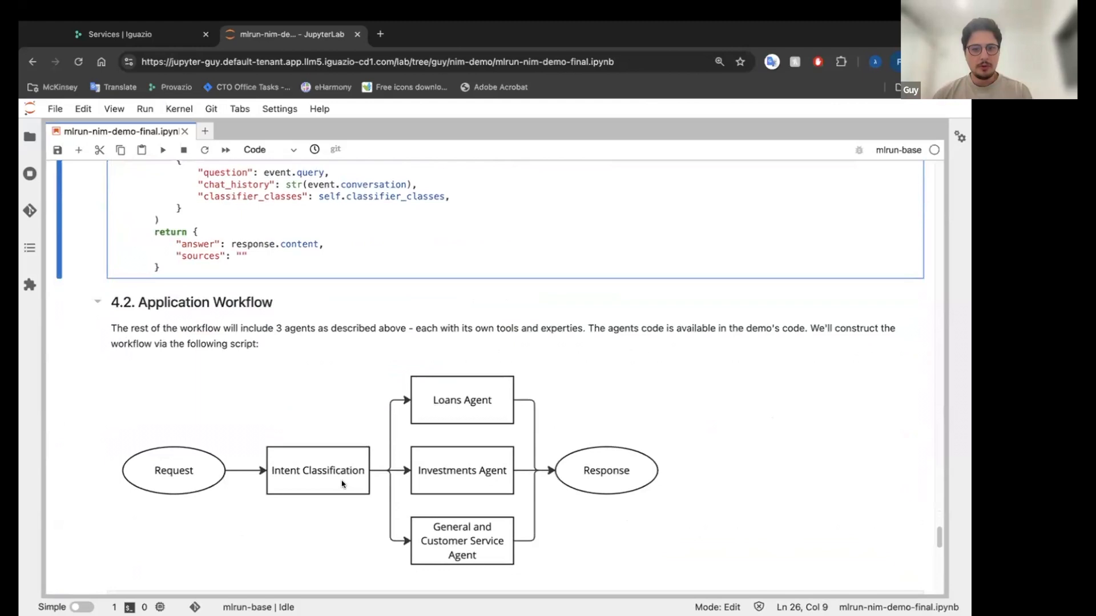
scroll(down, 3)
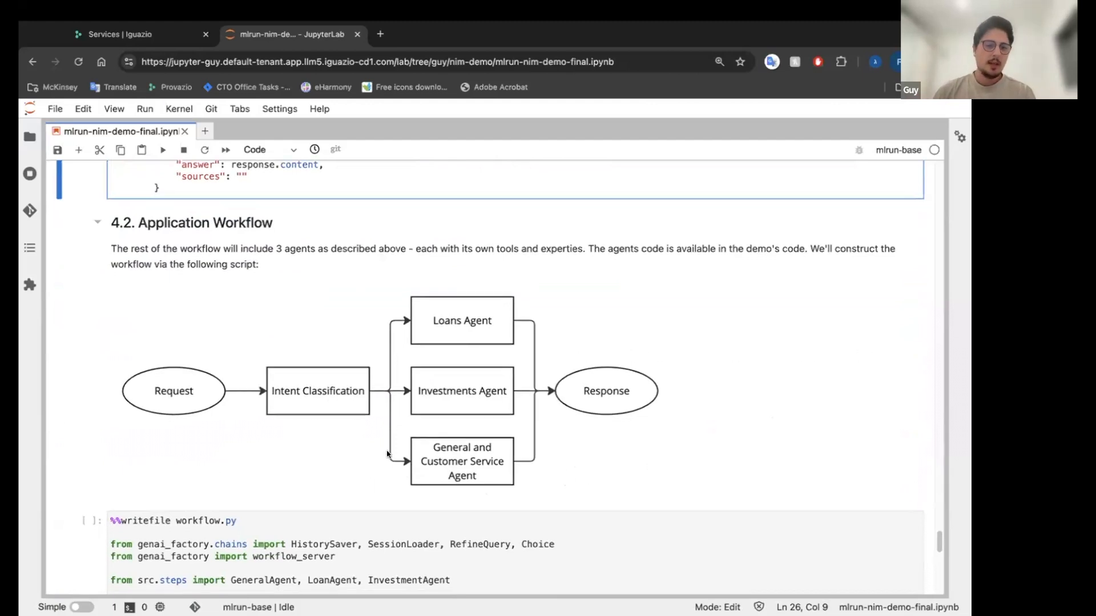
scroll(down, 3)
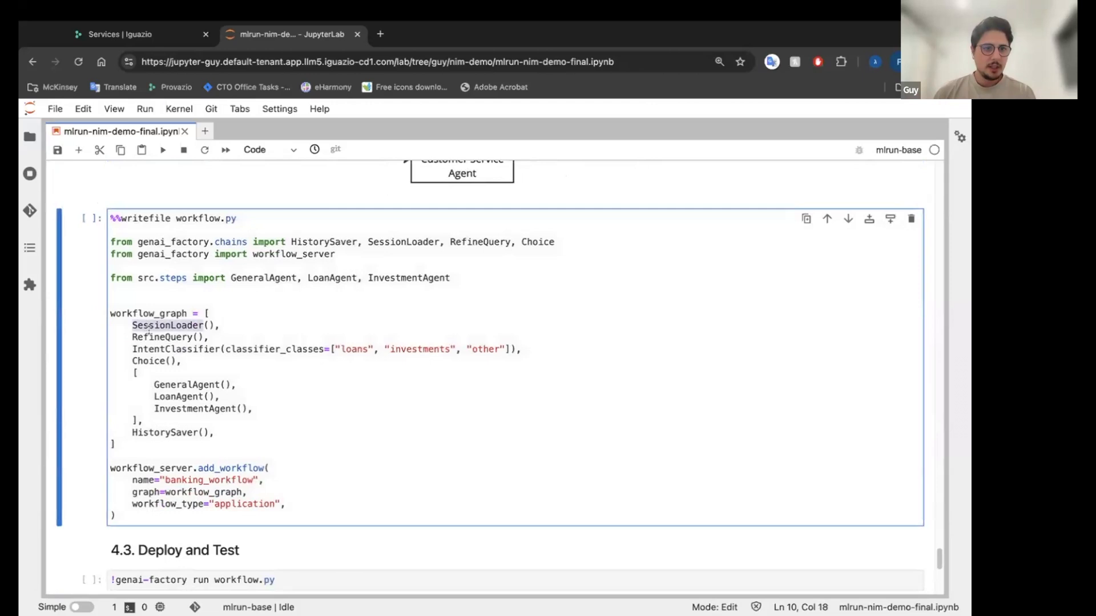
click(162, 337)
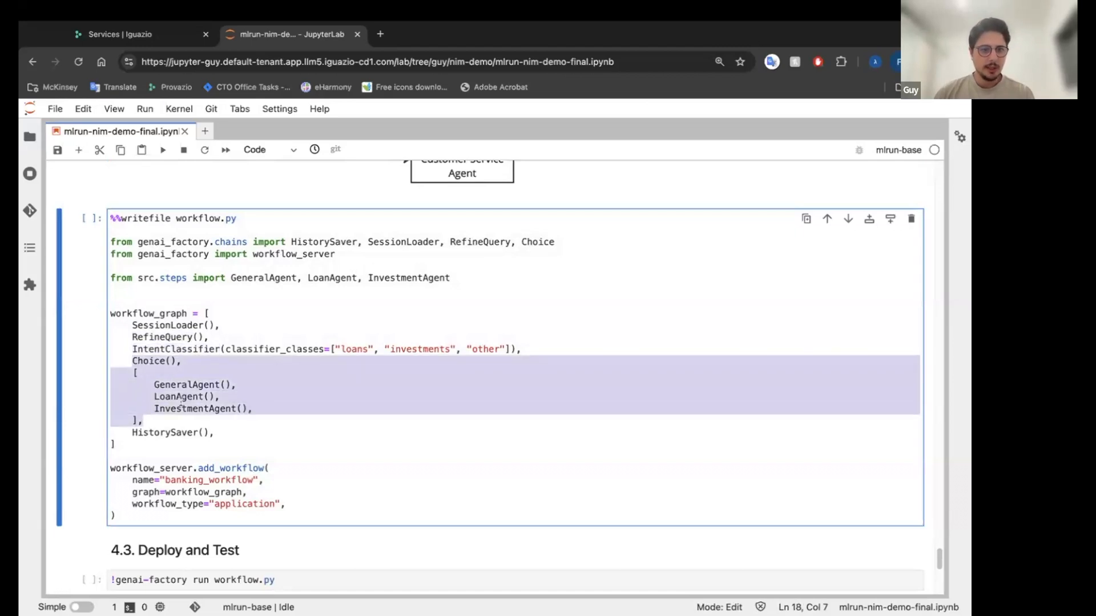
click(167, 432)
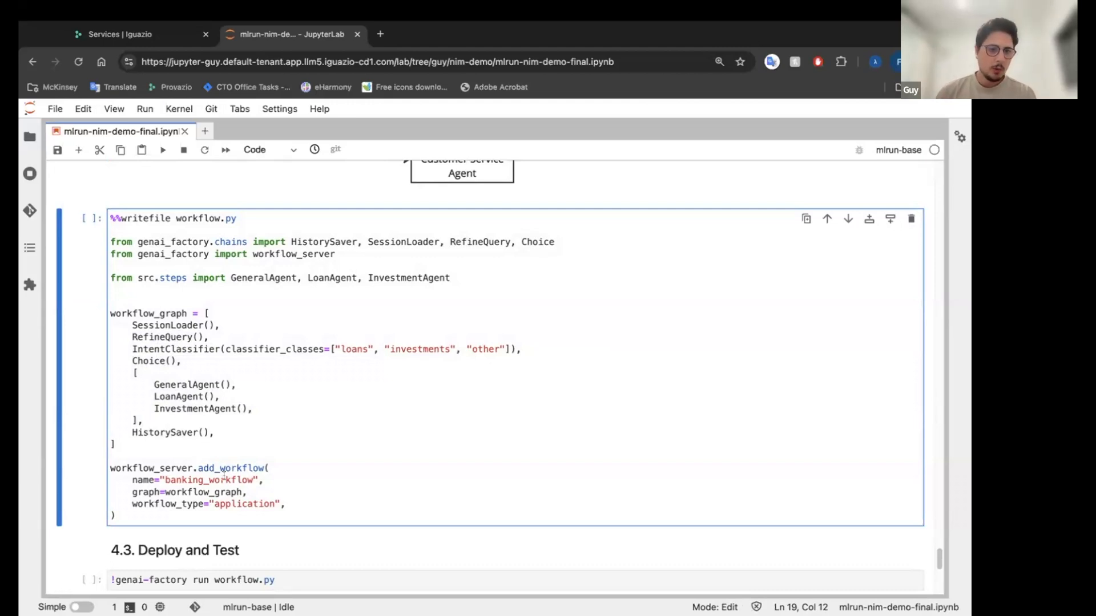
scroll(down, 3)
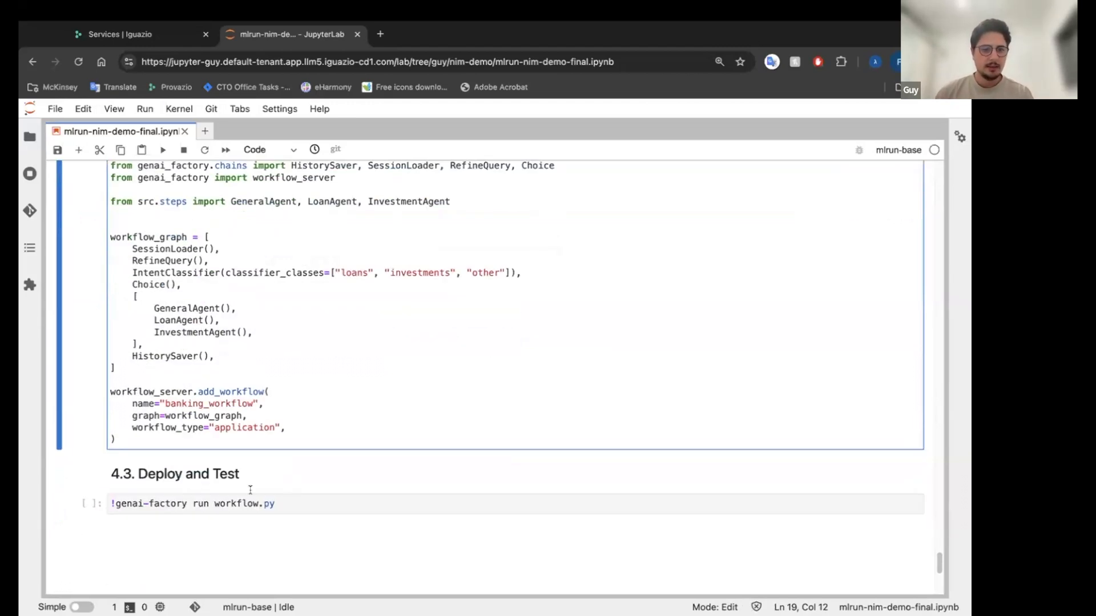
Step: Ask the banking assistant 'Hello, What can you do for me?' in MLRun Chat
click(270, 392)
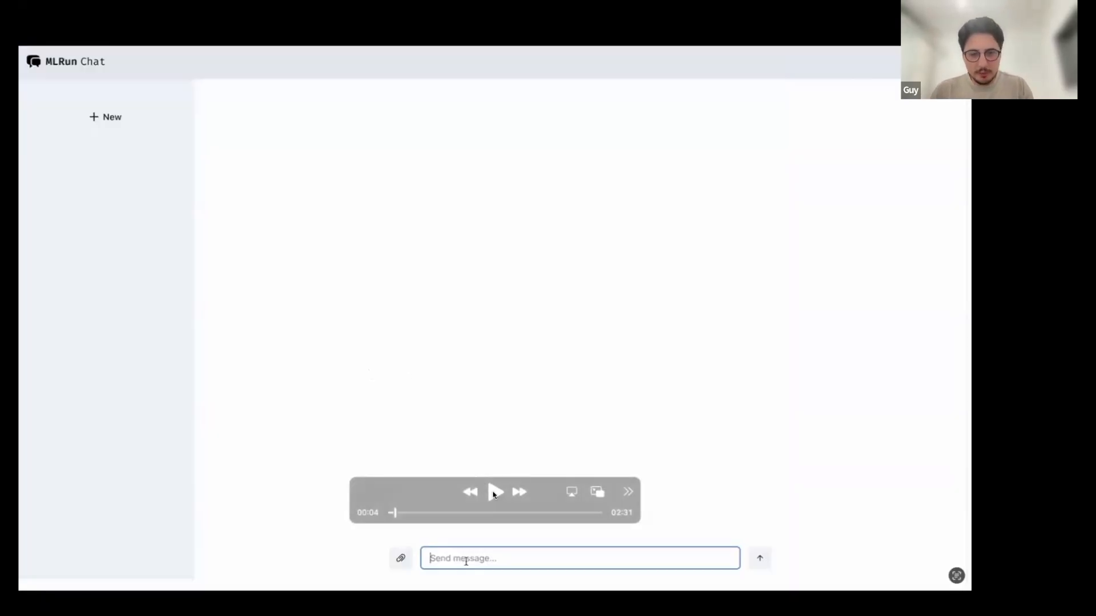
click(495, 492)
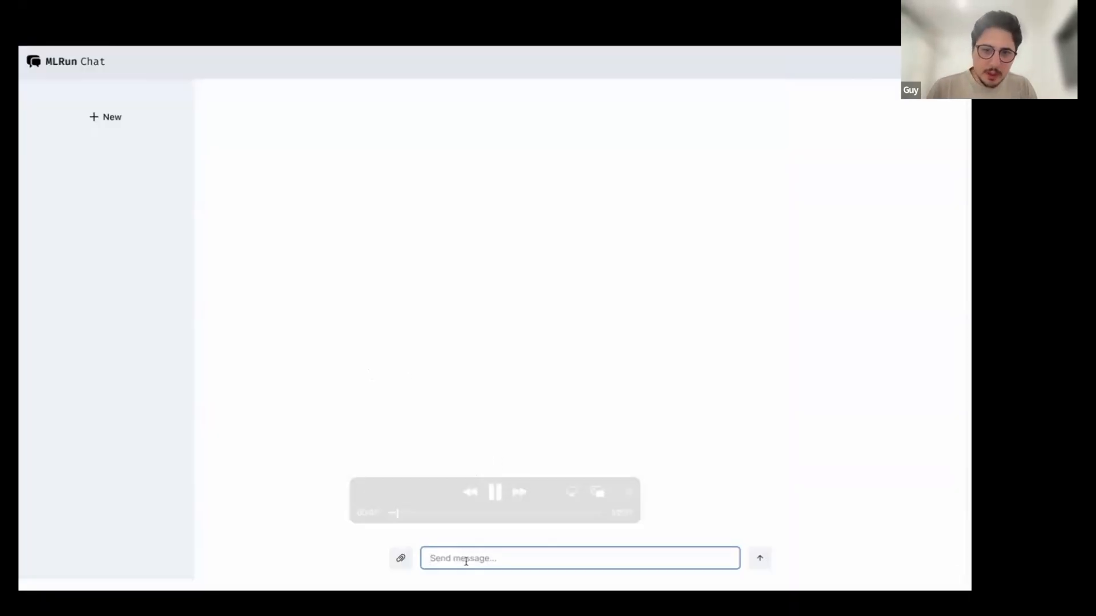
text(Hello, What can you do for me?)
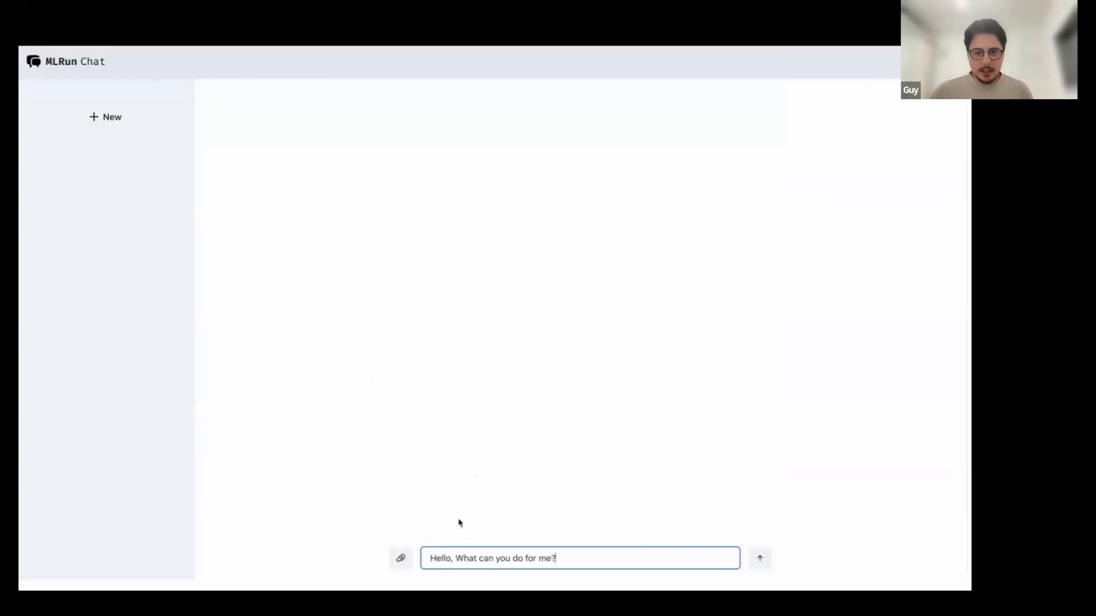
click(759, 558)
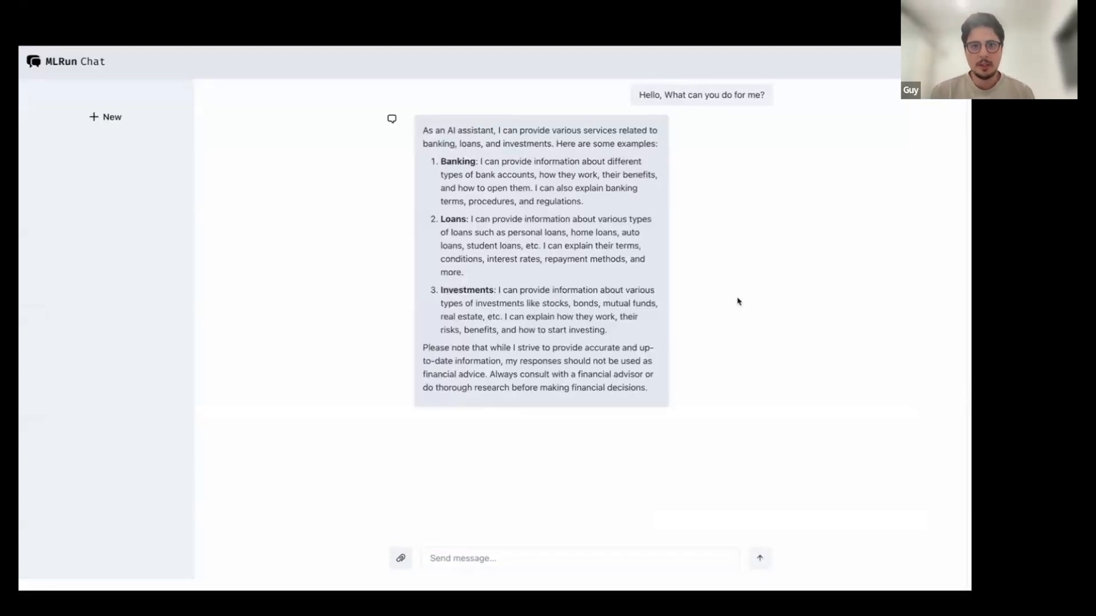
mouse_move(656, 235)
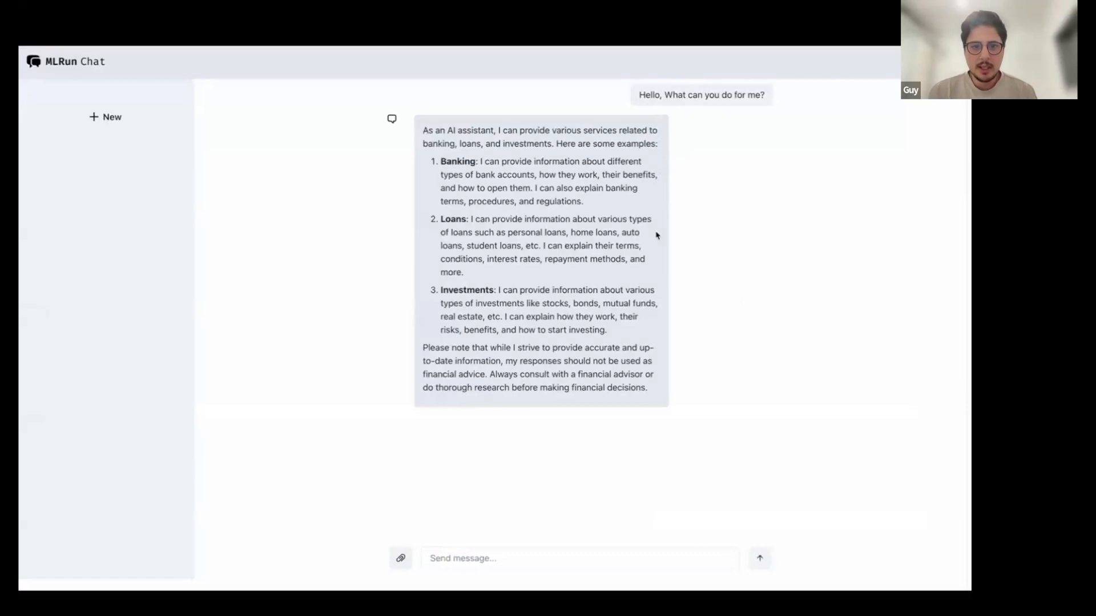
mouse_move(663, 315)
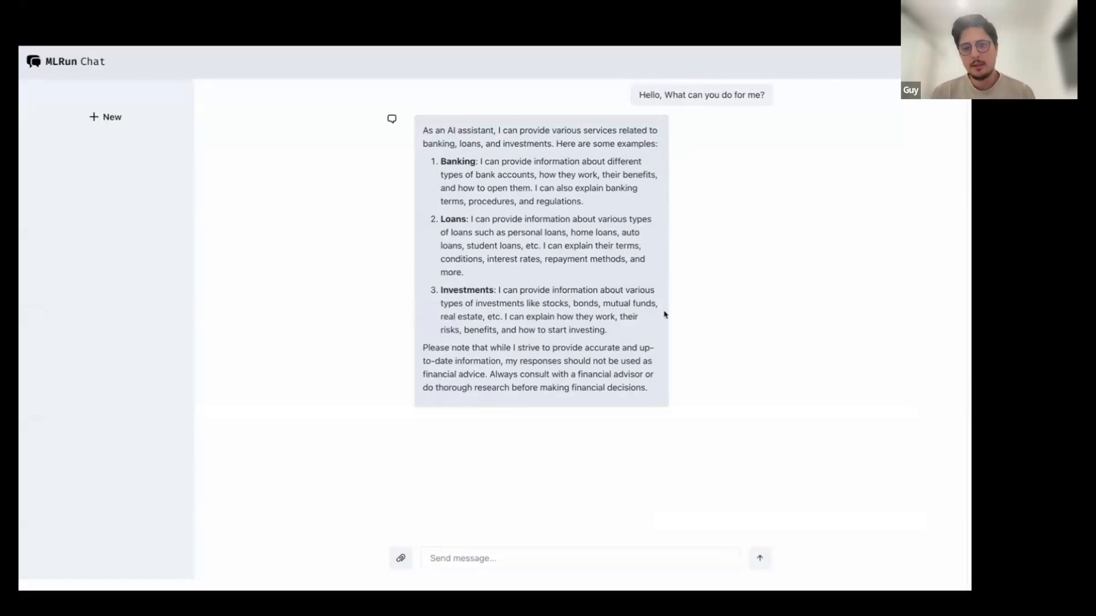
mouse_move(669, 388)
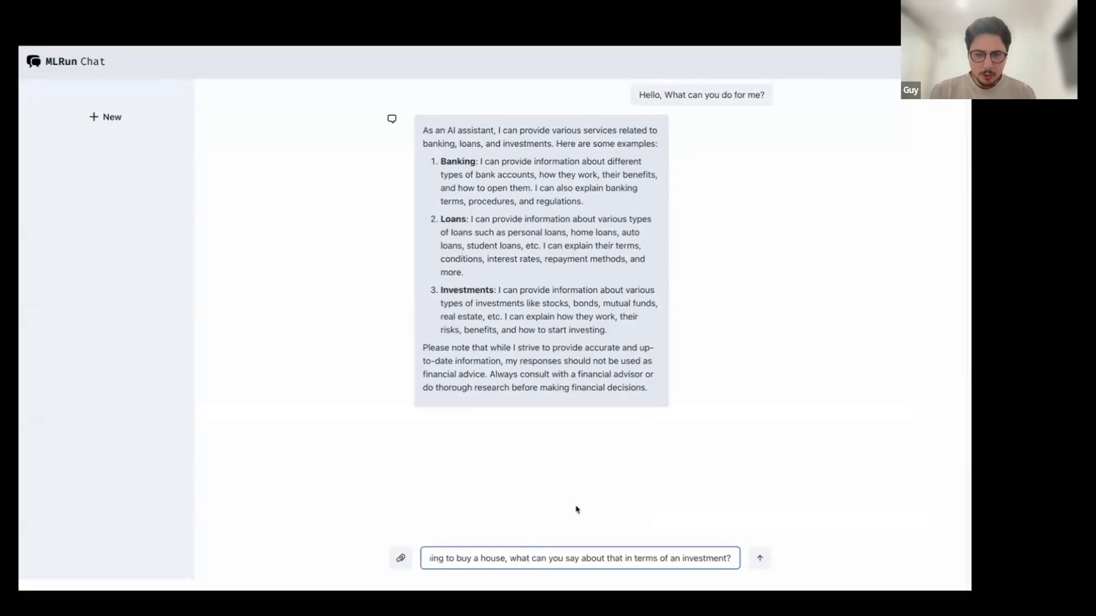
Step: Submit the house-as-investment question and draft the home loan follow-up
click(759, 557)
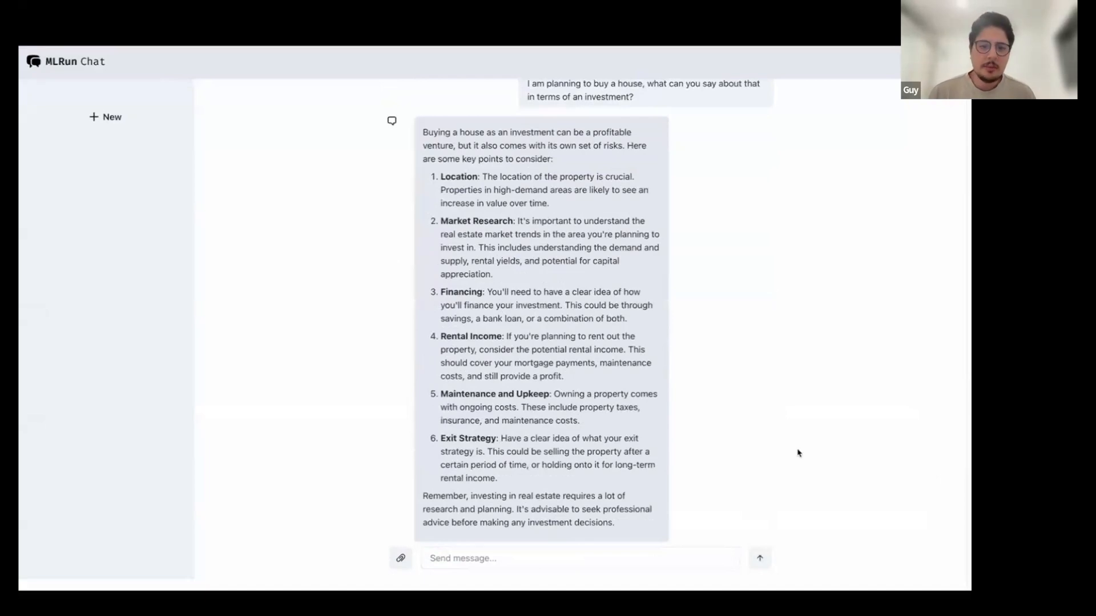
mouse_move(679, 145)
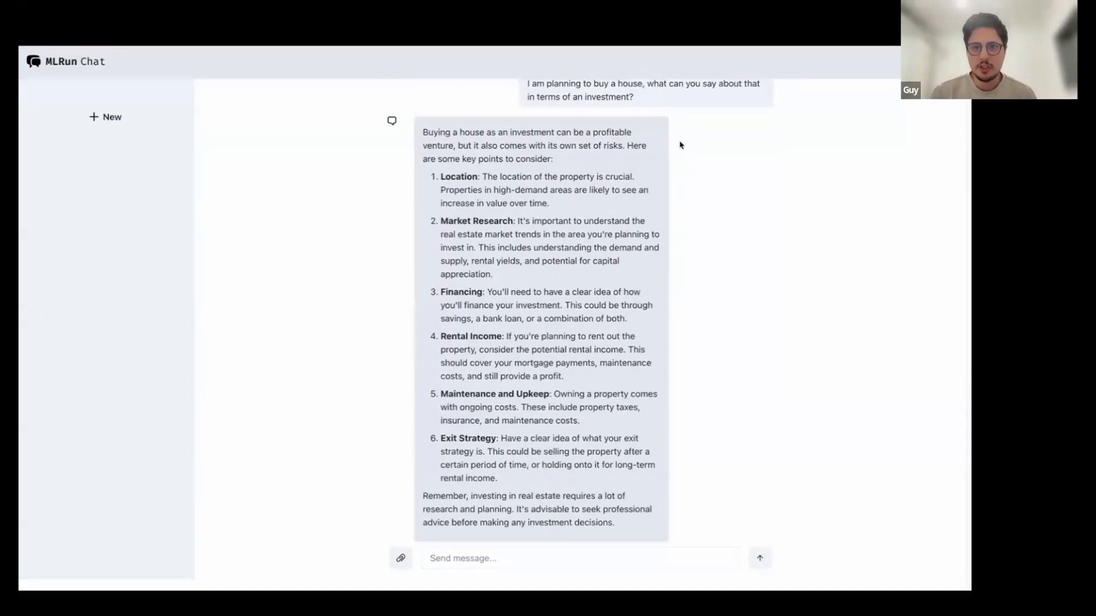
mouse_move(673, 298)
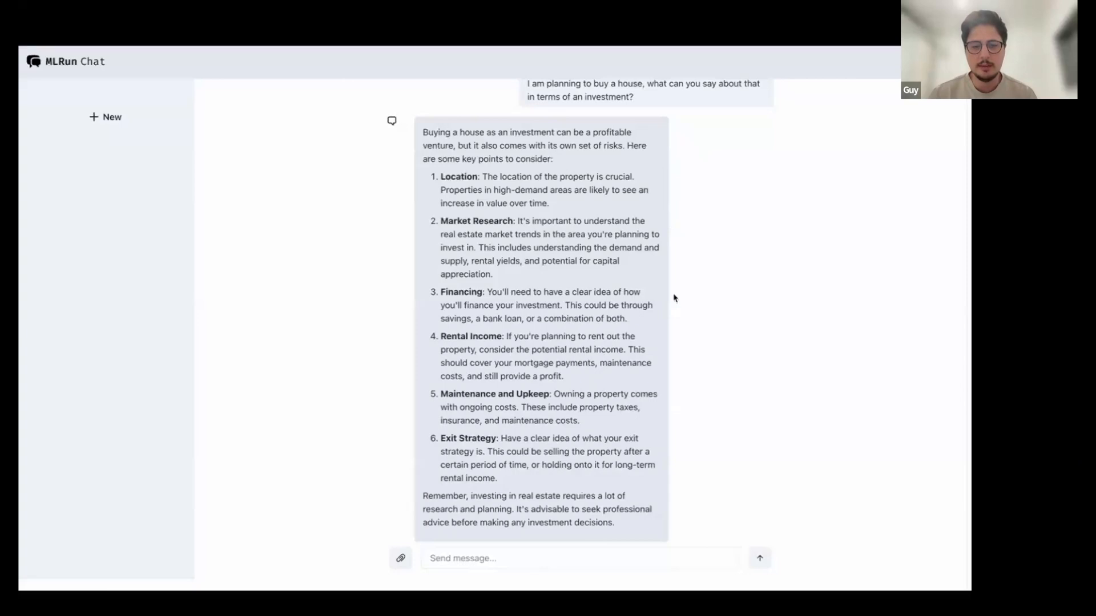
mouse_move(635, 529)
text(and what kind of loan can i take in order to buy a house?)
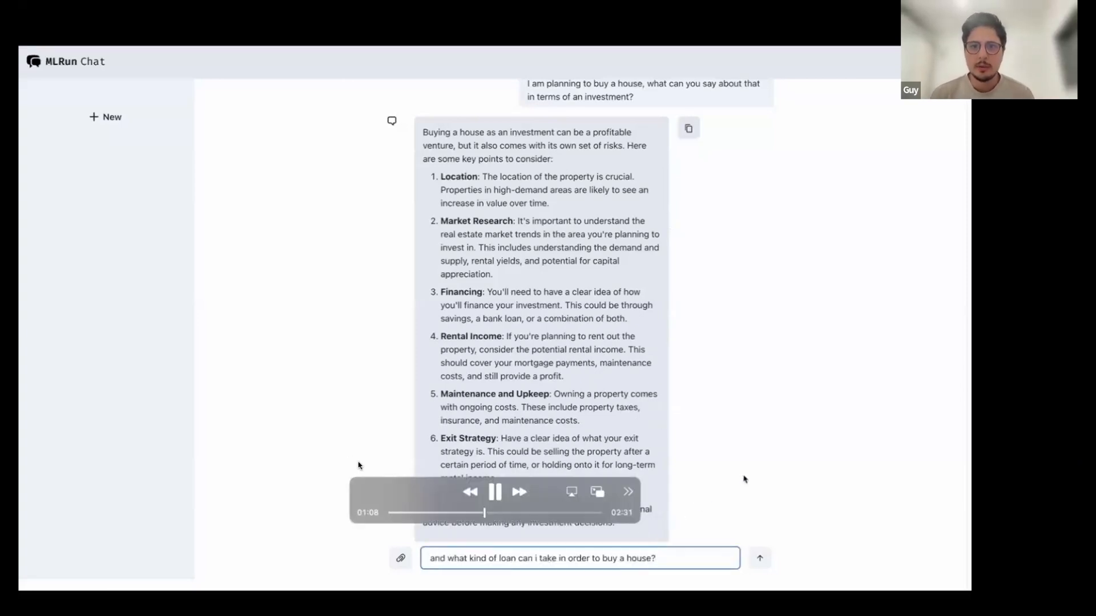
click(494, 491)
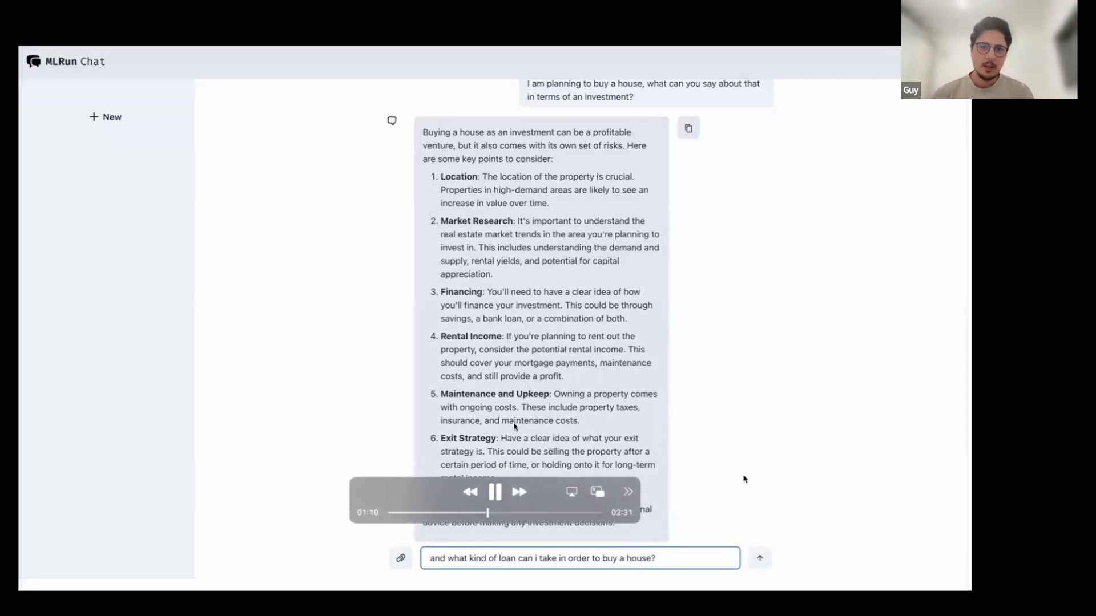
Step: Send the home loan question and read the mortgage loan answer
click(759, 557)
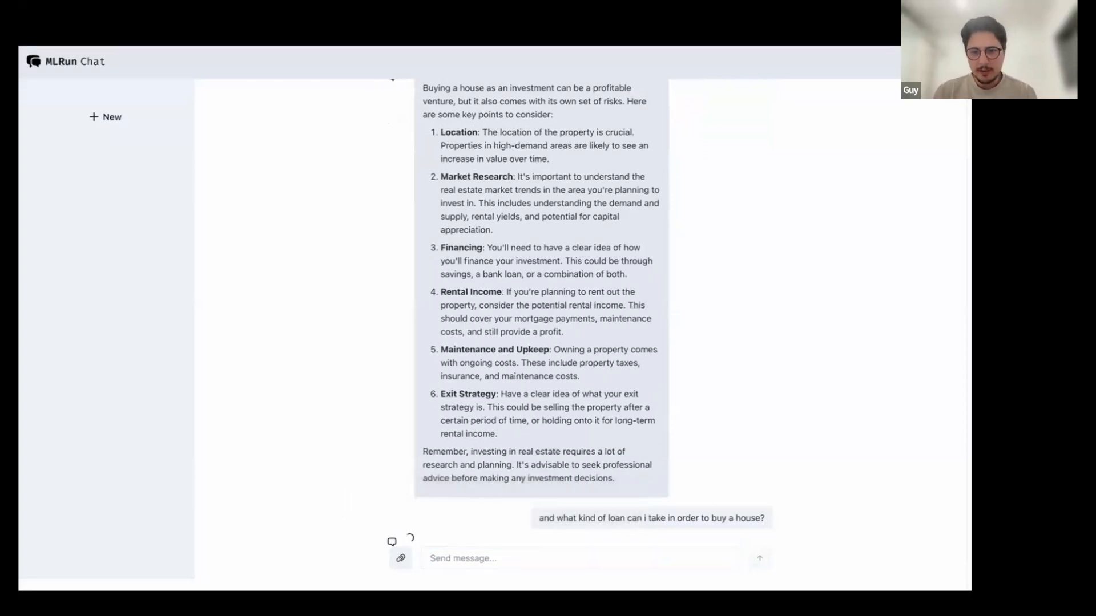
mouse_move(802, 465)
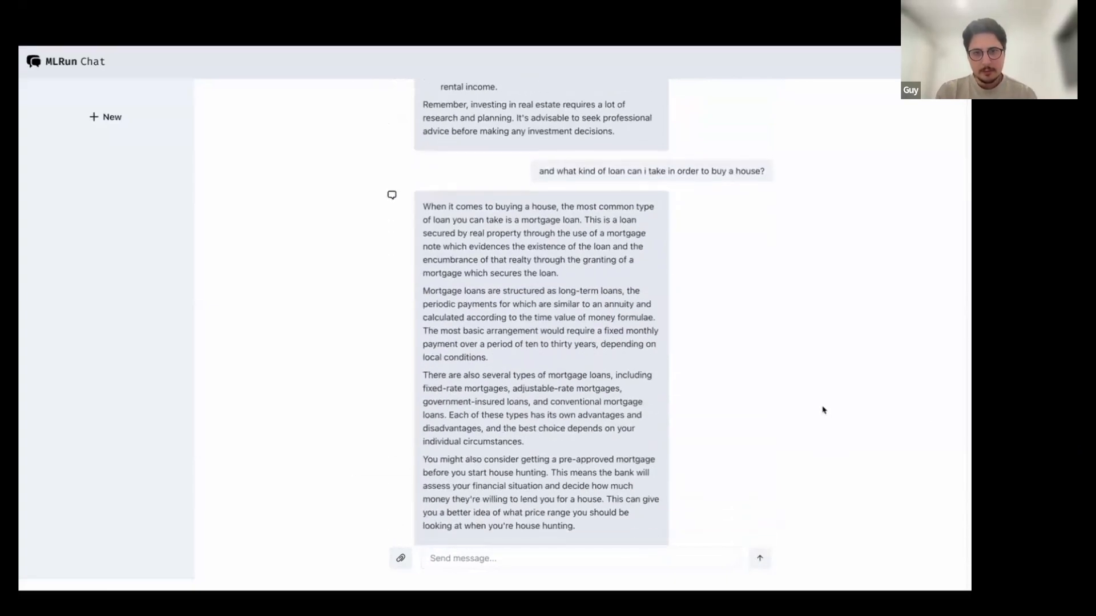
scroll(up, 3)
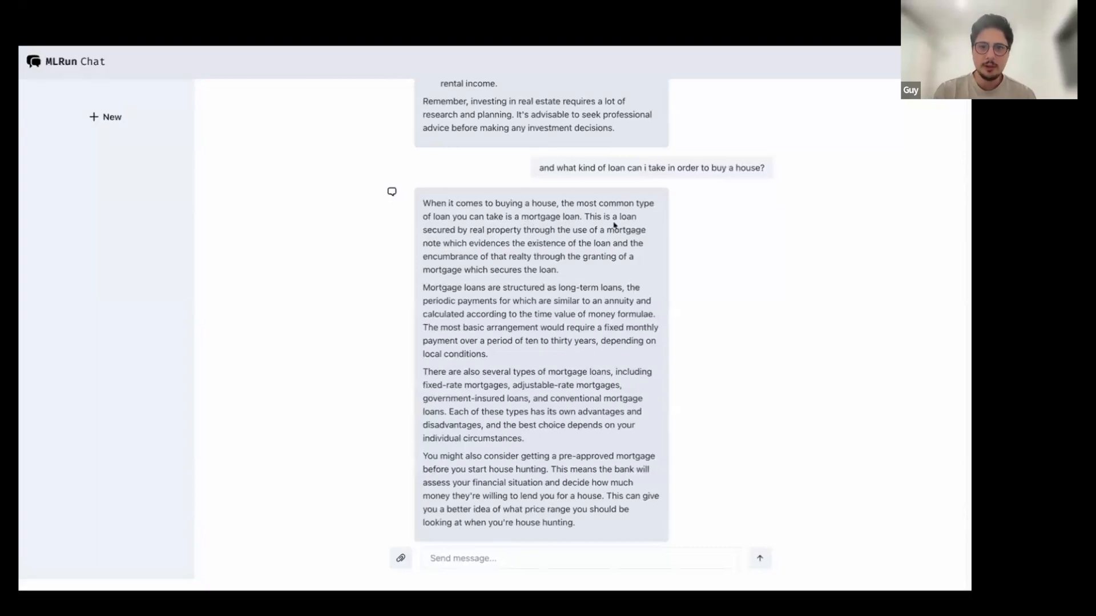
mouse_move(666, 289)
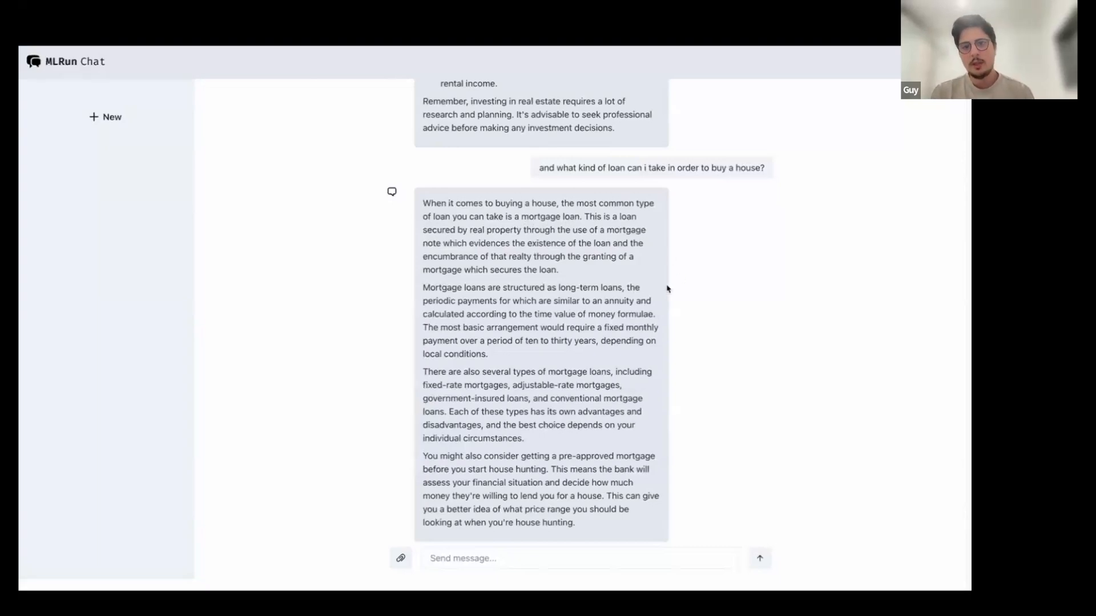
mouse_move(655, 380)
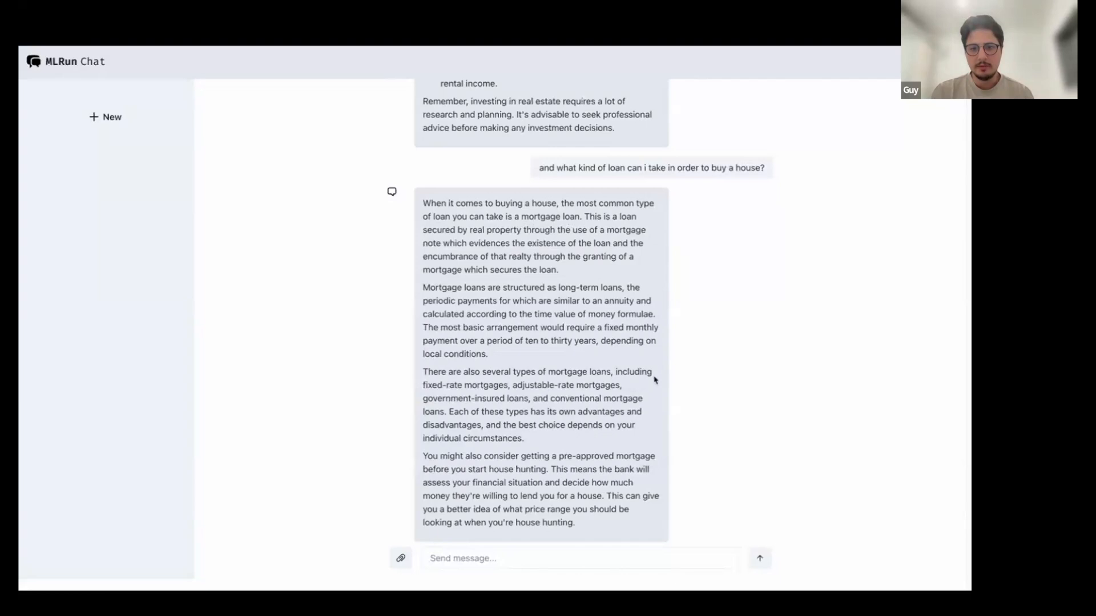
mouse_move(663, 439)
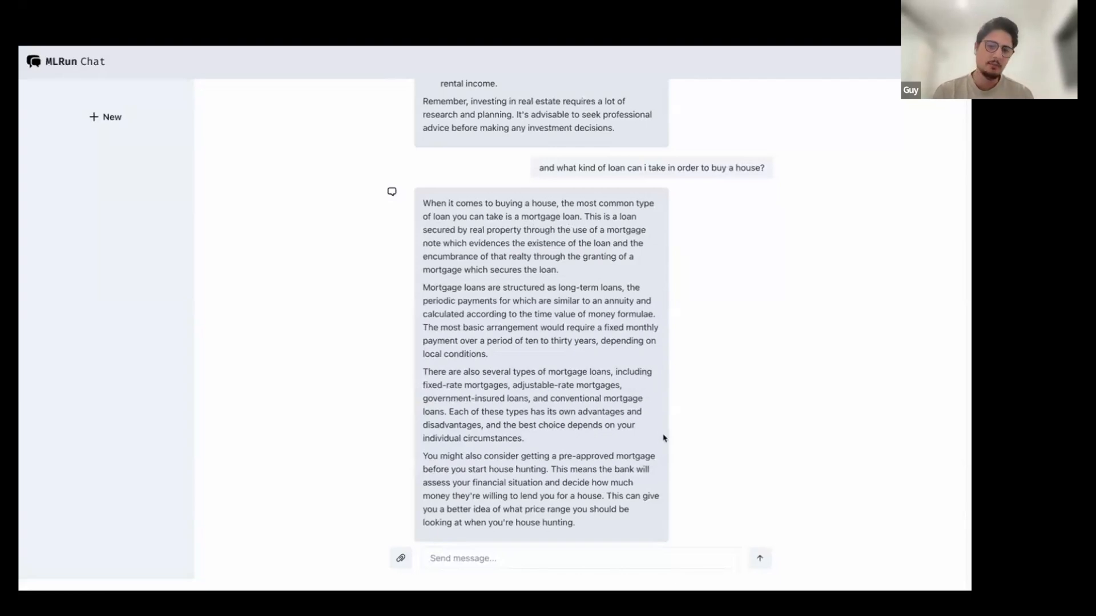
click(580, 557)
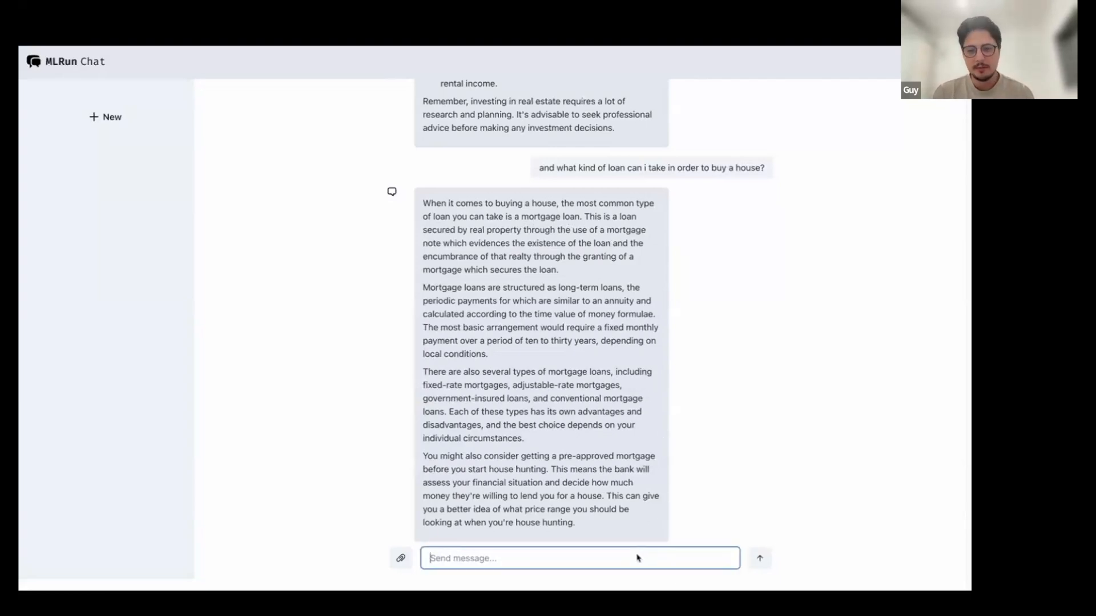
Step: Ask 'What about other kinds of investments?' and scroll through the eight listed options
text(What about other kinds of investments?)
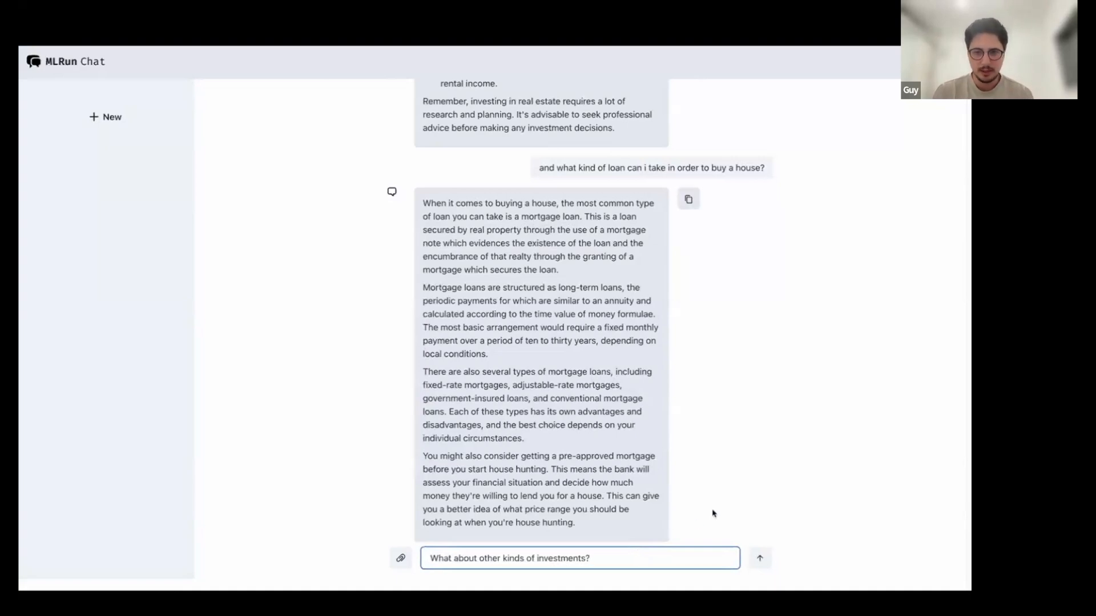
click(591, 557)
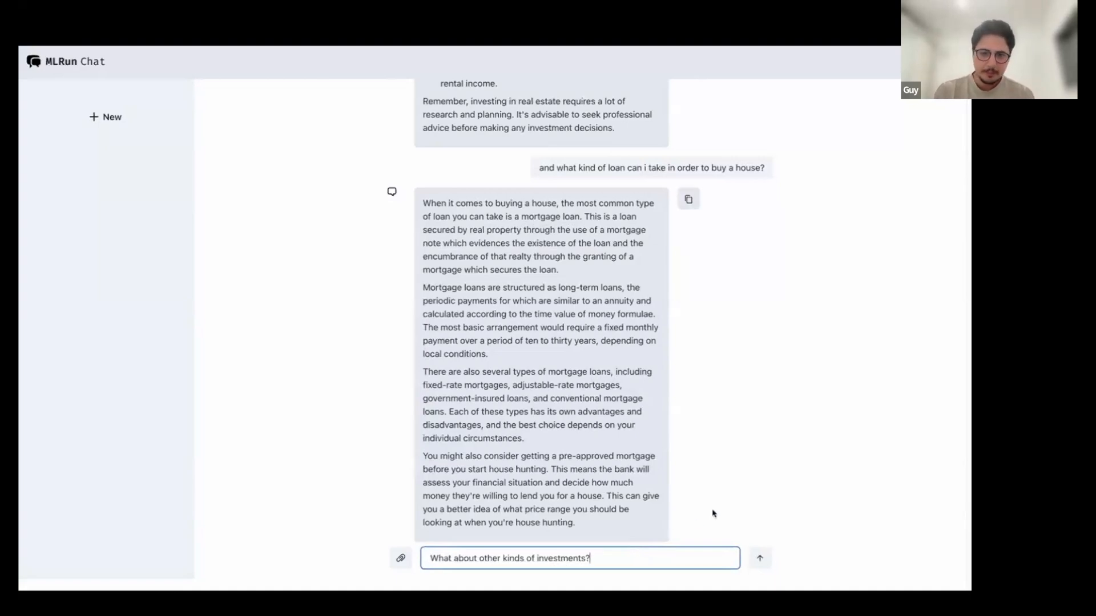
click(759, 557)
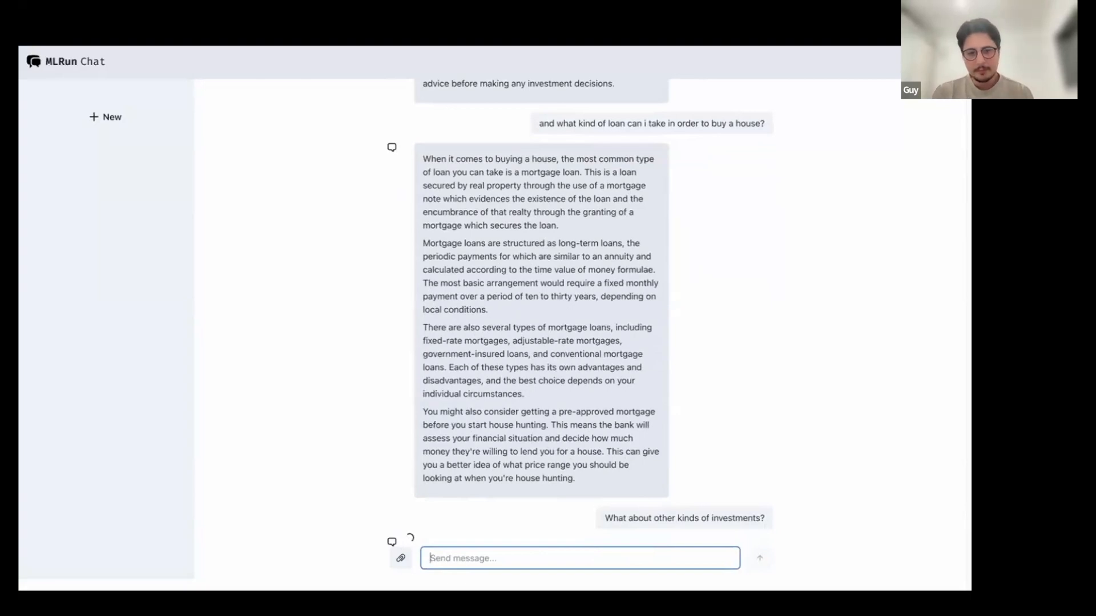
mouse_move(736, 467)
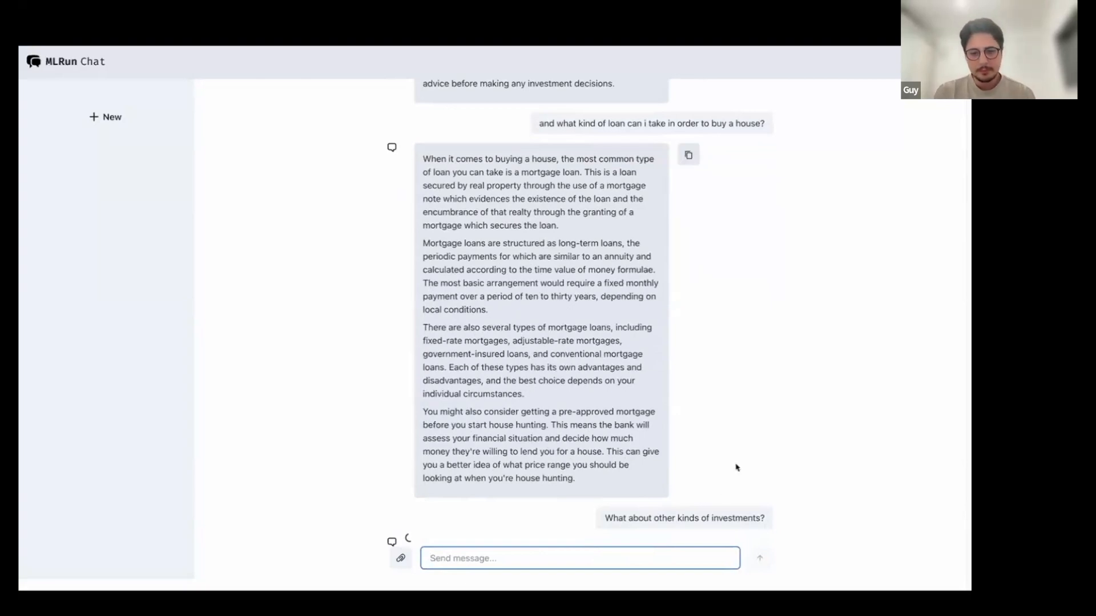
mouse_move(754, 439)
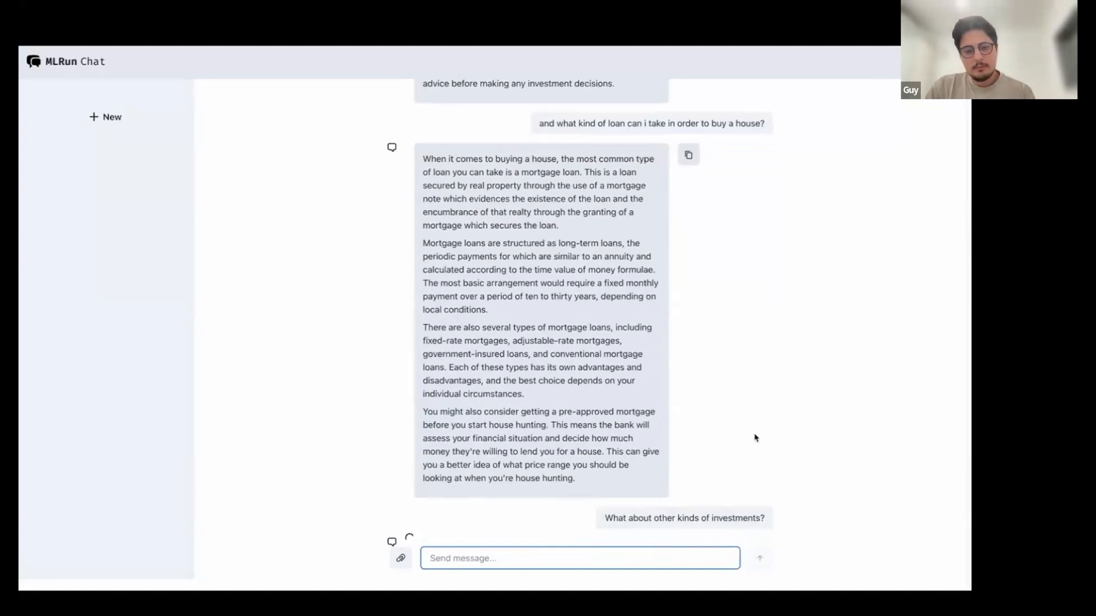
scroll(down, 3)
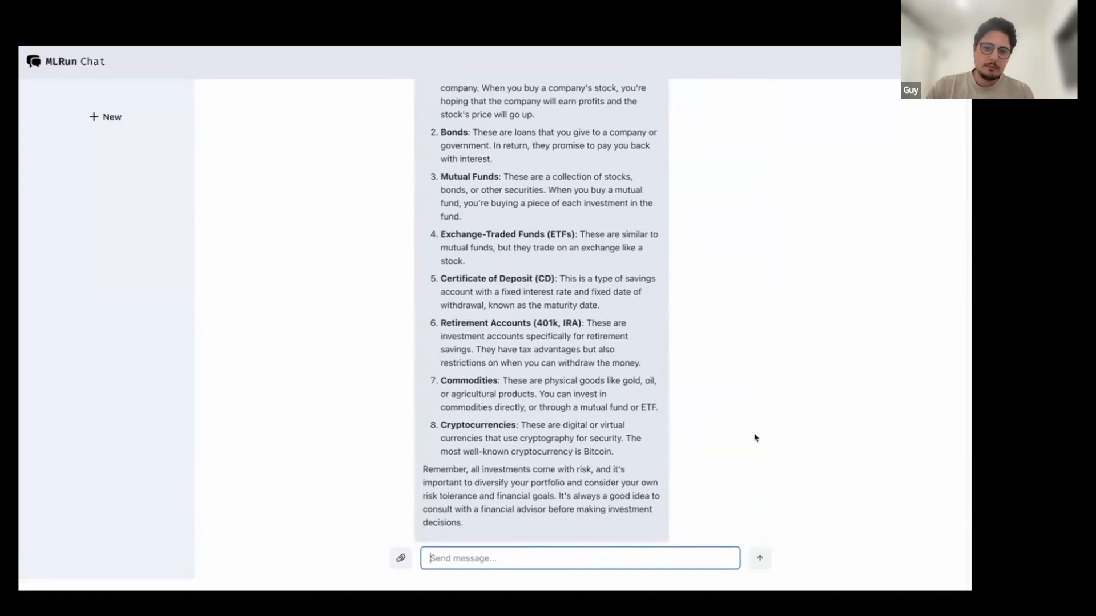
scroll(up, 3)
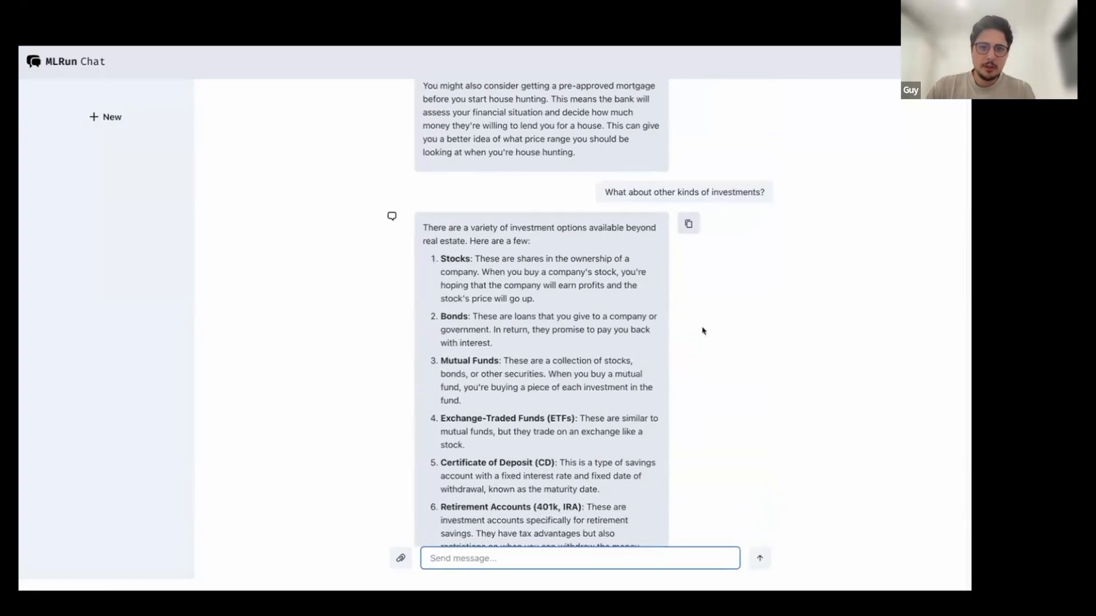
mouse_move(653, 270)
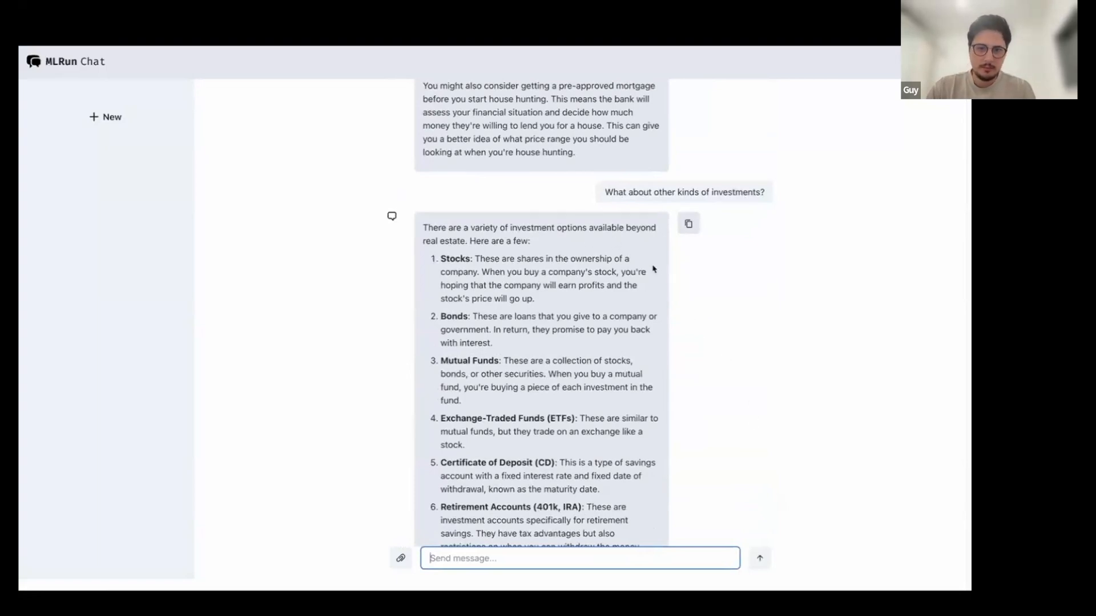
scroll(down, 3)
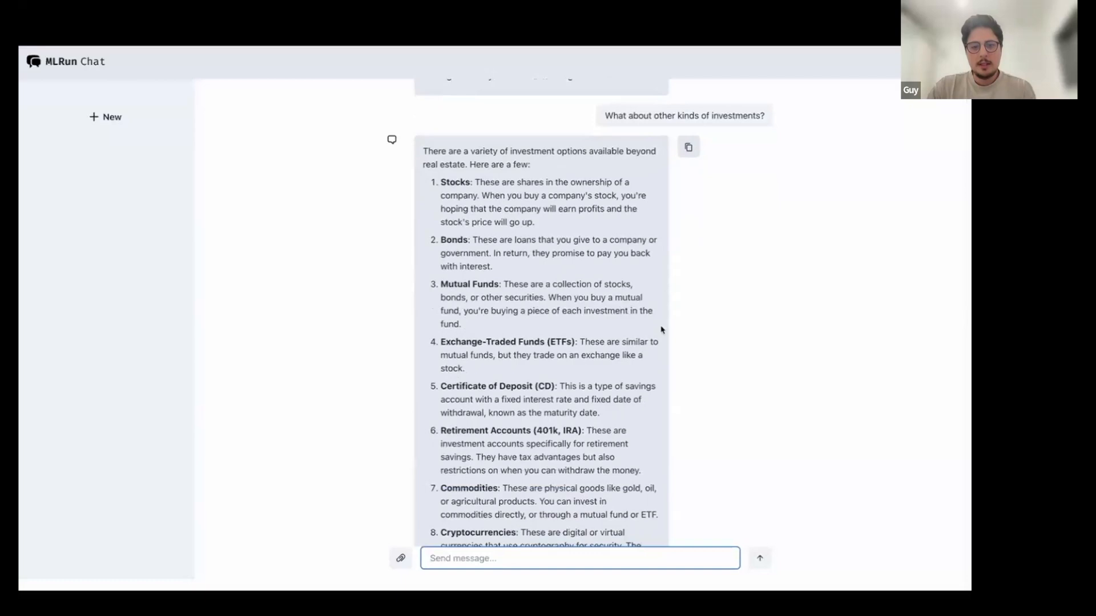
scroll(down, 3)
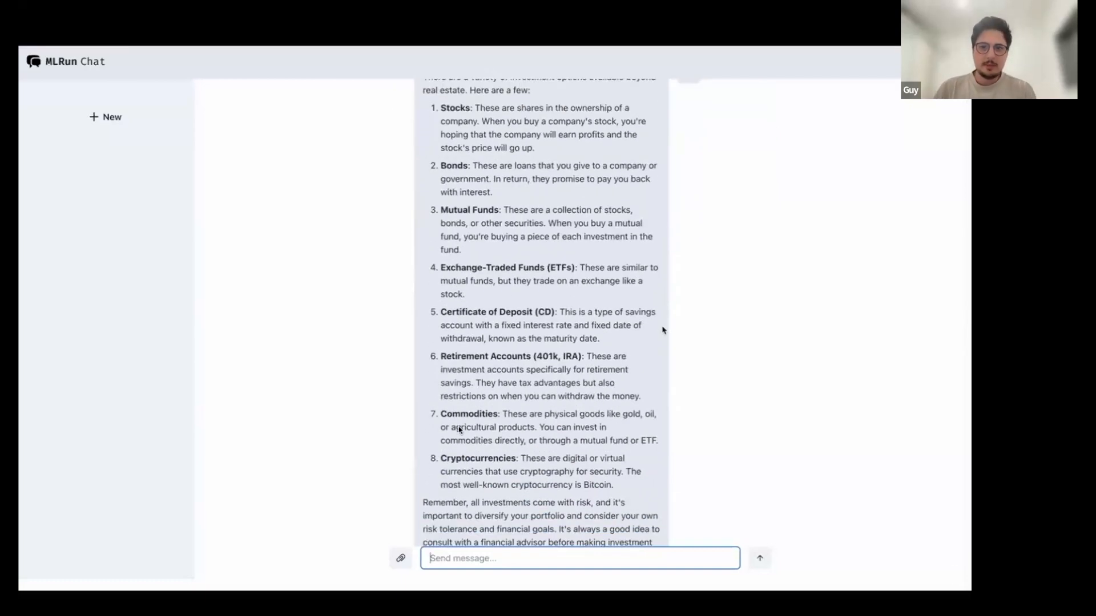